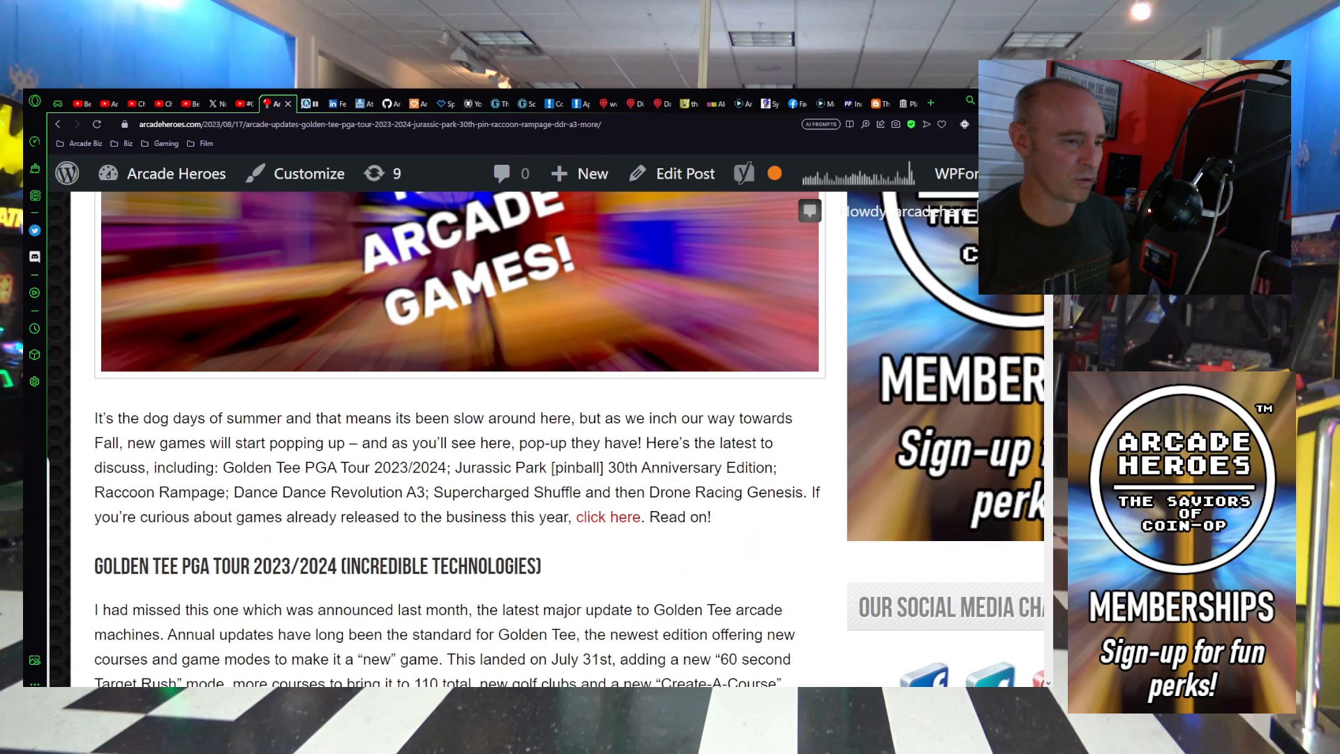
Step: Scroll through the intro and Golden Tee write-up until the Golden Tee PGA Tour trailer is on screen
scroll(down, 3)
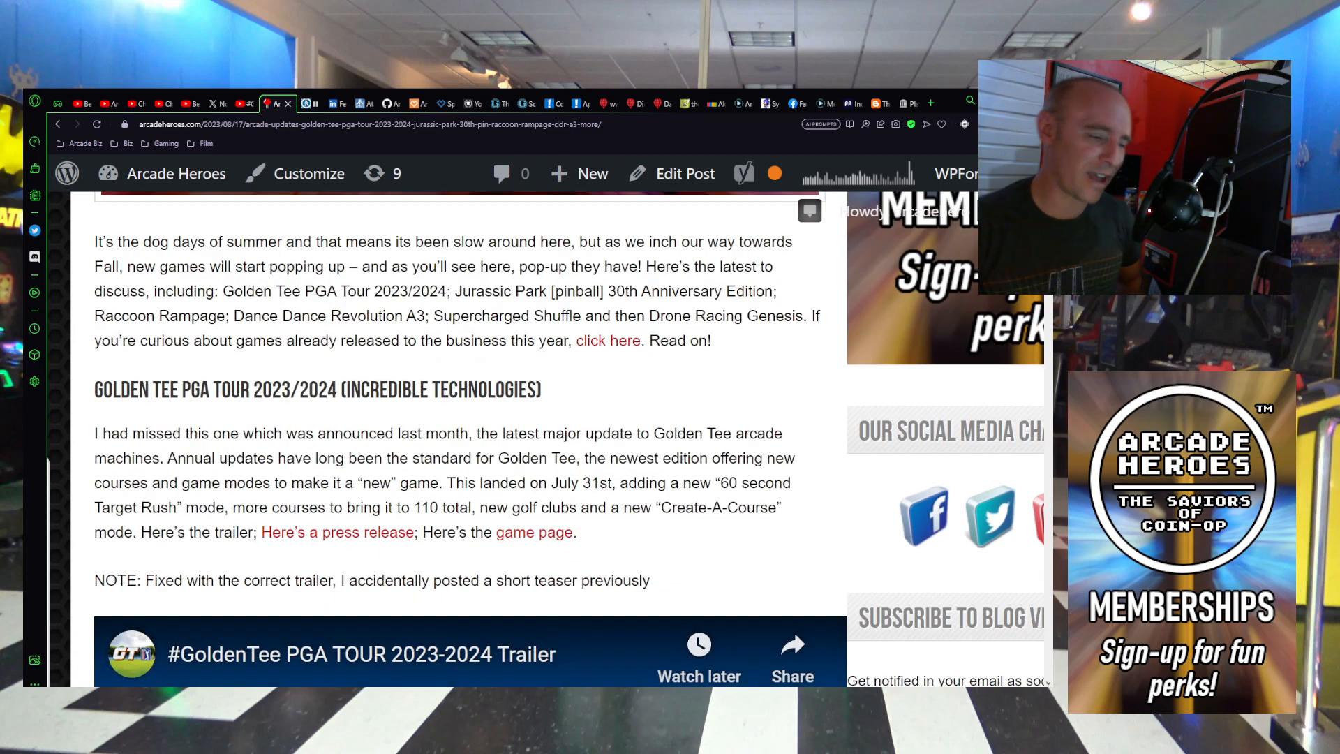
scroll(down, 3)
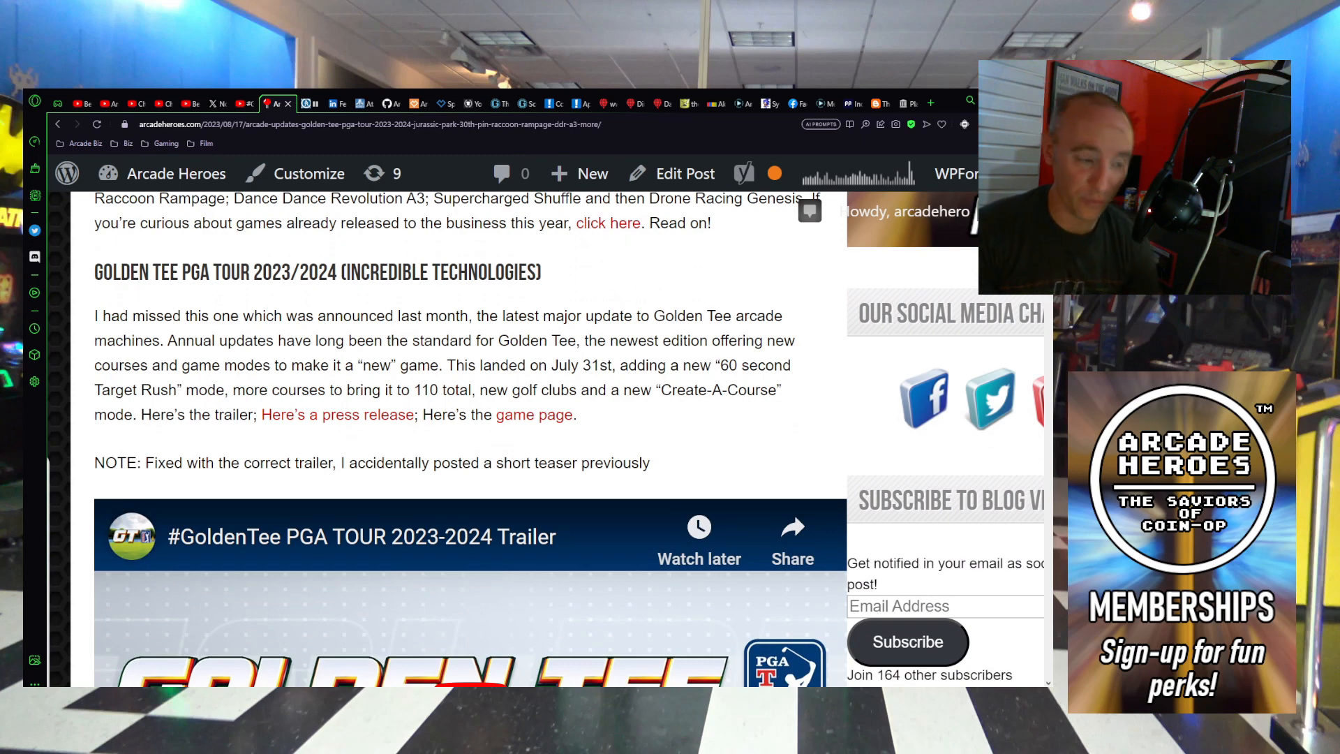
scroll(down, 3)
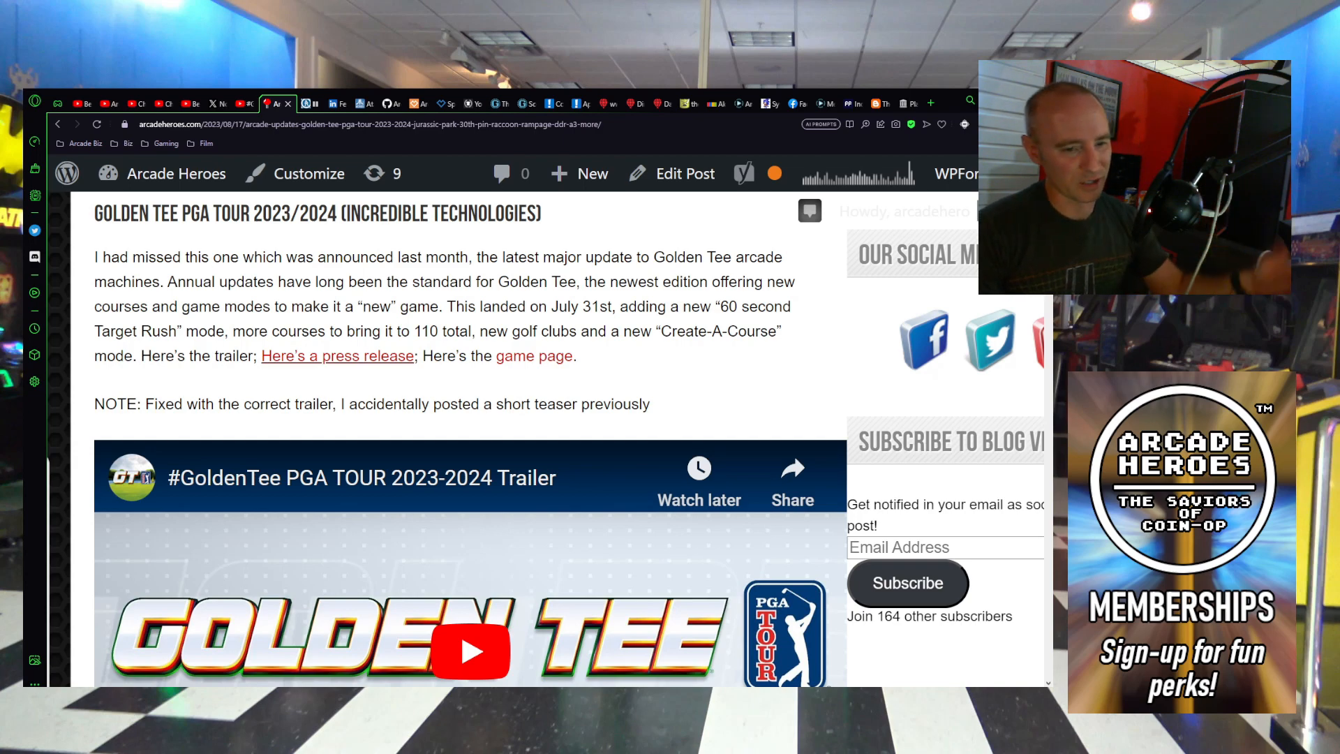
scroll(down, 3)
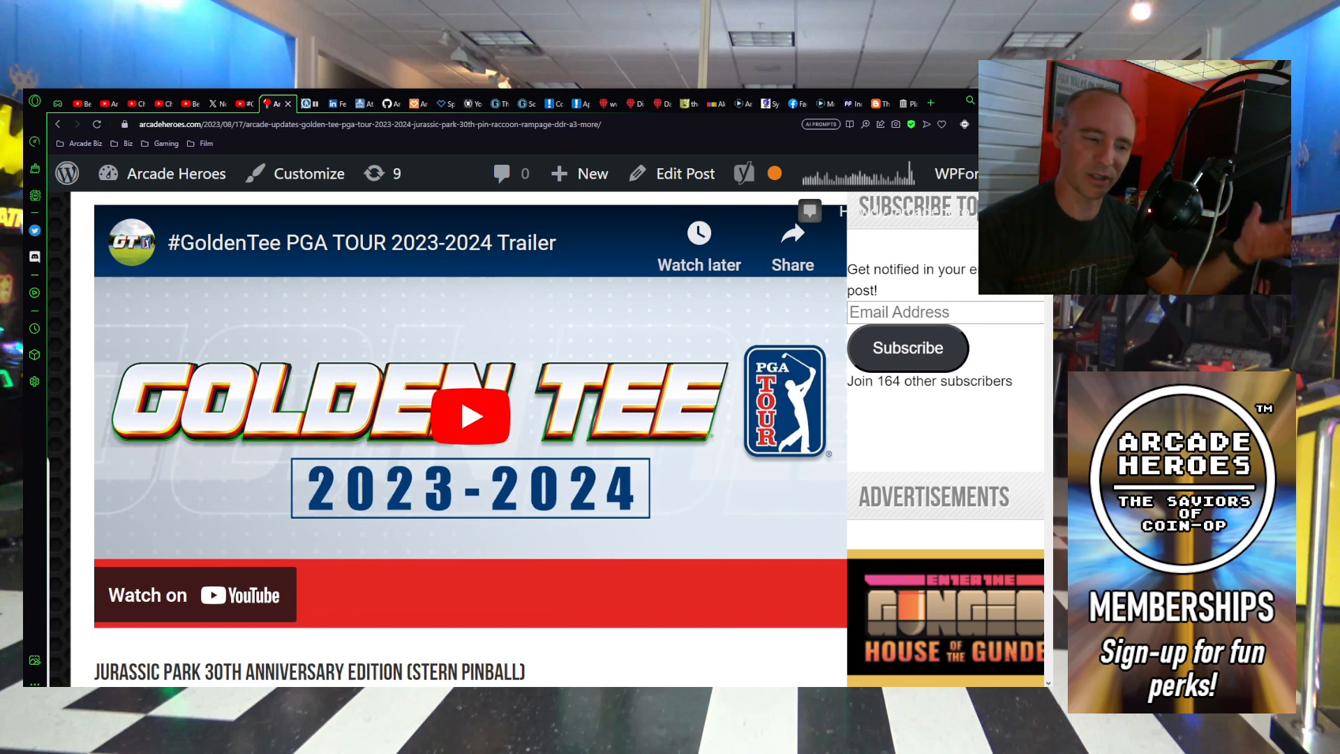
Step: Play the embedded Golden Tee PGA TOUR 2023-2024 trailer through to about 2:06 of 2:14
click(469, 415)
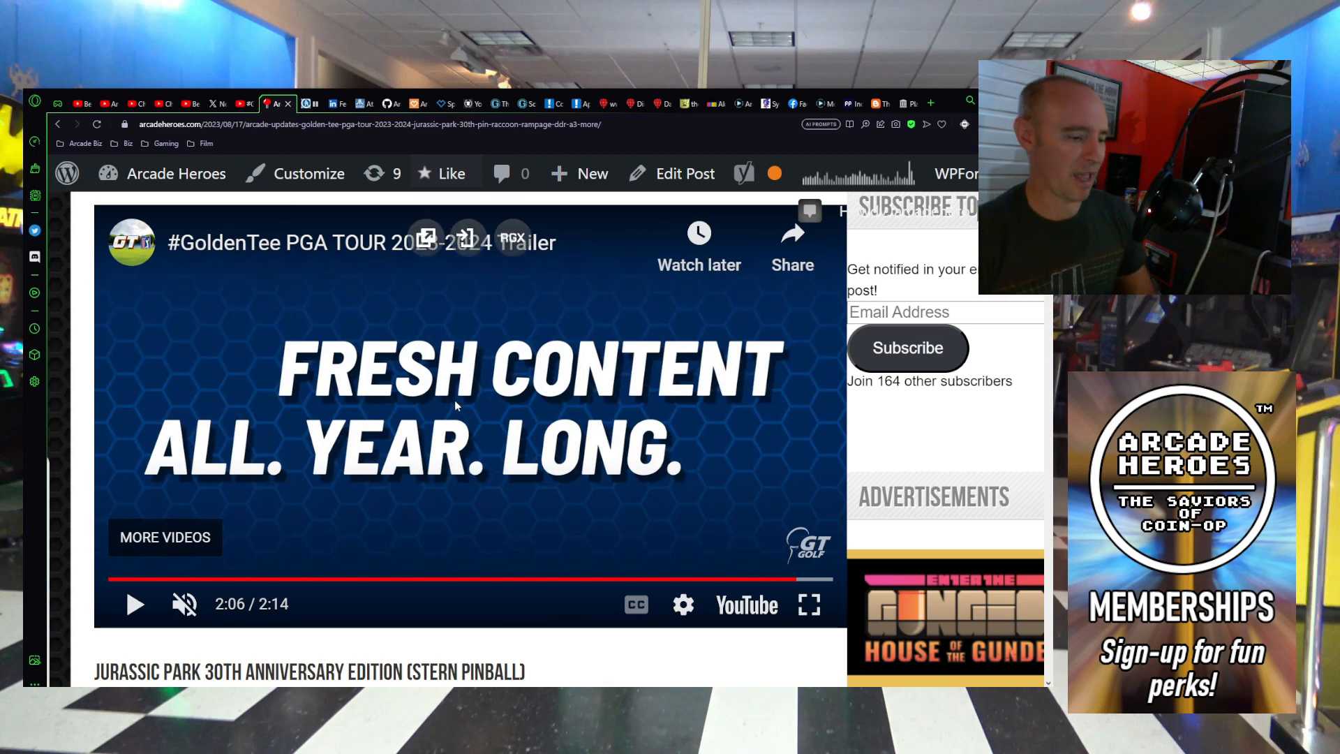
Step: Scroll the Jurassic Park 30th Anniversary section until its embedded YouTube trailer is centered in view
scroll(down, 3)
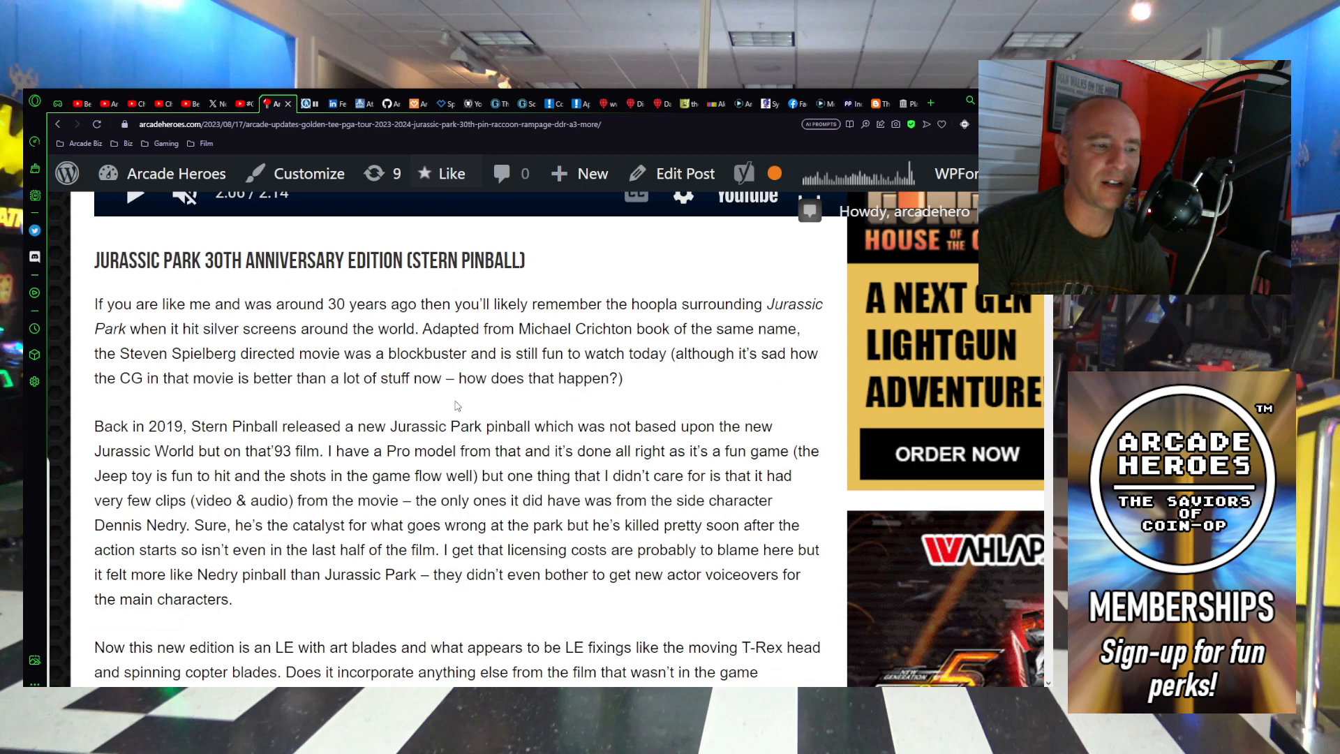
scroll(down, 3)
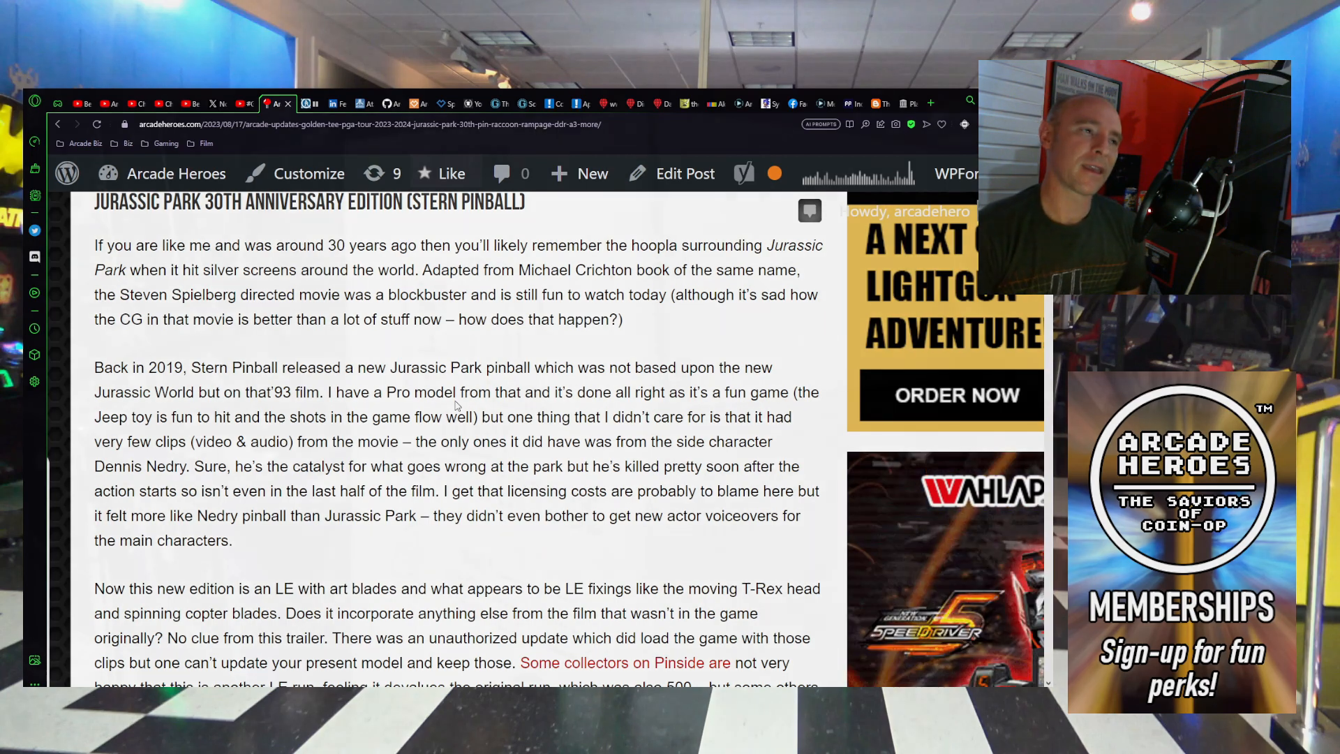
scroll(down, 3)
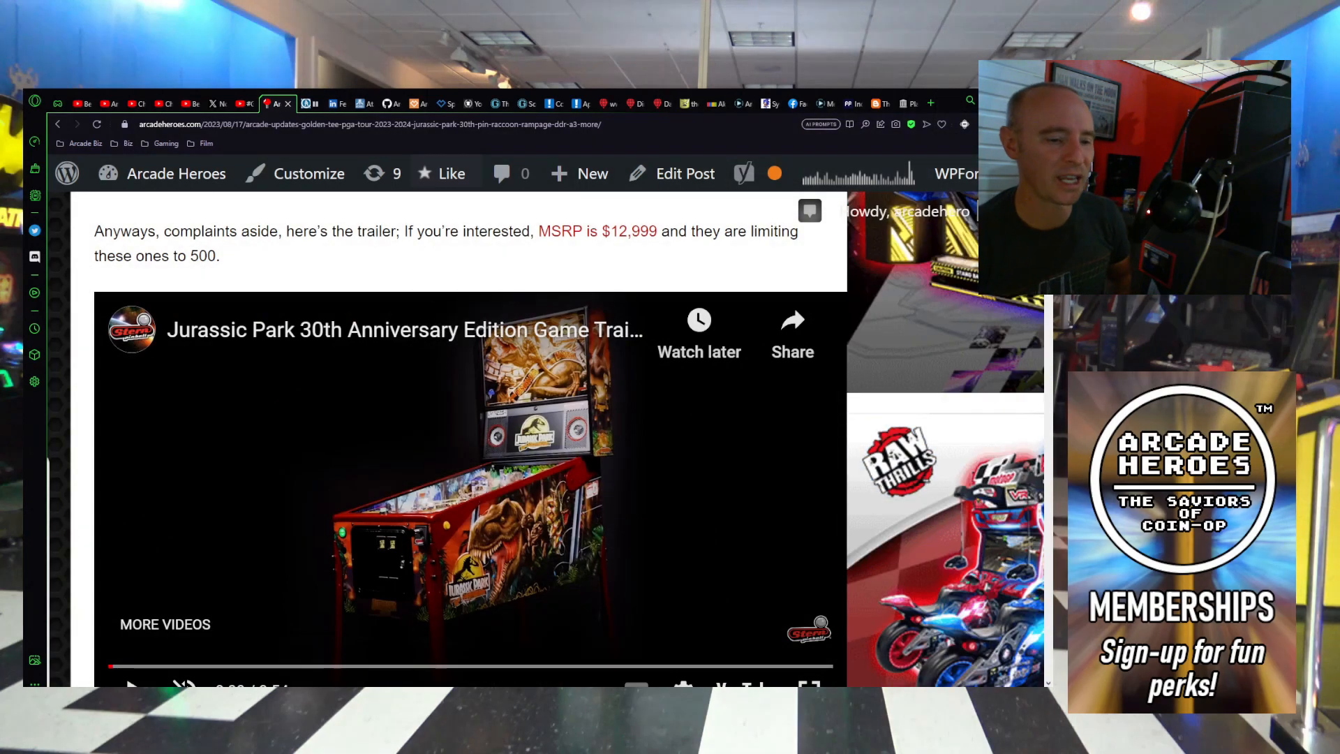
scroll(down, 3)
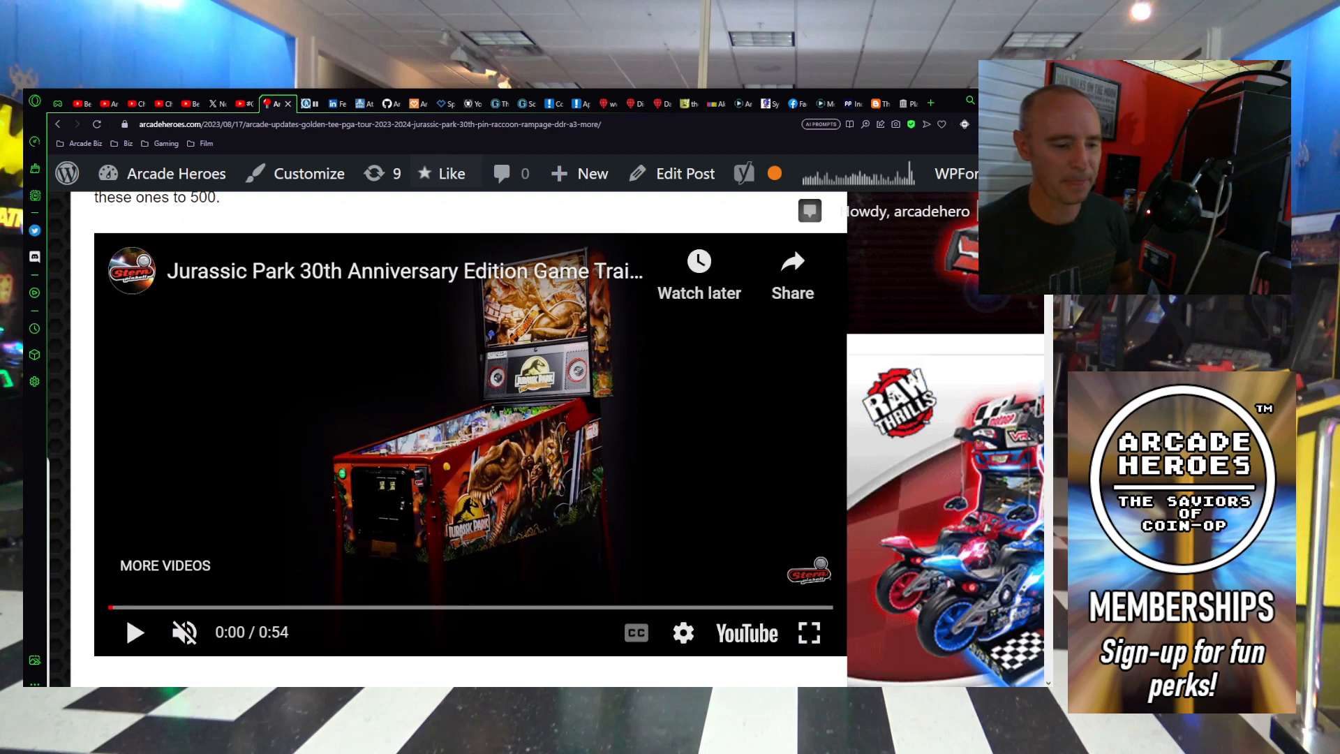
scroll(up, 3)
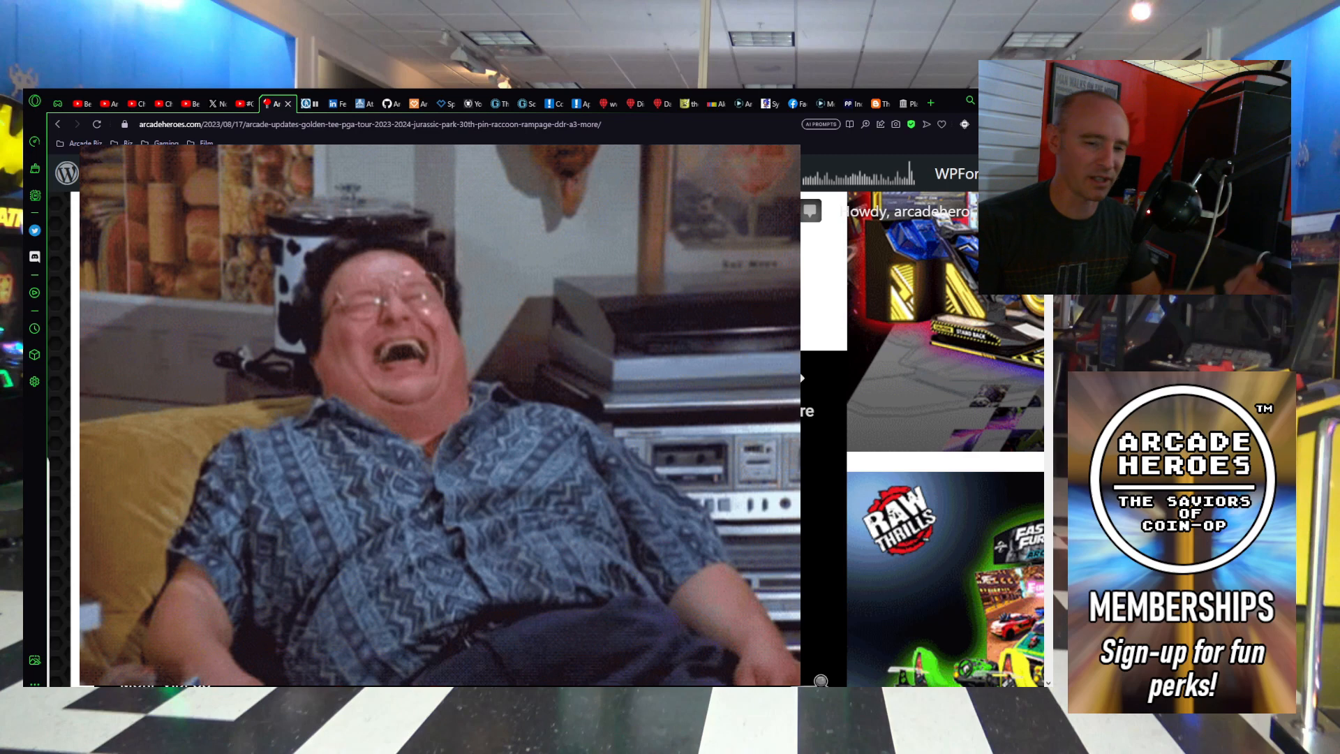
Step: Scroll further down the Jurassic Park section toward the 'MSRP is $12,999' Stern Pinball link
scroll(down, 3)
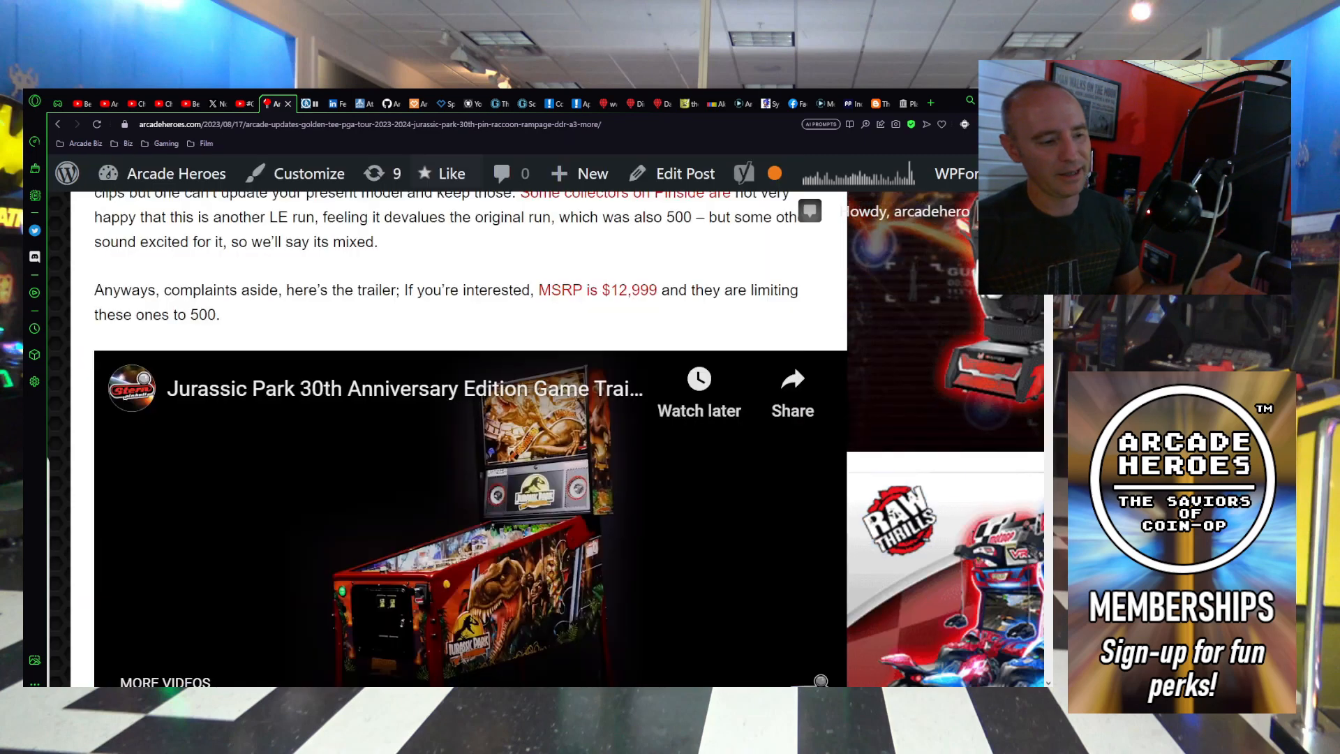
scroll(down, 3)
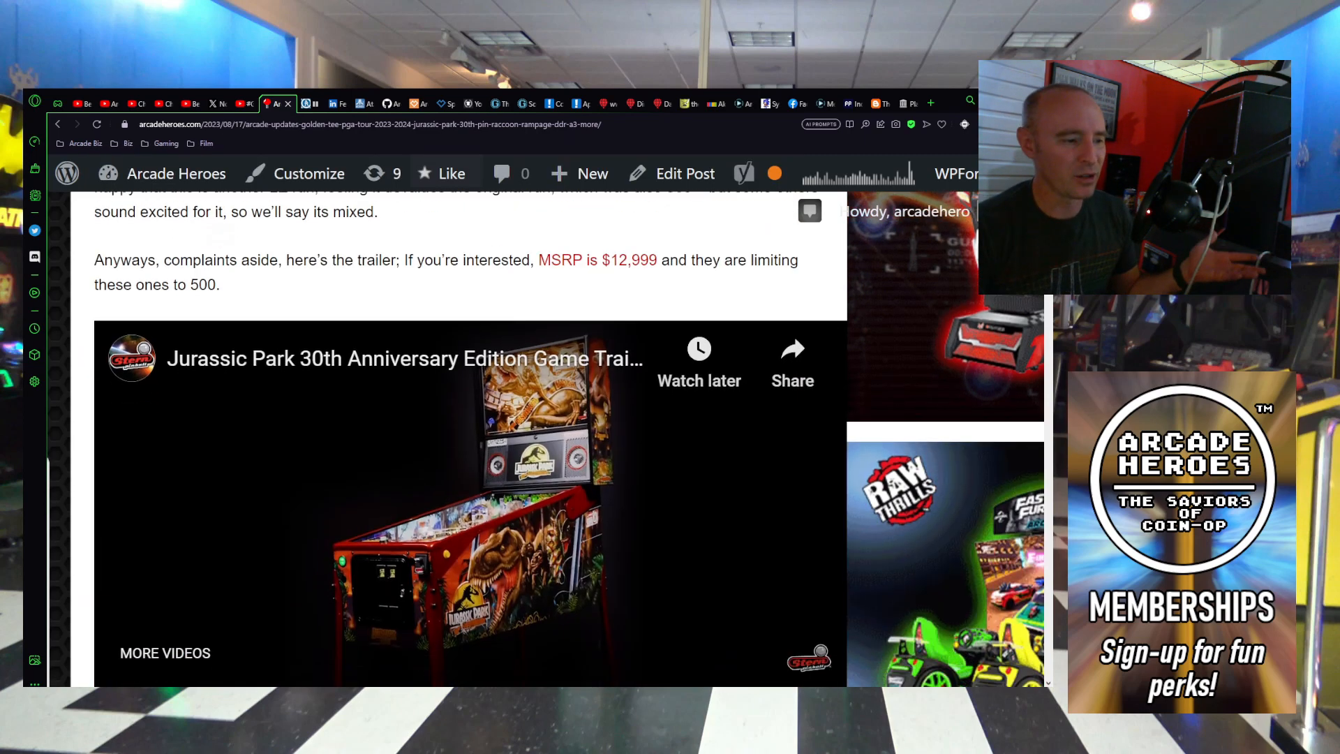
scroll(down, 3)
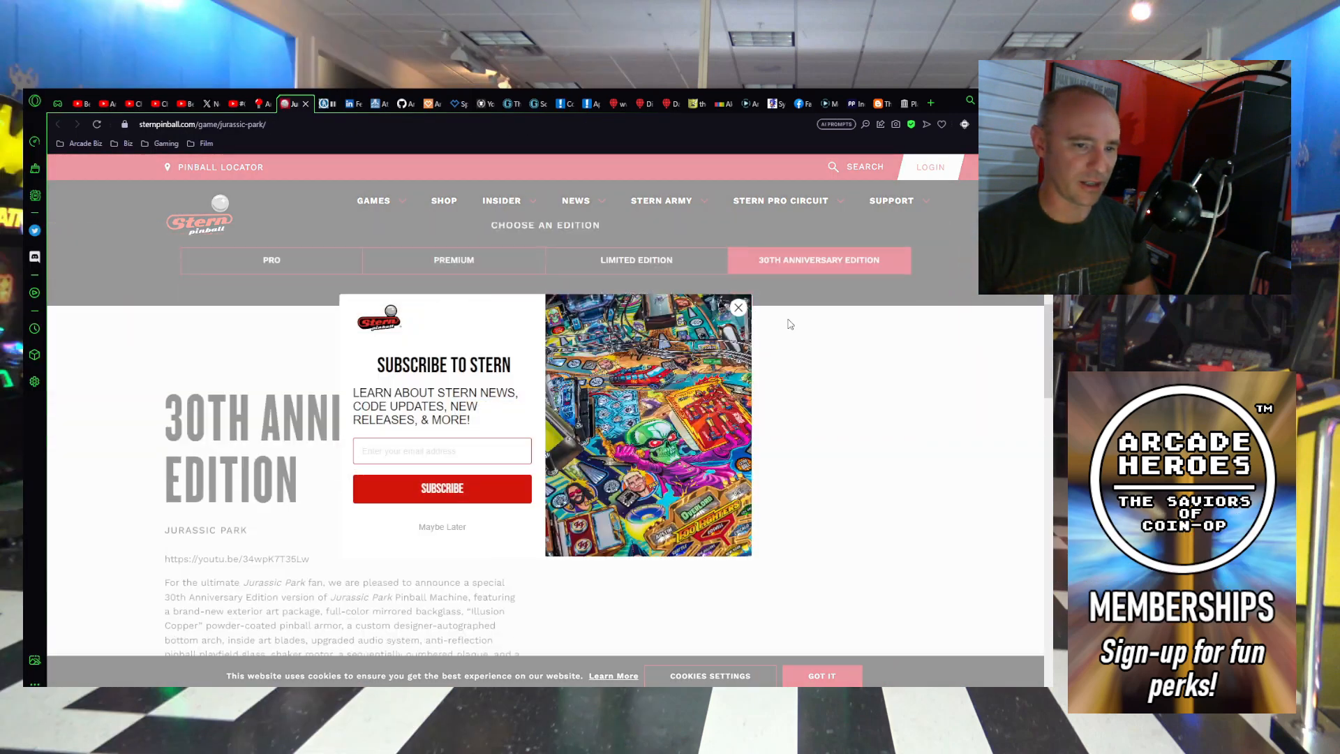
Step: Dismiss the Subscribe to Stern pop-up and step through the Jurassic Park 30th Anniversary gallery photos
click(736, 307)
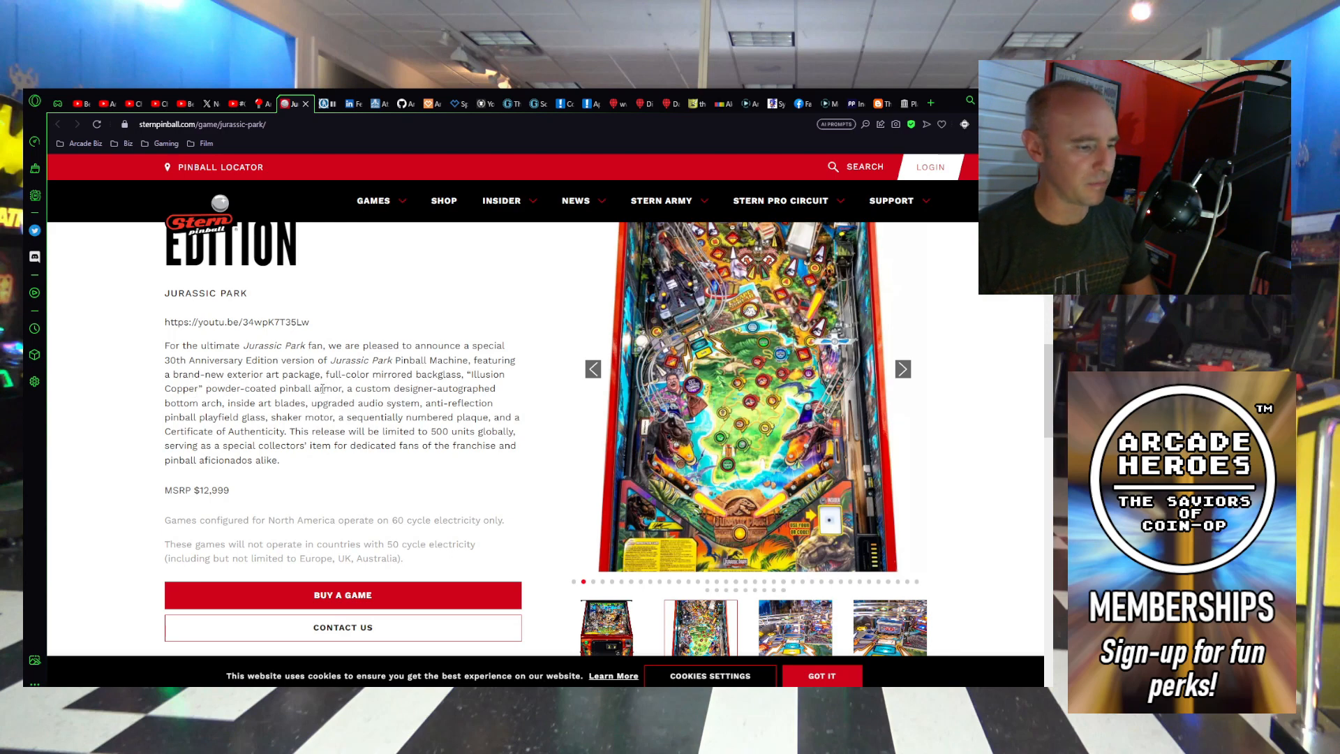
click(903, 368)
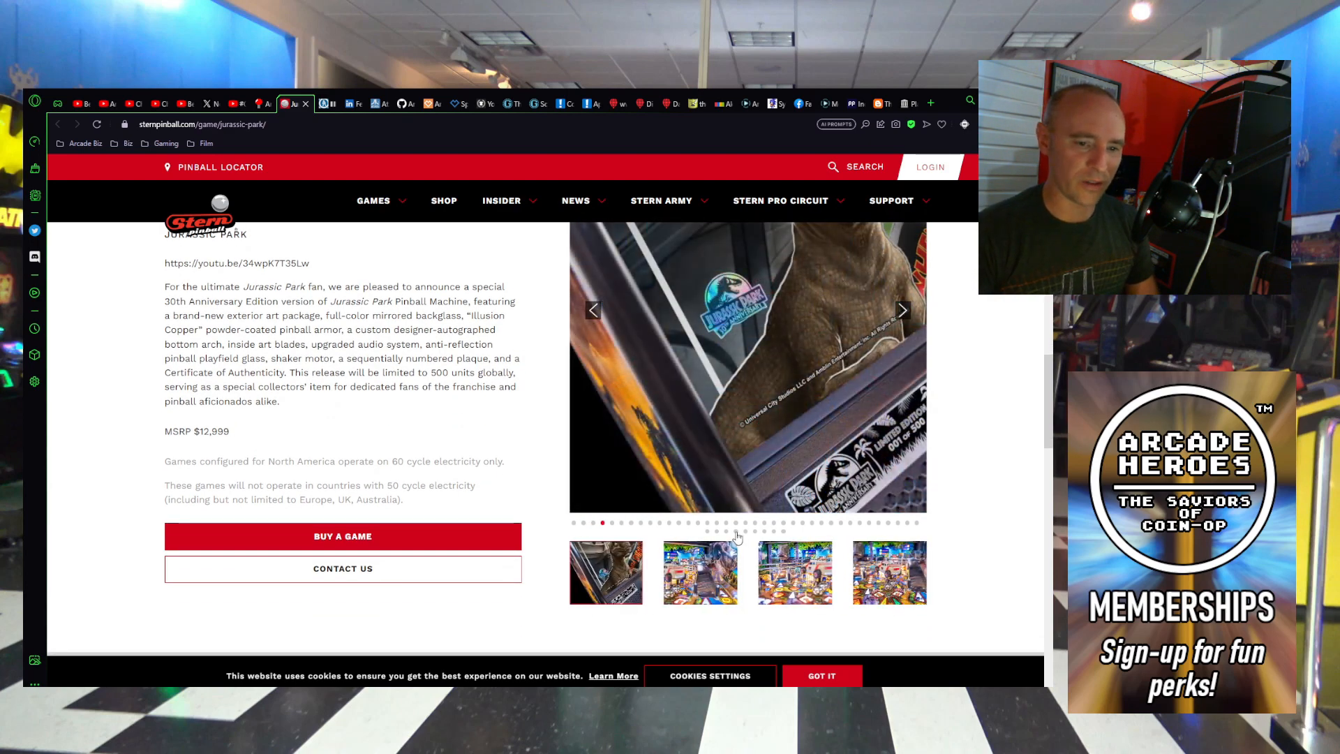
click(745, 530)
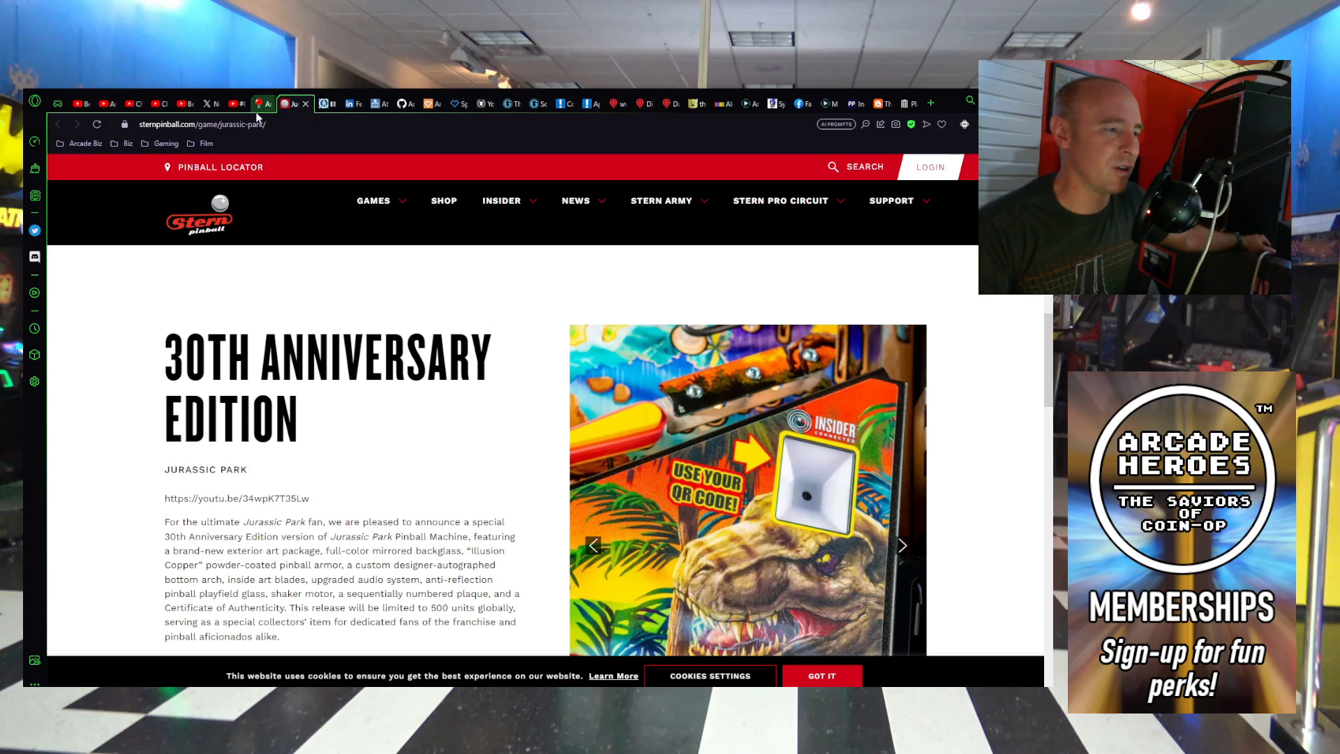
Step: Return to the Arcade Heroes tab and scroll the post to the Jurassic Park 30th Anniversary trailer
click(269, 103)
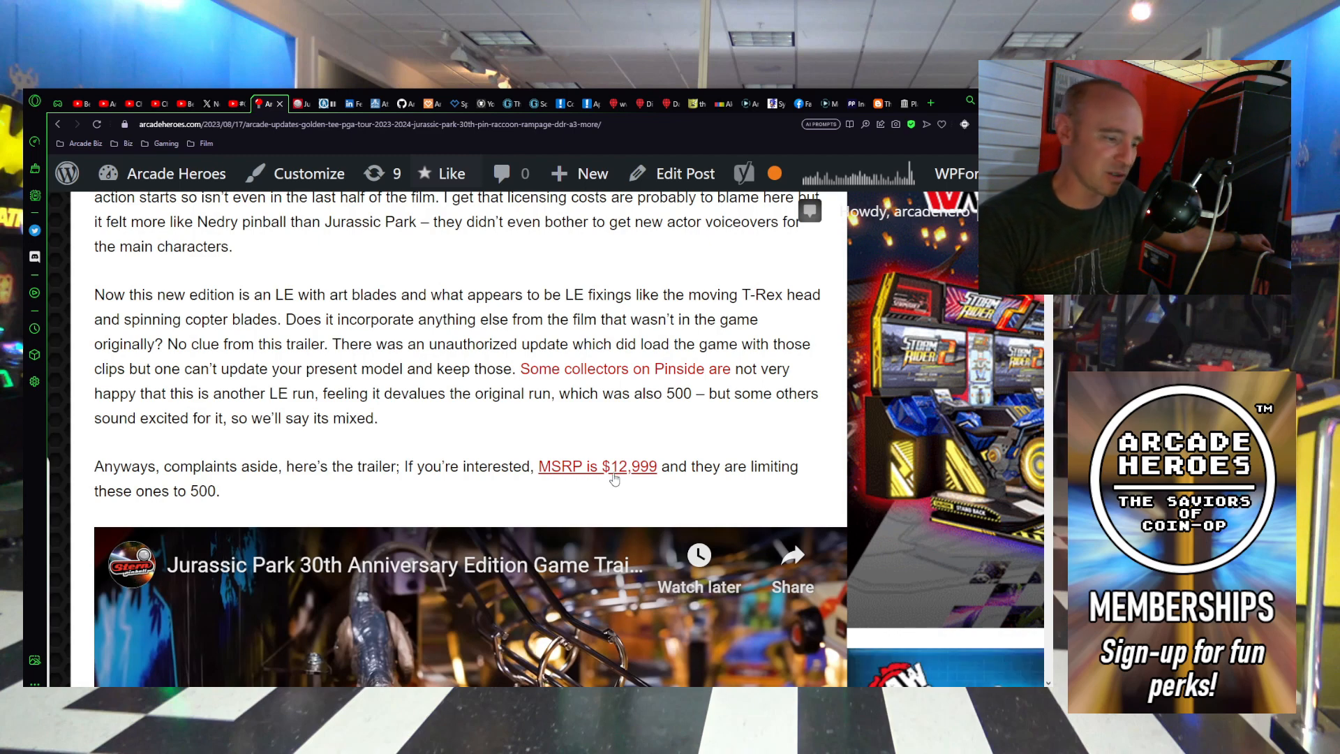
scroll(down, 3)
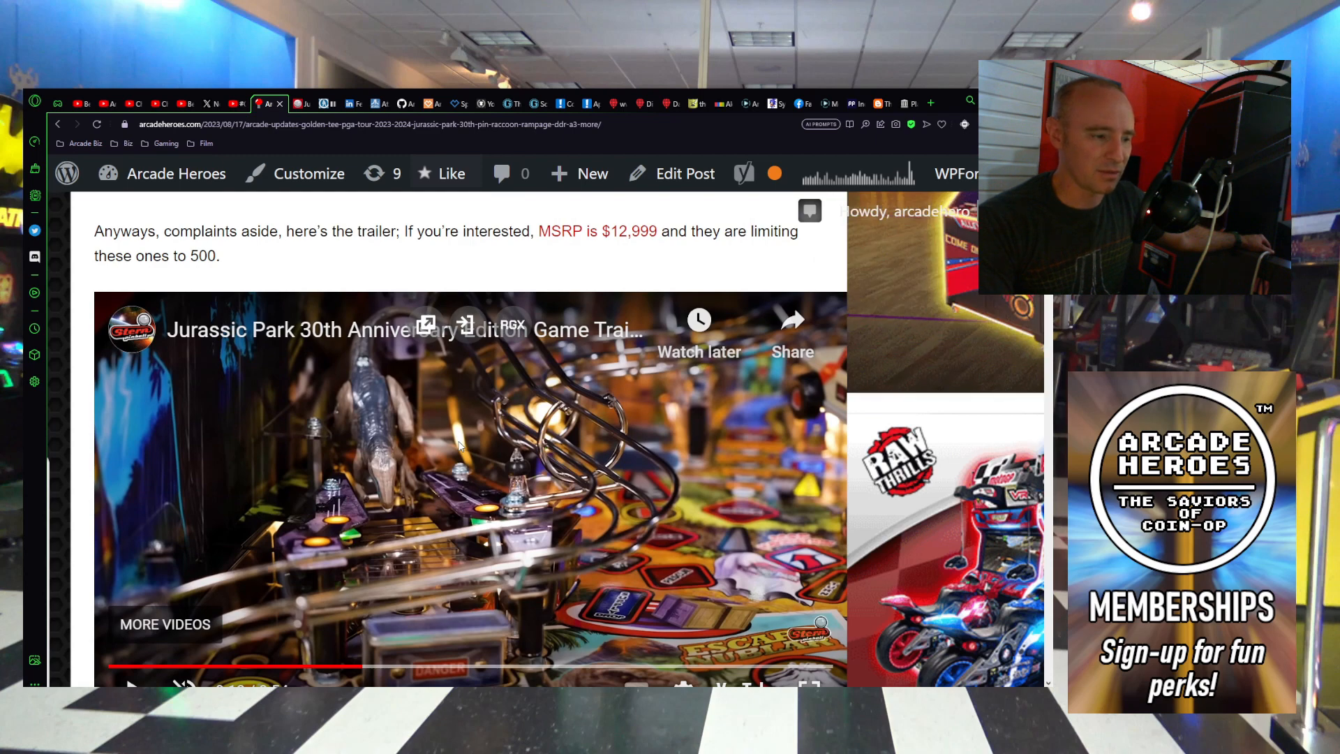
scroll(up, 3)
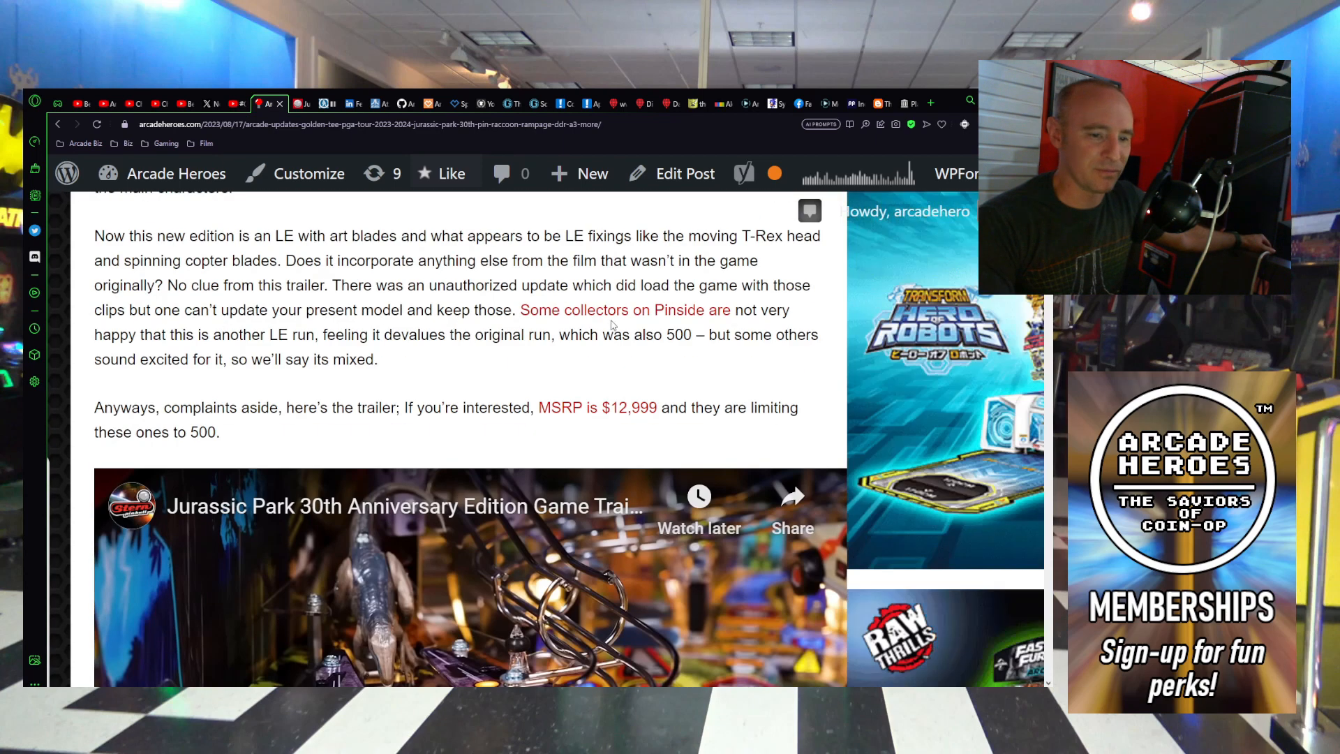
mouse_move(547, 351)
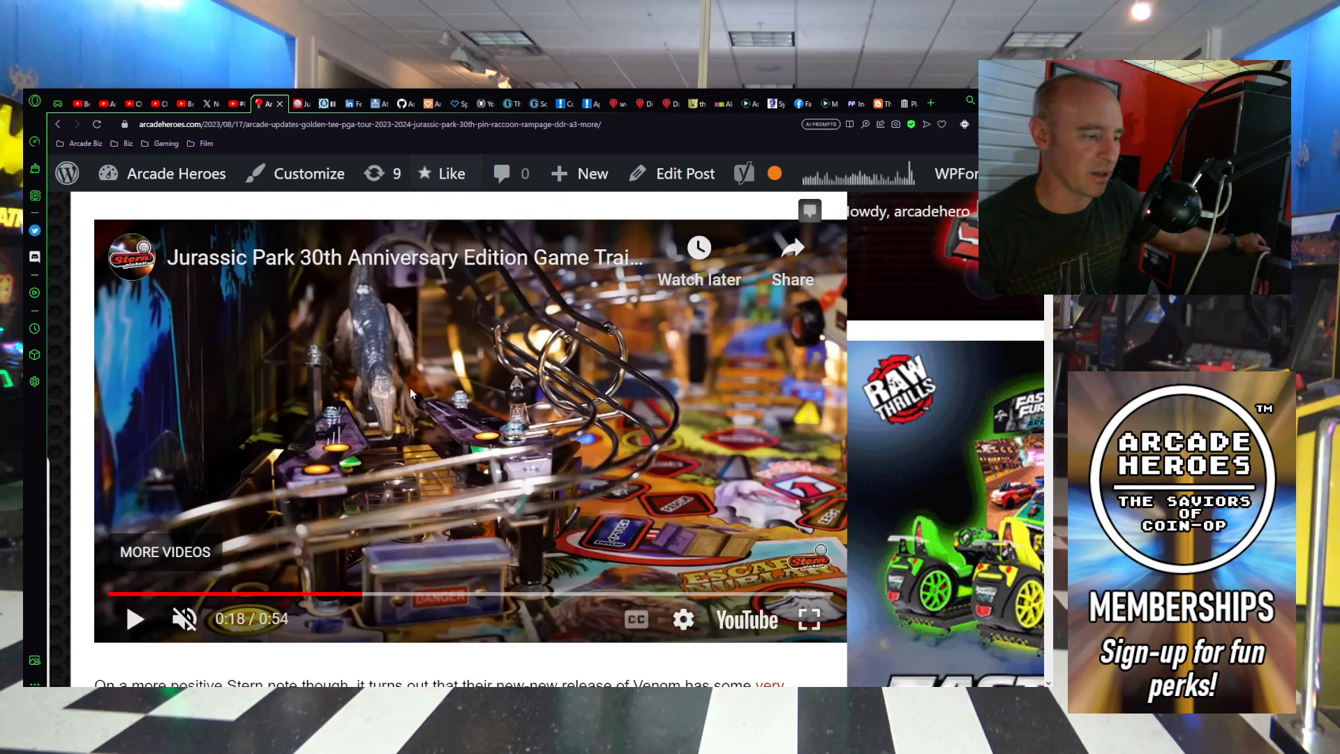
scroll(down, 3)
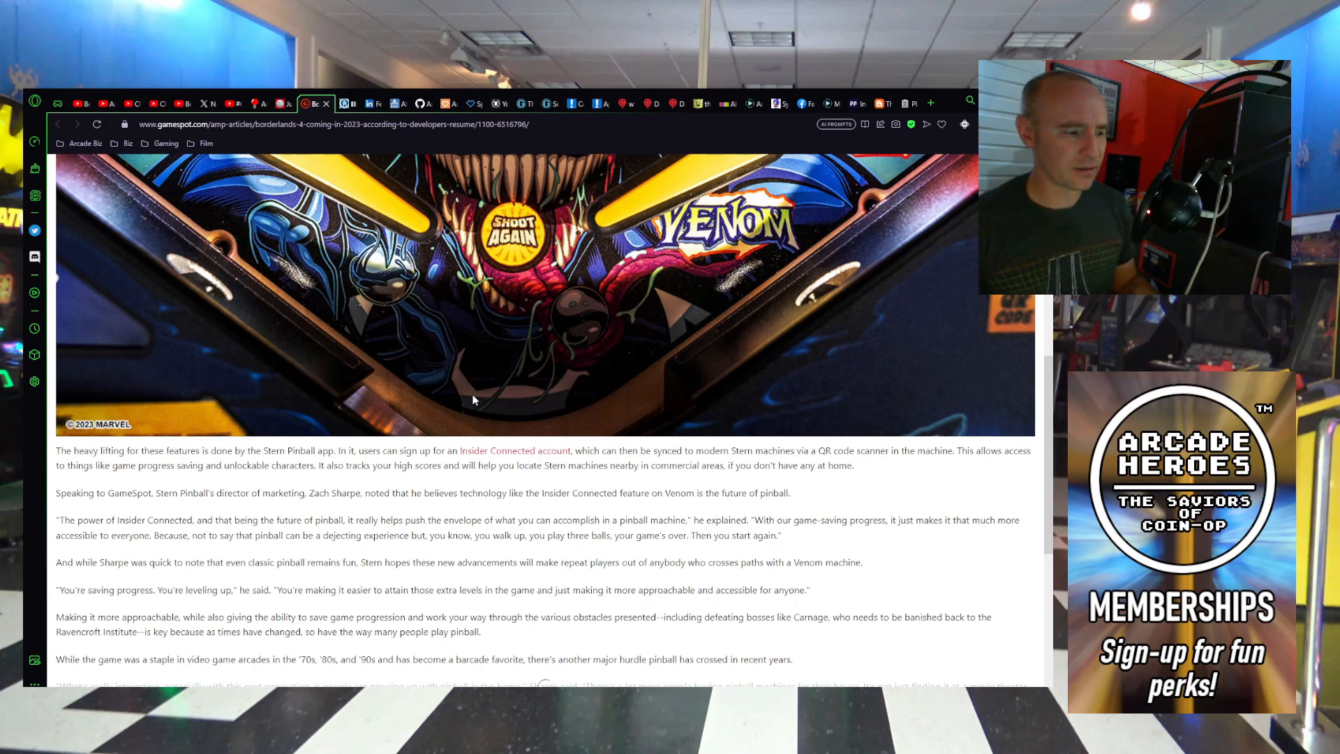
mouse_move(854, 462)
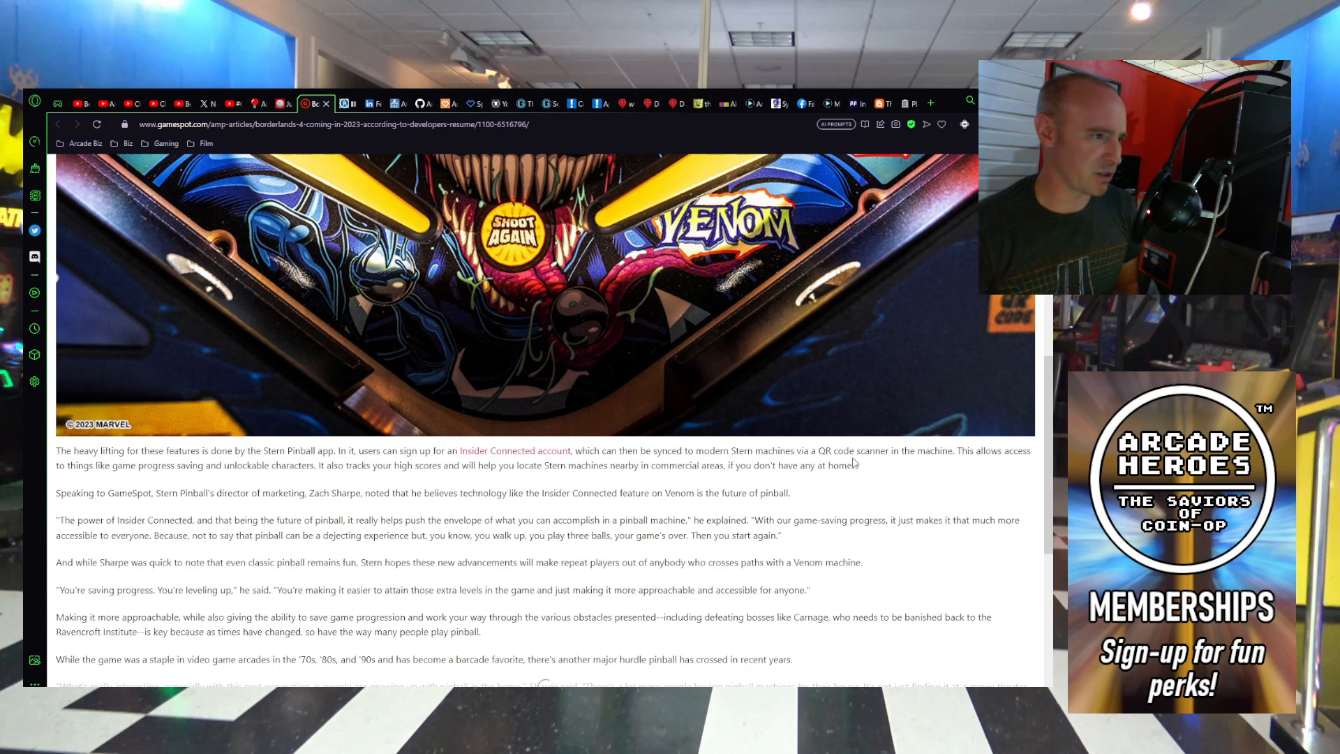
drag(957, 451, 854, 466)
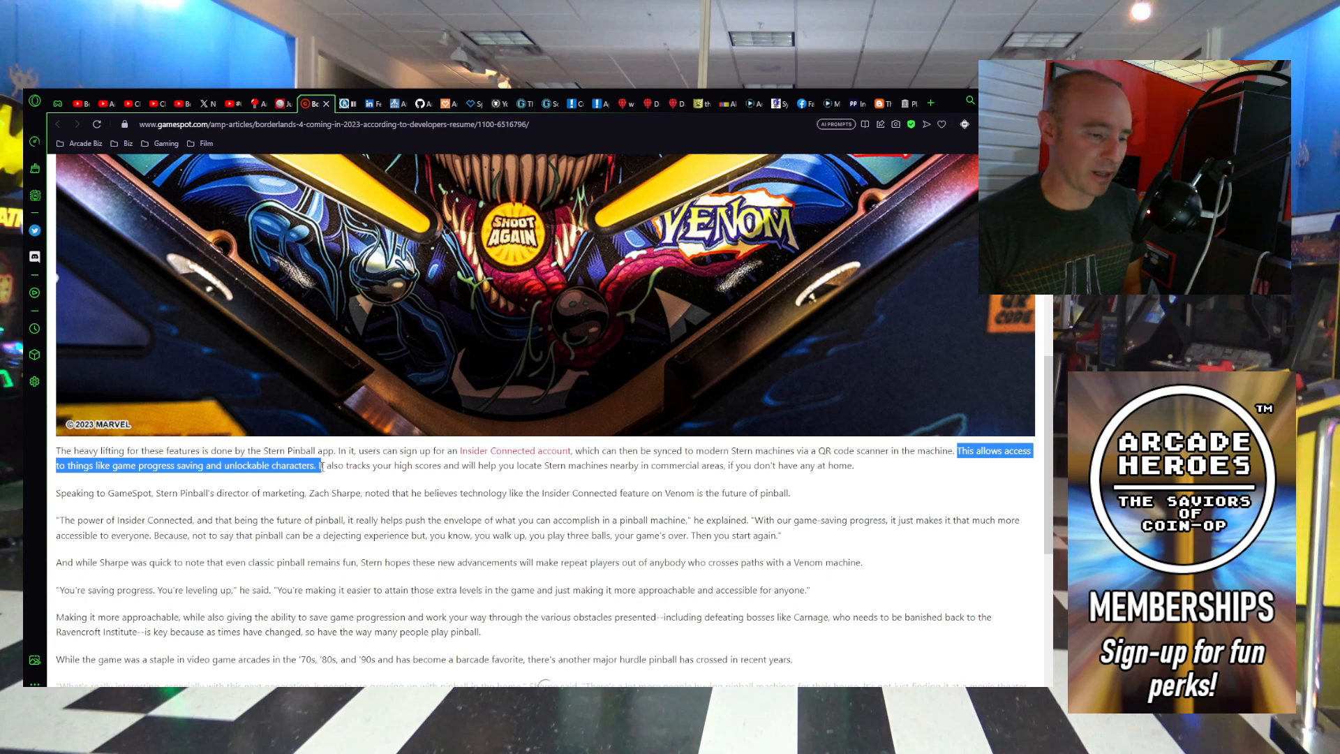
drag(321, 465, 649, 464)
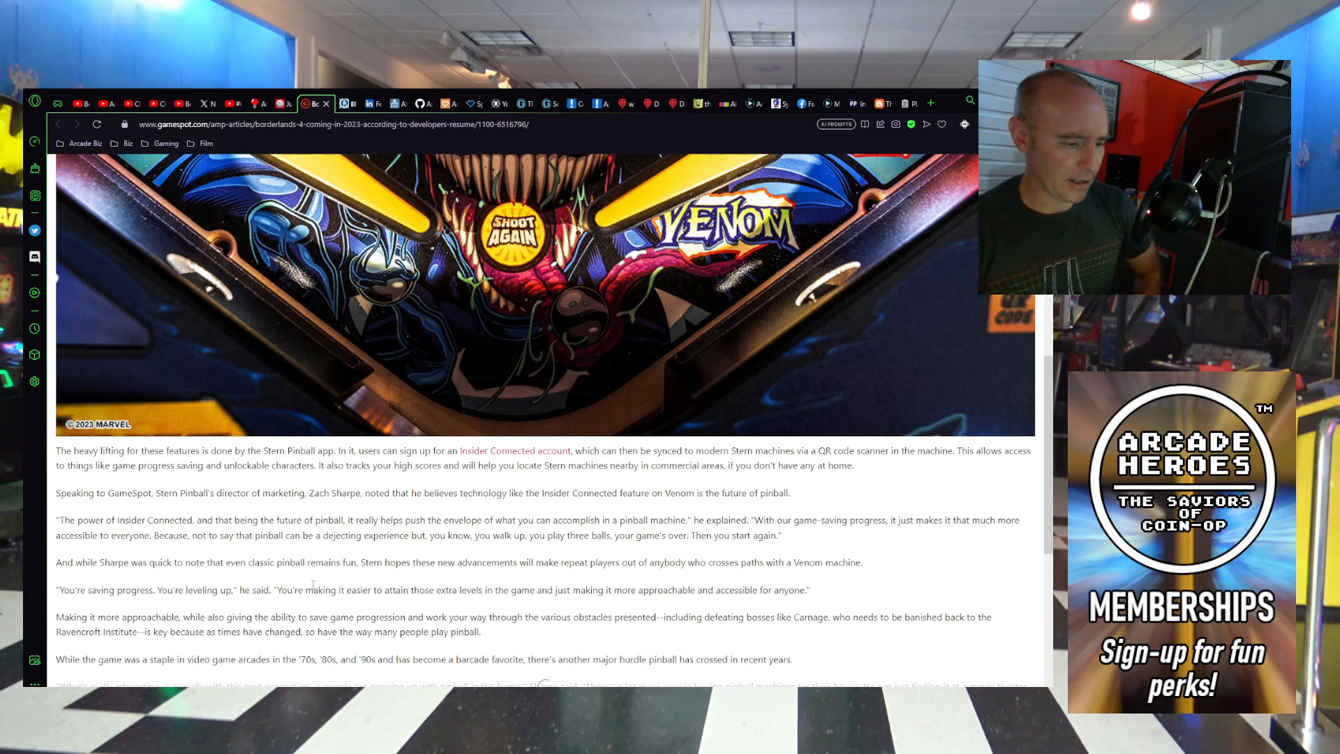
drag(274, 588, 794, 589)
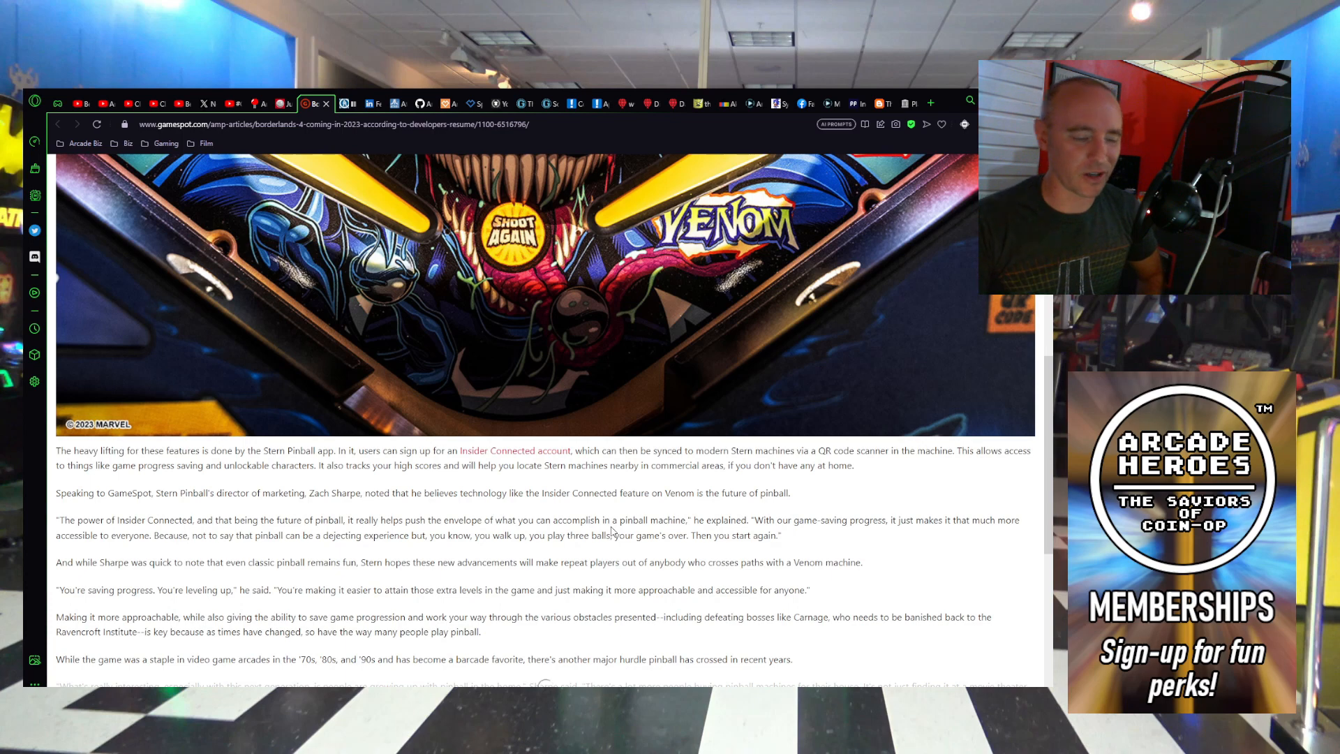
scroll(down, 3)
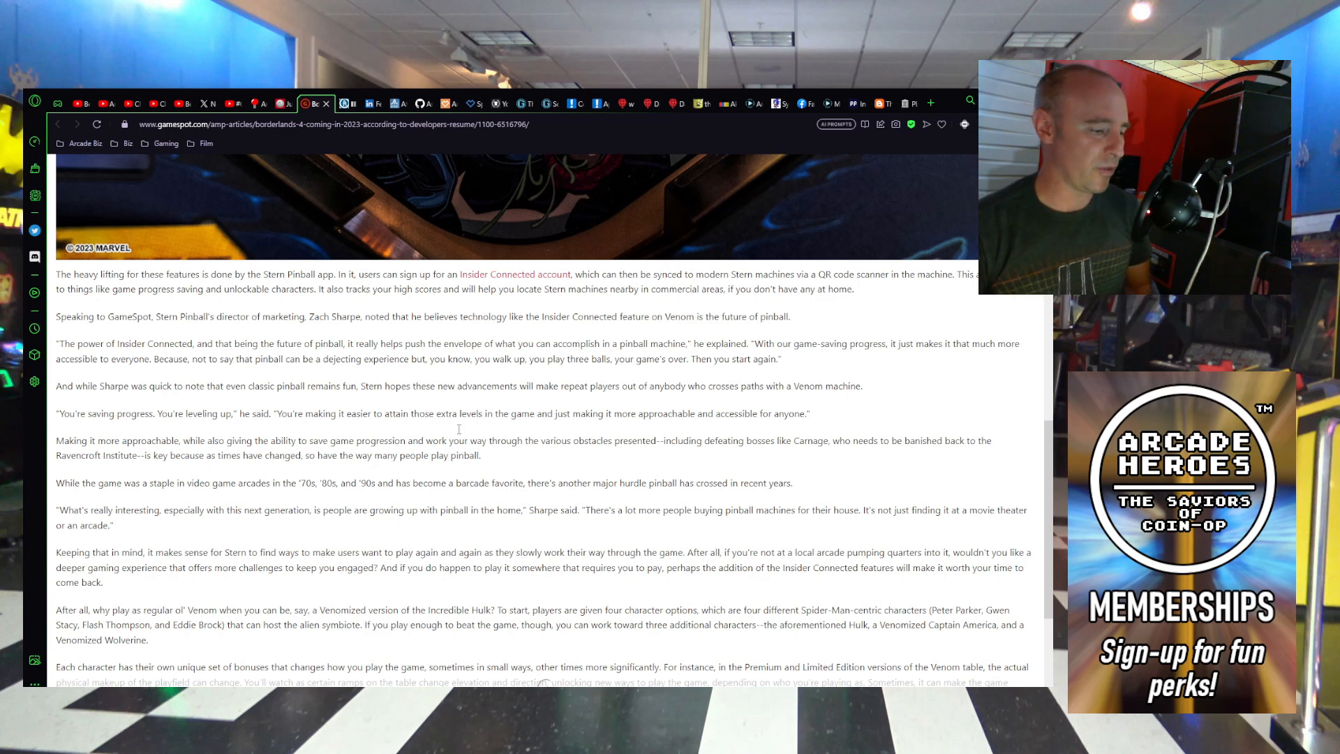
Step: Scroll to the end of the GameSpot Venom article, then return to the Arcade Heroes tab
scroll(down, 3)
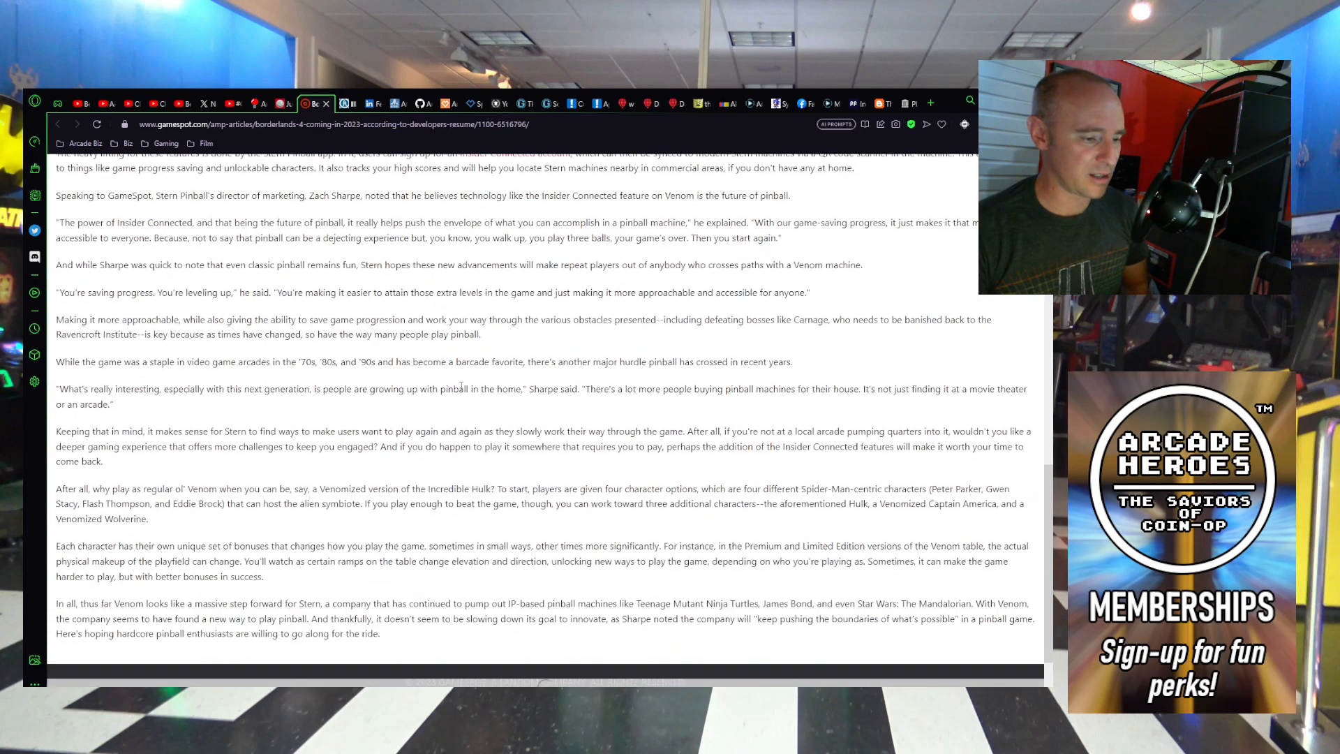
scroll(down, 3)
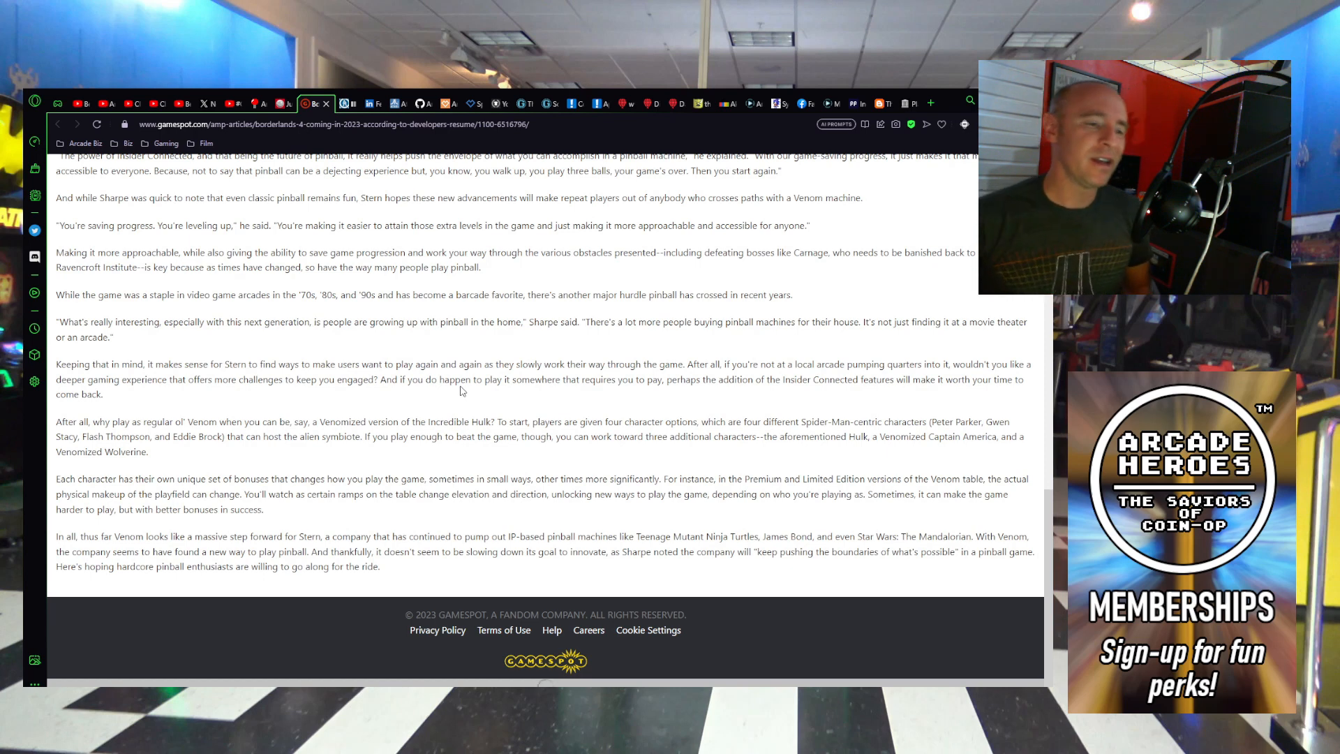
click(265, 103)
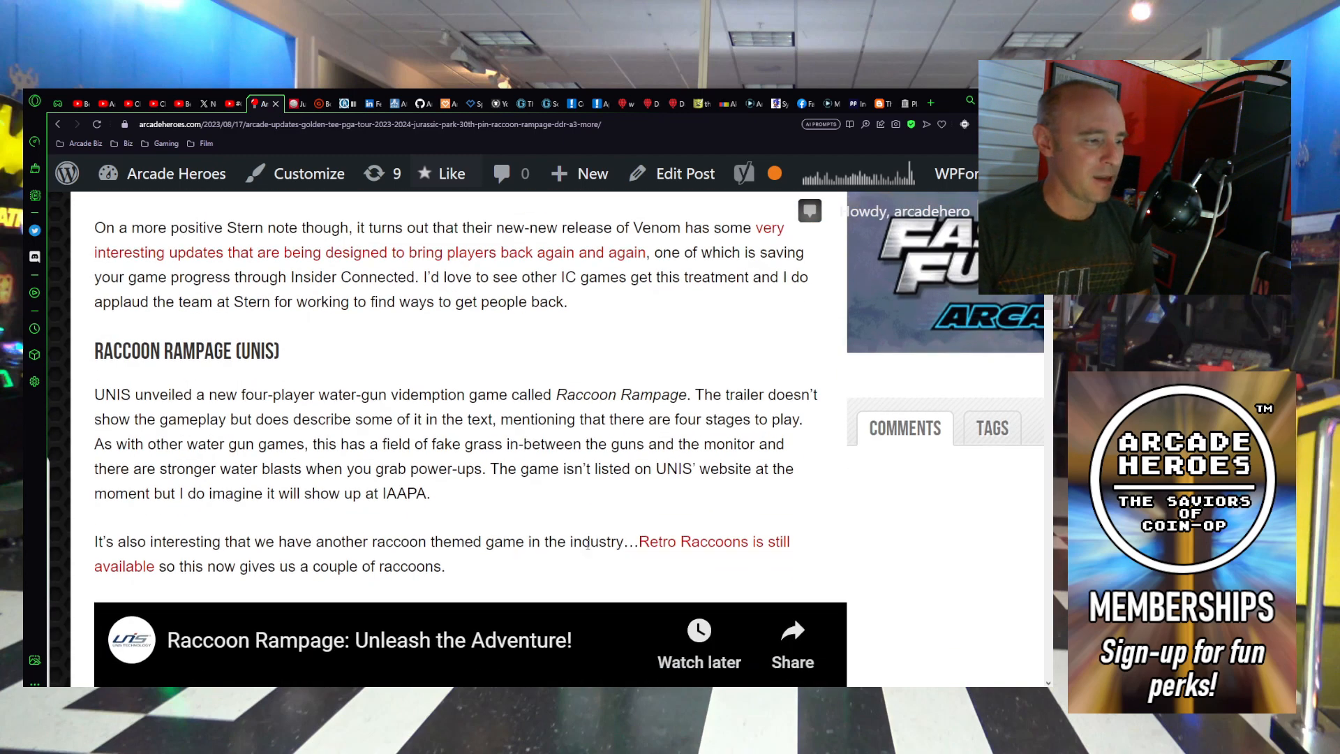
Step: Scroll the post to the Raccoon Rampage section with its 'Retro Raccoons is still available' link
scroll(down, 3)
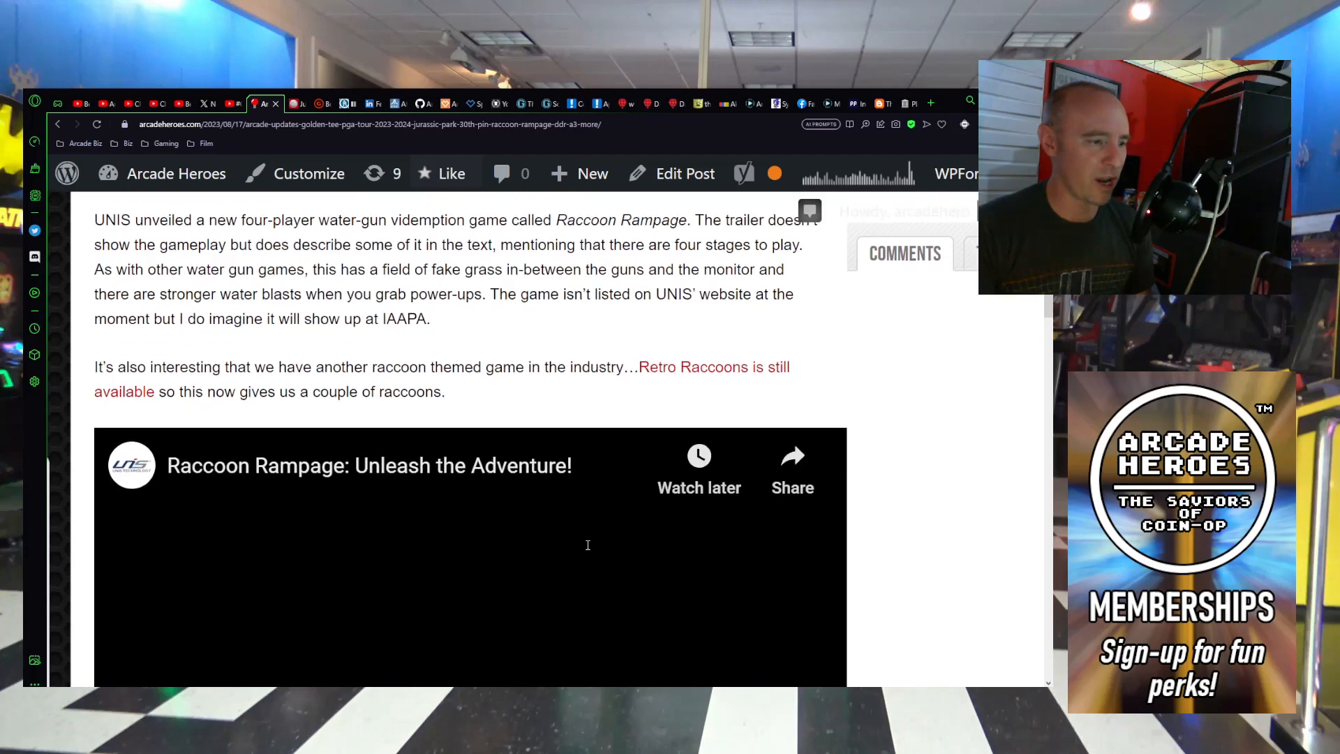
scroll(up, 3)
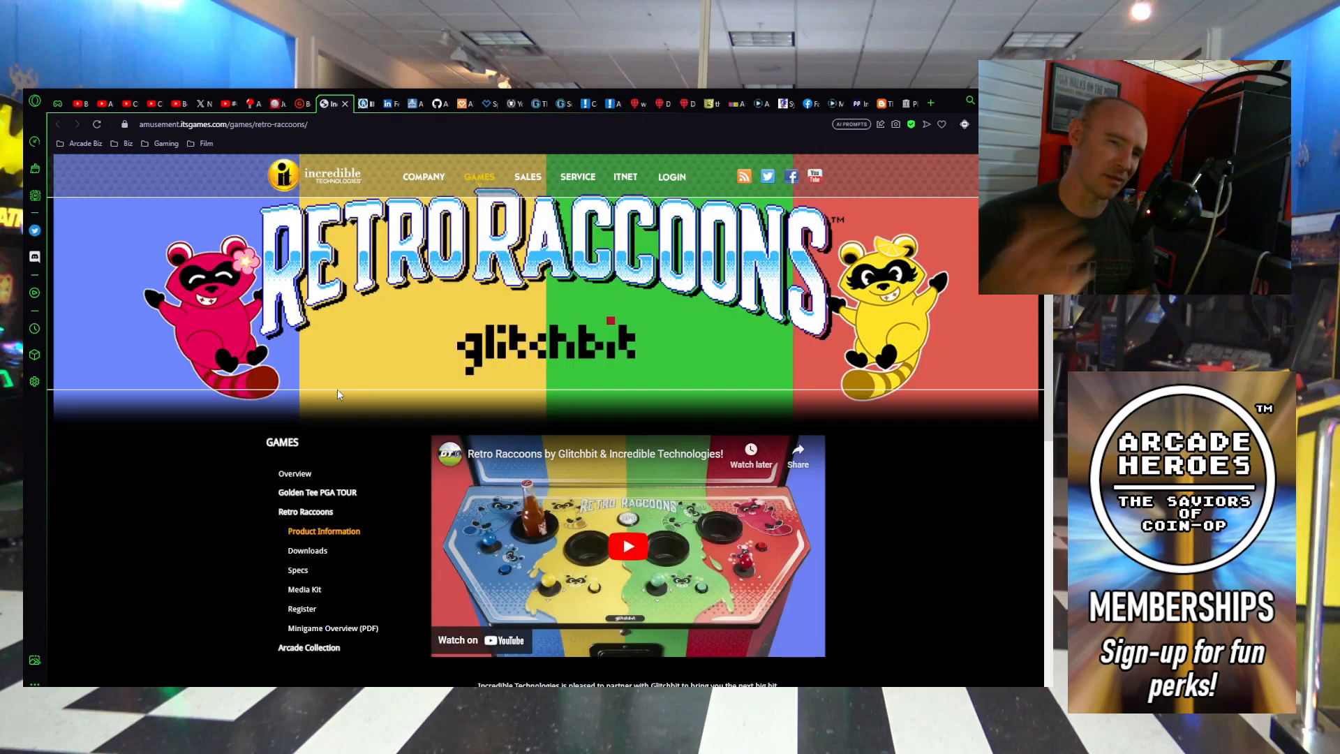
Step: Scroll the Retro Raccoons page to its vitals and screenshots, then close the GameSpot and Retro Raccoons tabs
scroll(down, 3)
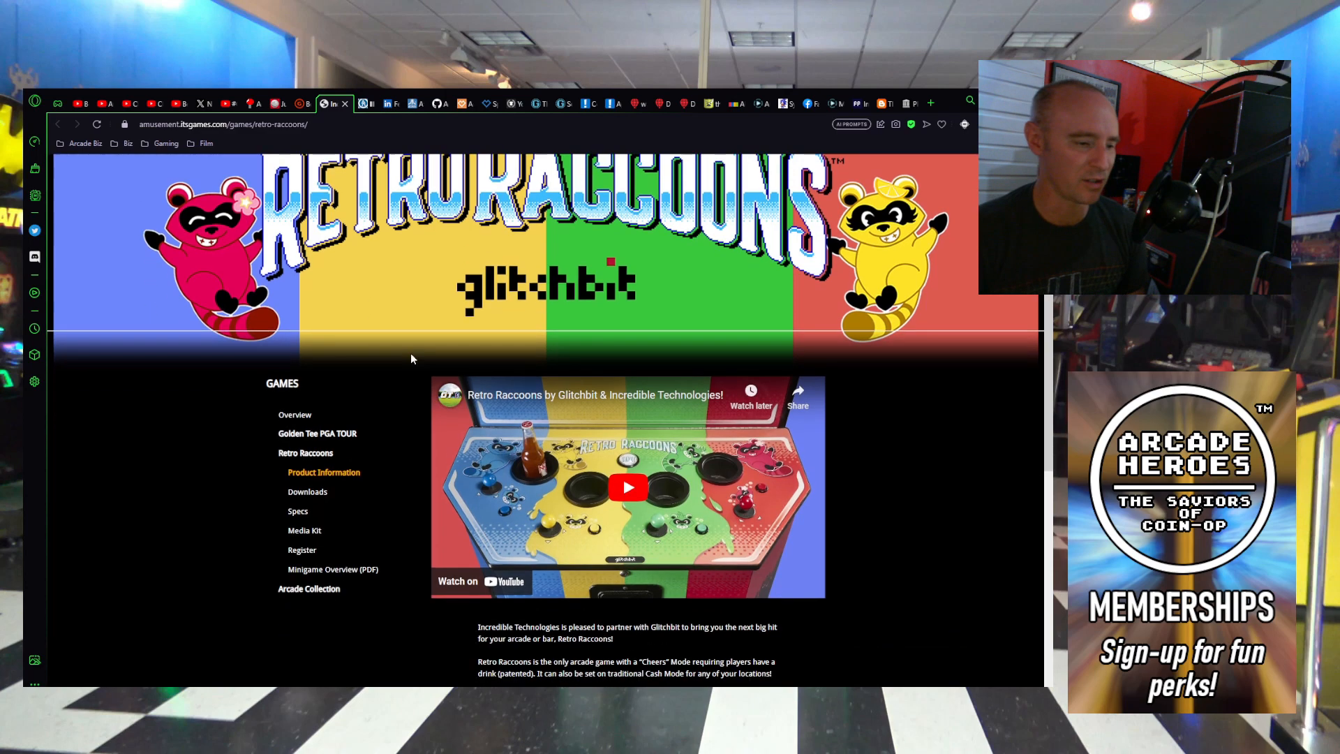
scroll(down, 3)
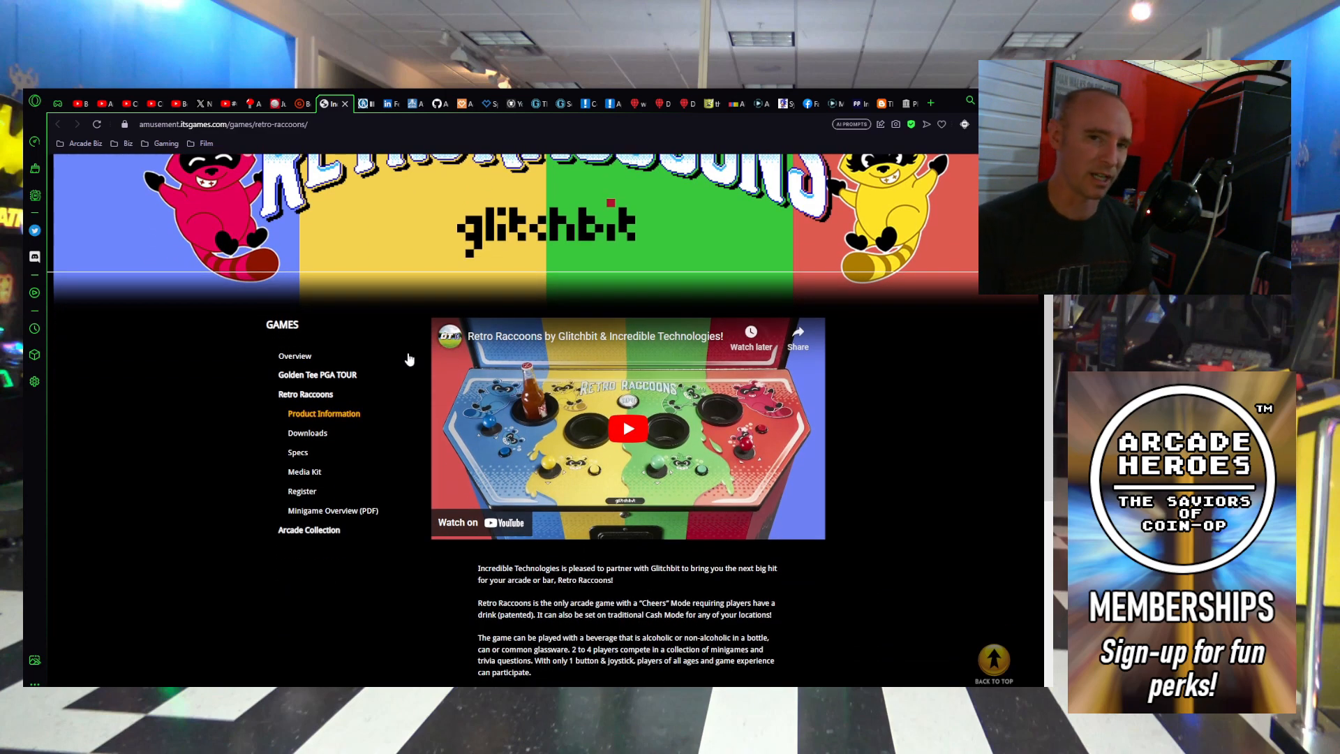
mouse_move(410, 319)
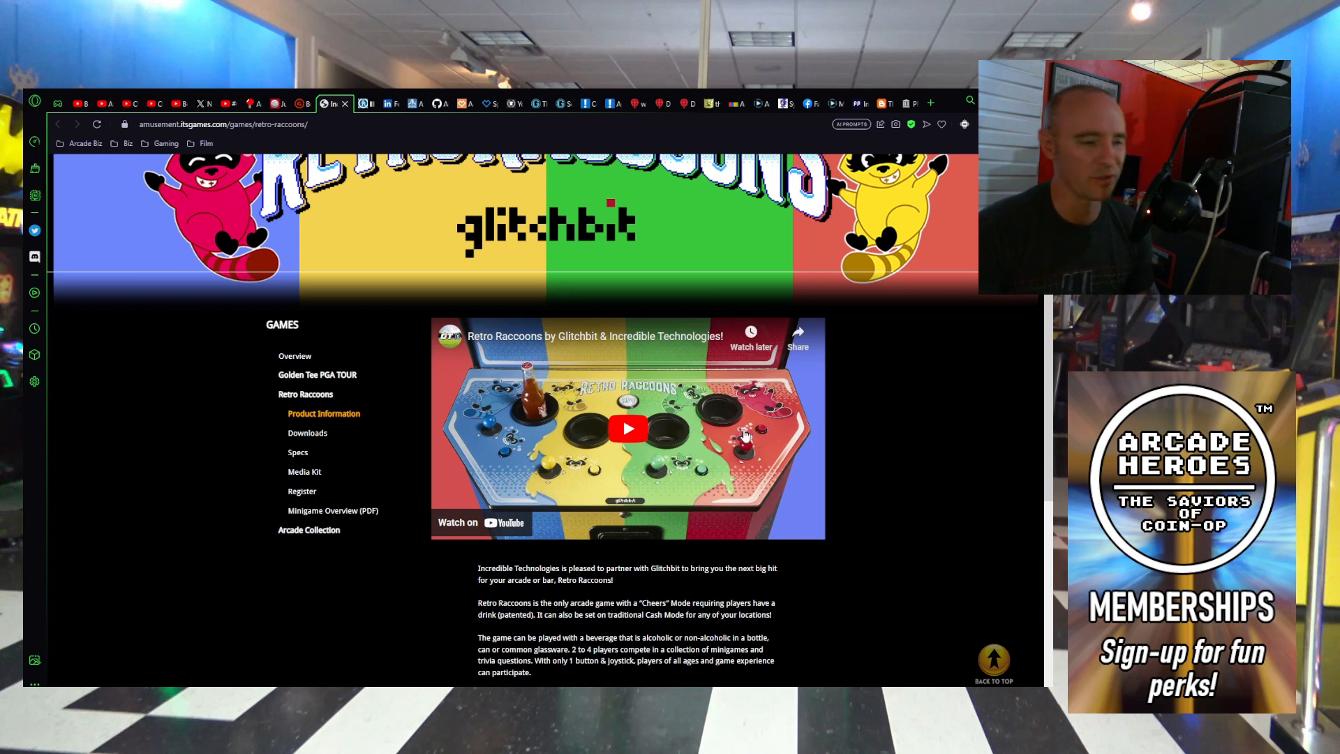
mouse_move(929, 502)
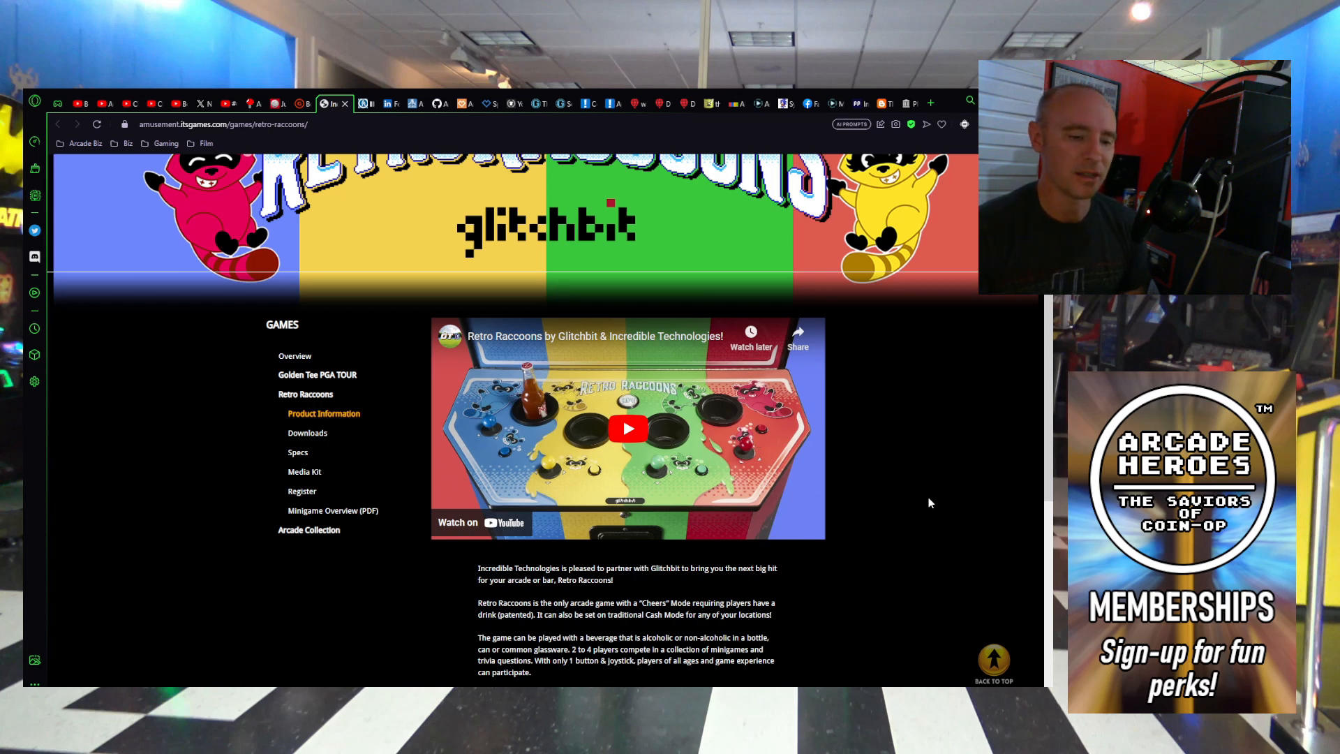
mouse_move(783, 444)
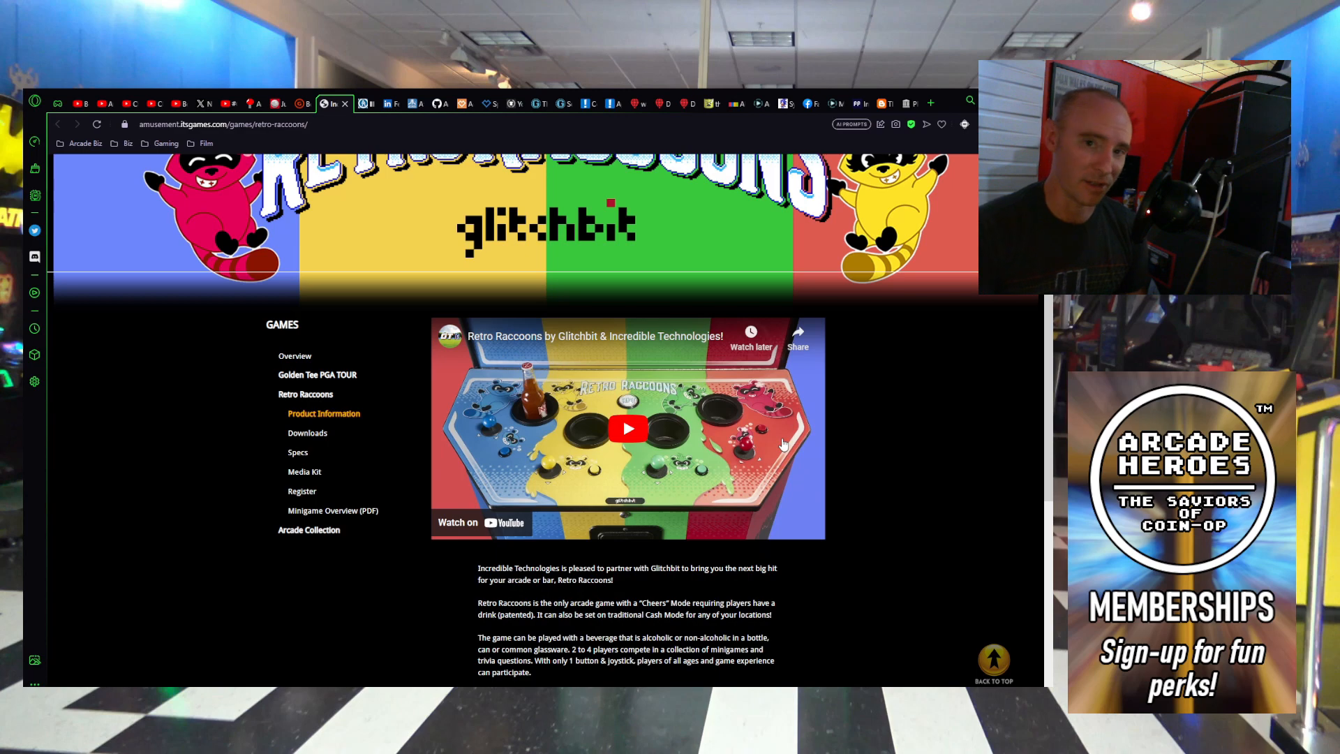
scroll(down, 3)
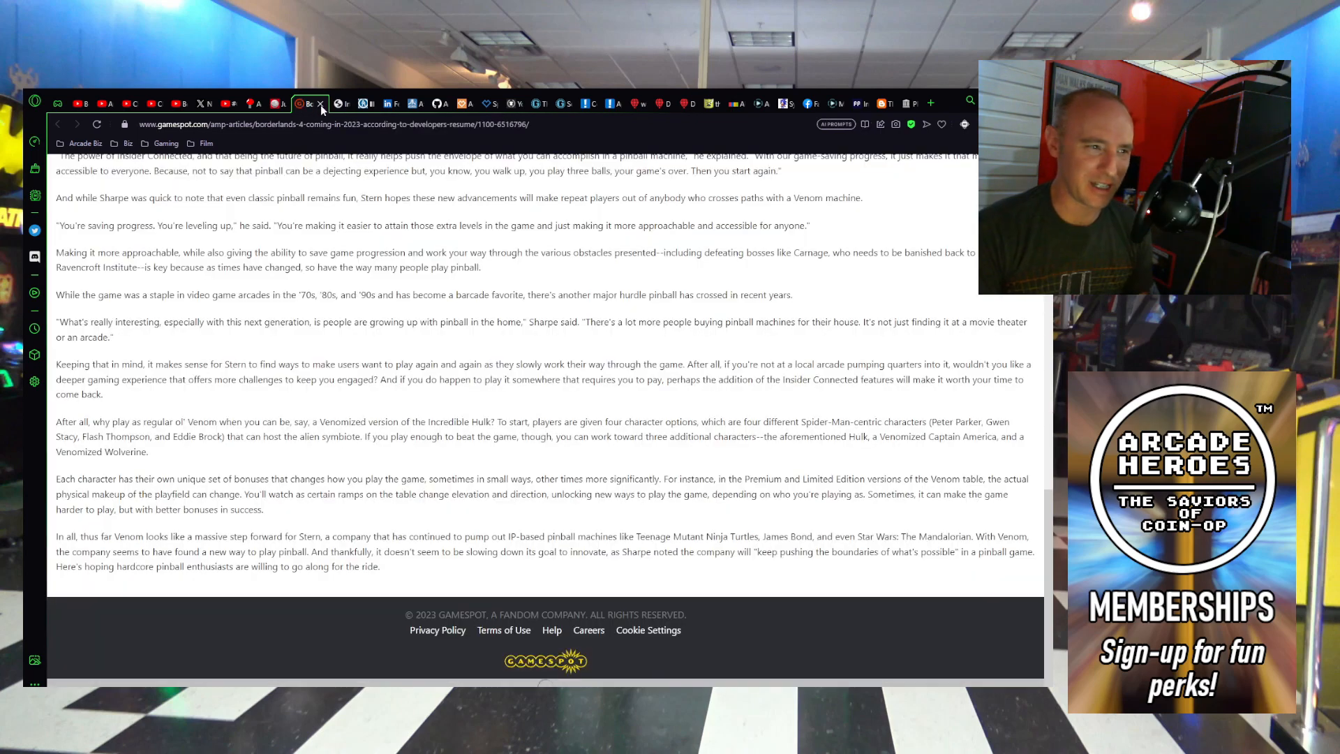
click(291, 103)
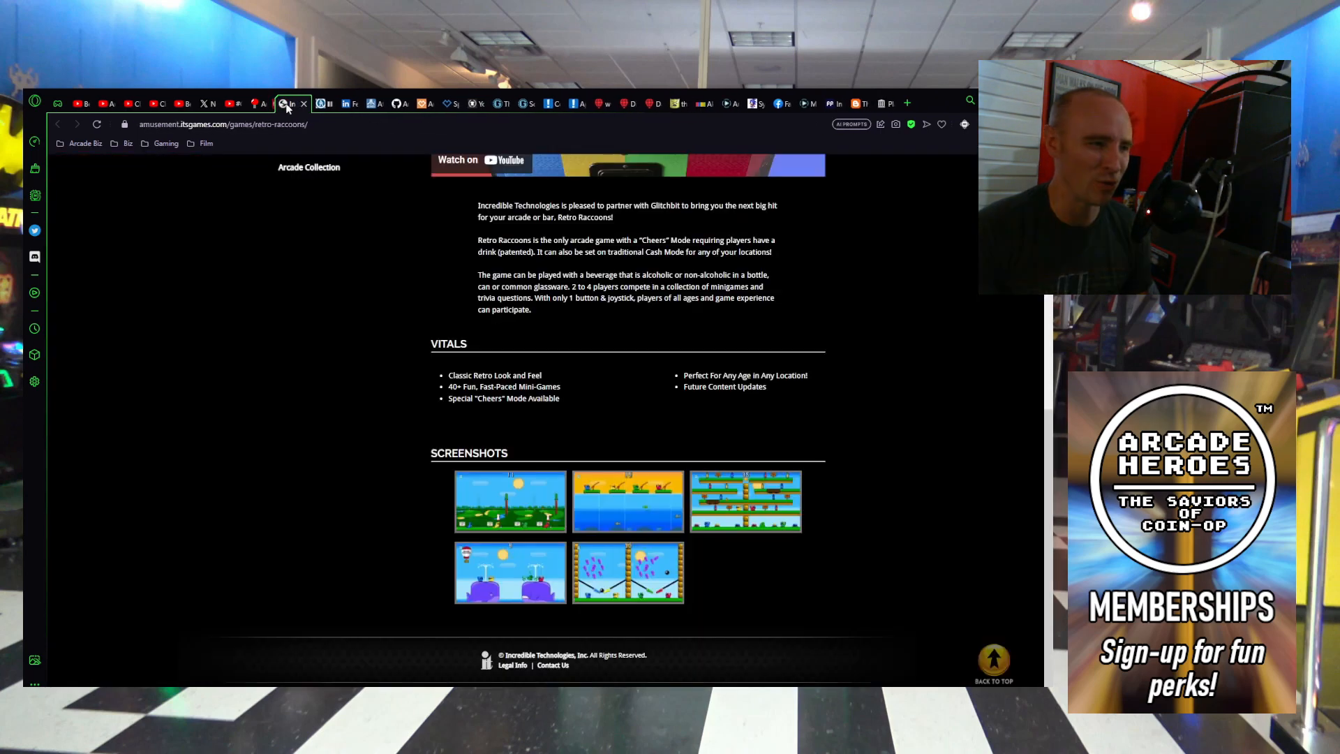
click(261, 103)
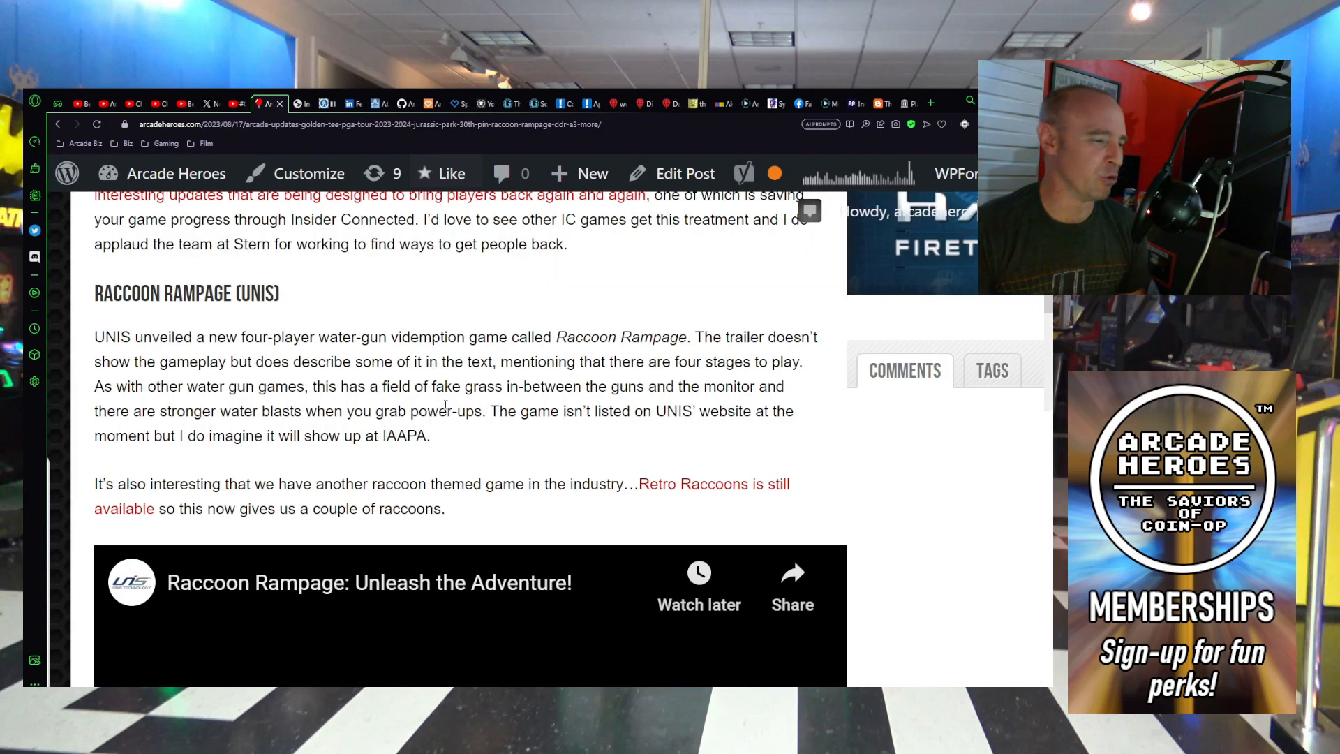
Step: Rewind the Raccoon Rampage trailer to 0:00, replay its opening seconds, and pause it
scroll(down, 3)
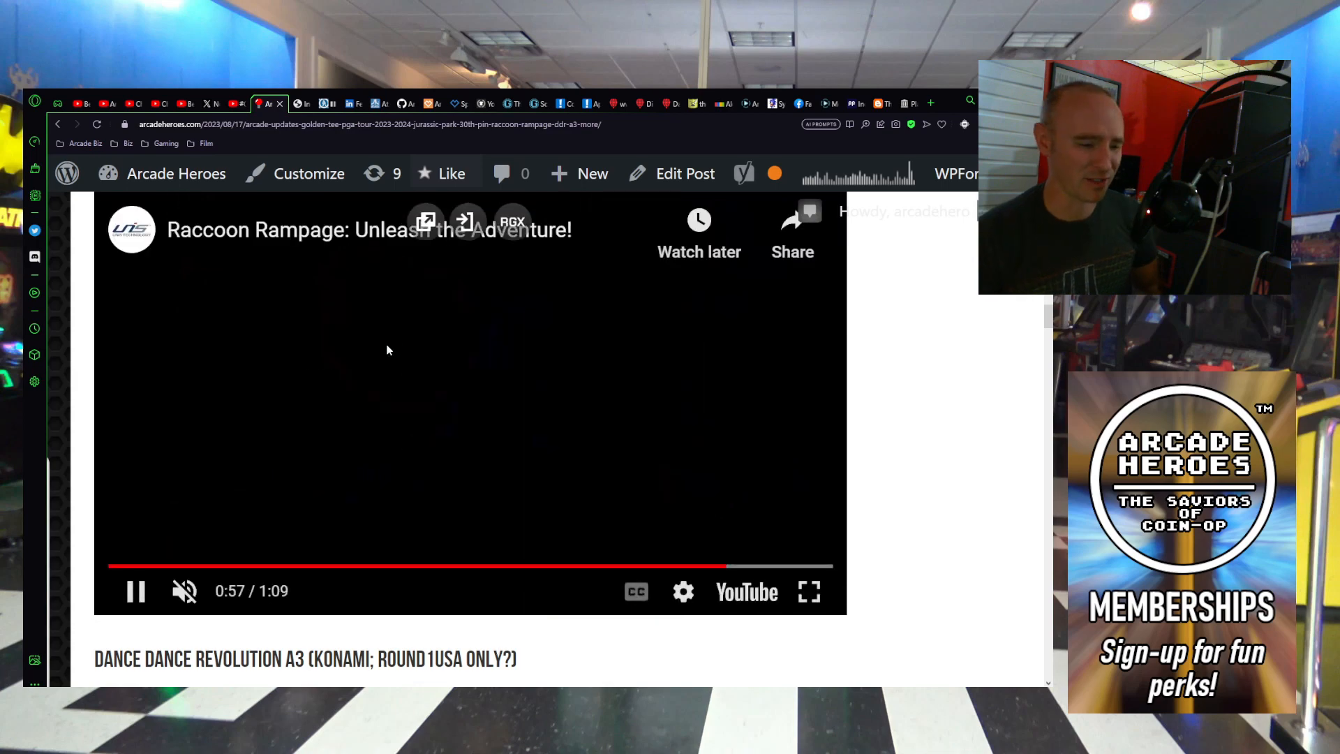
click(133, 590)
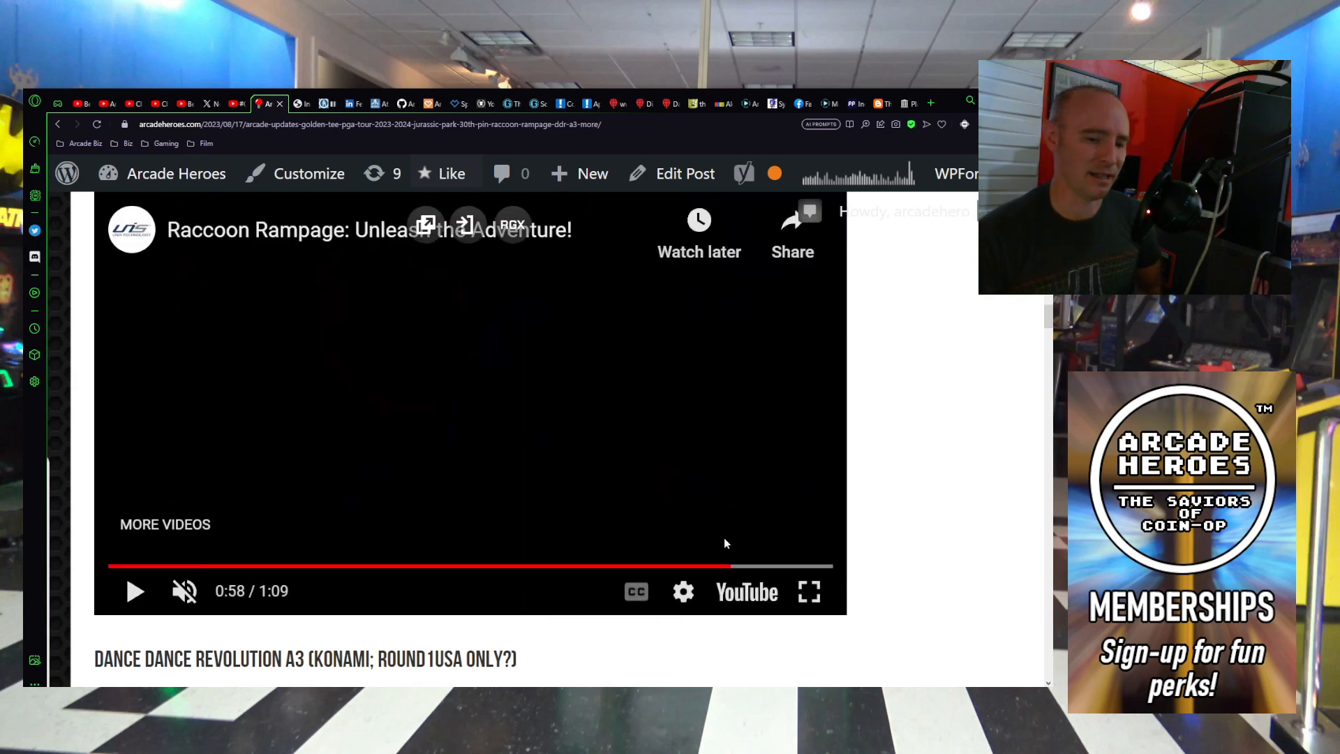
mouse_move(536, 565)
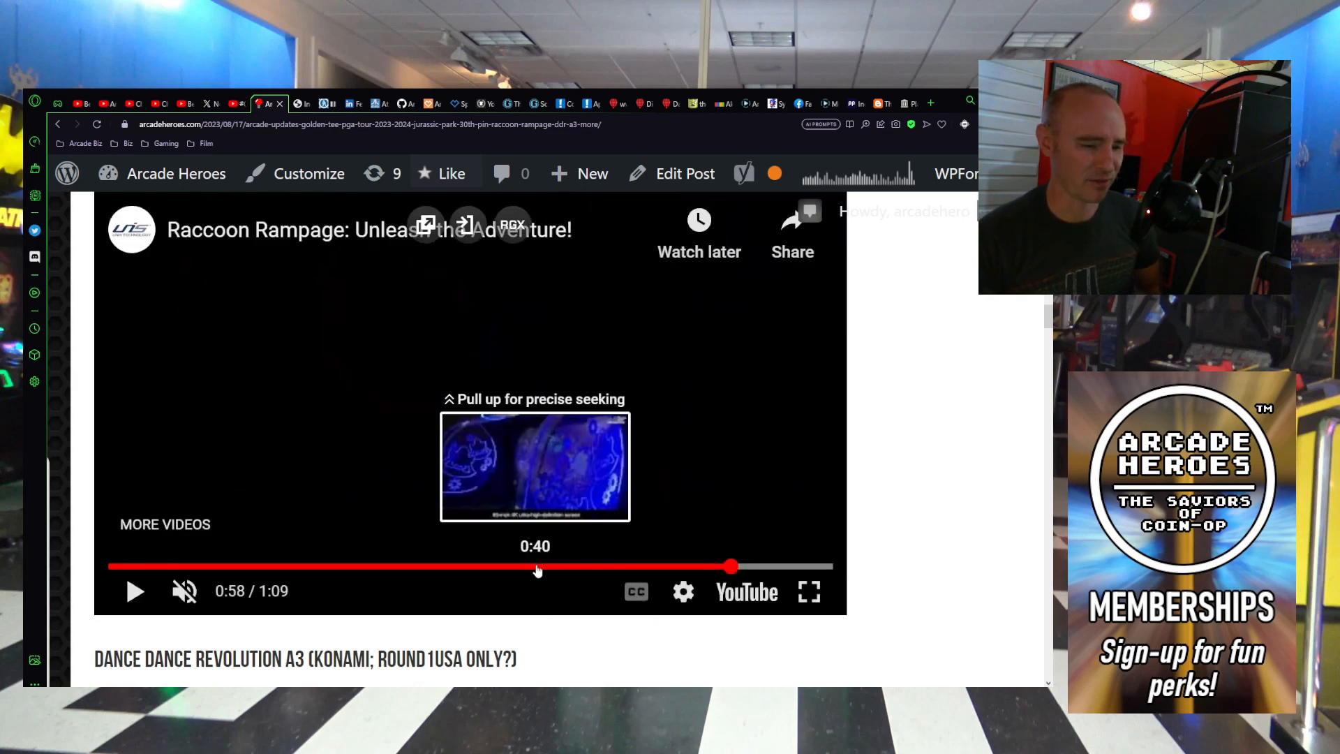
drag(730, 566, 495, 565)
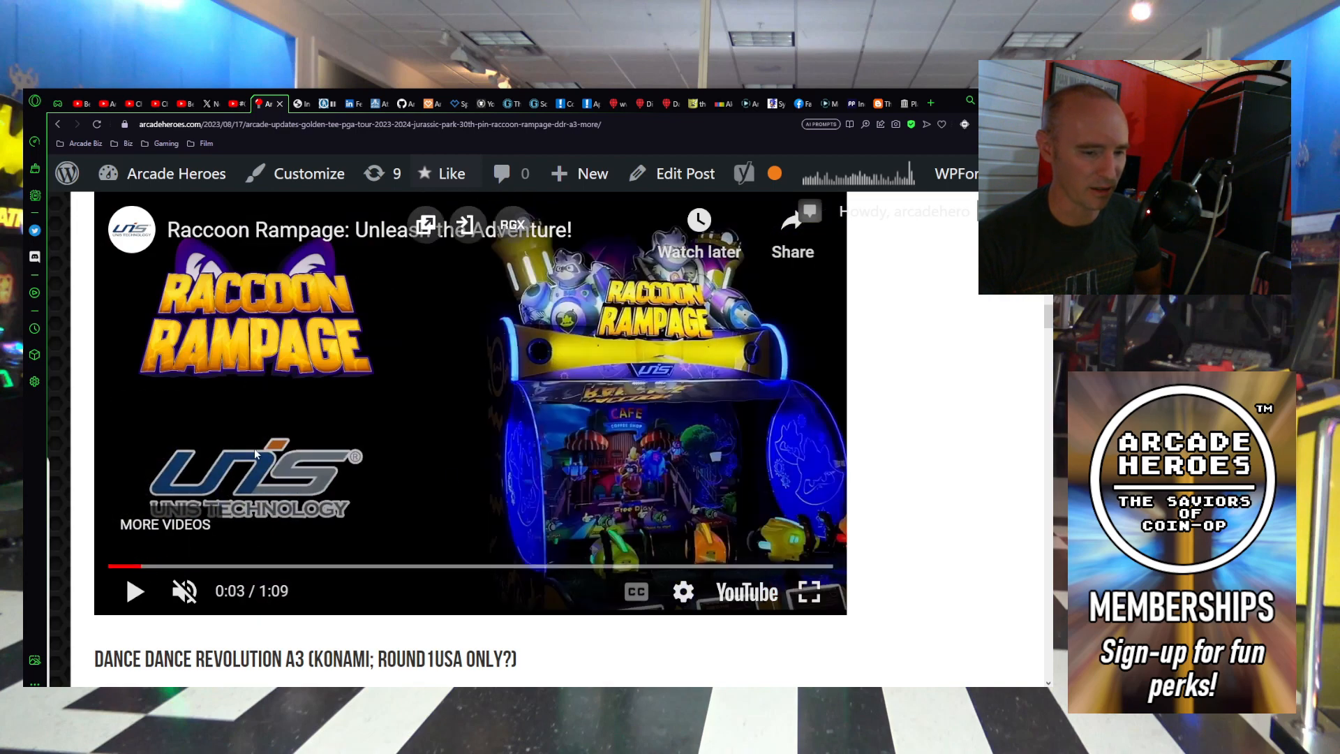
click(134, 590)
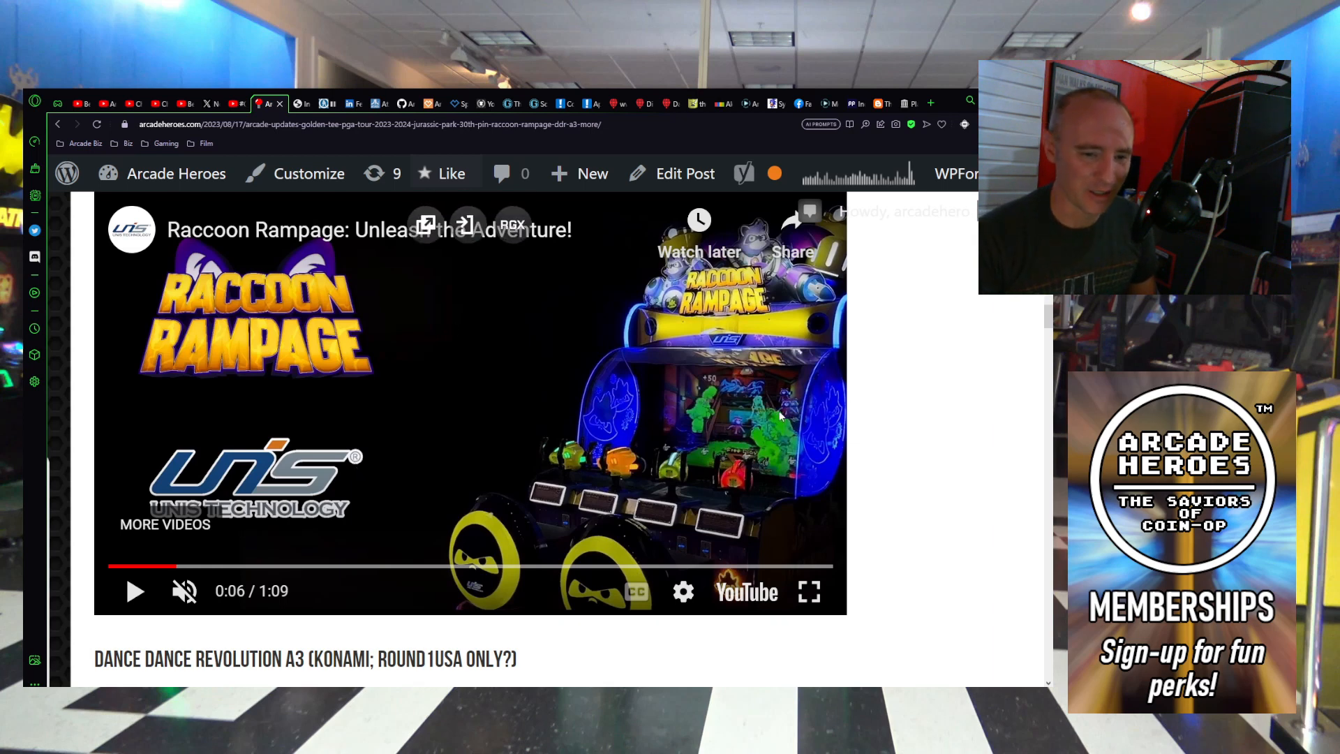
mouse_move(176, 566)
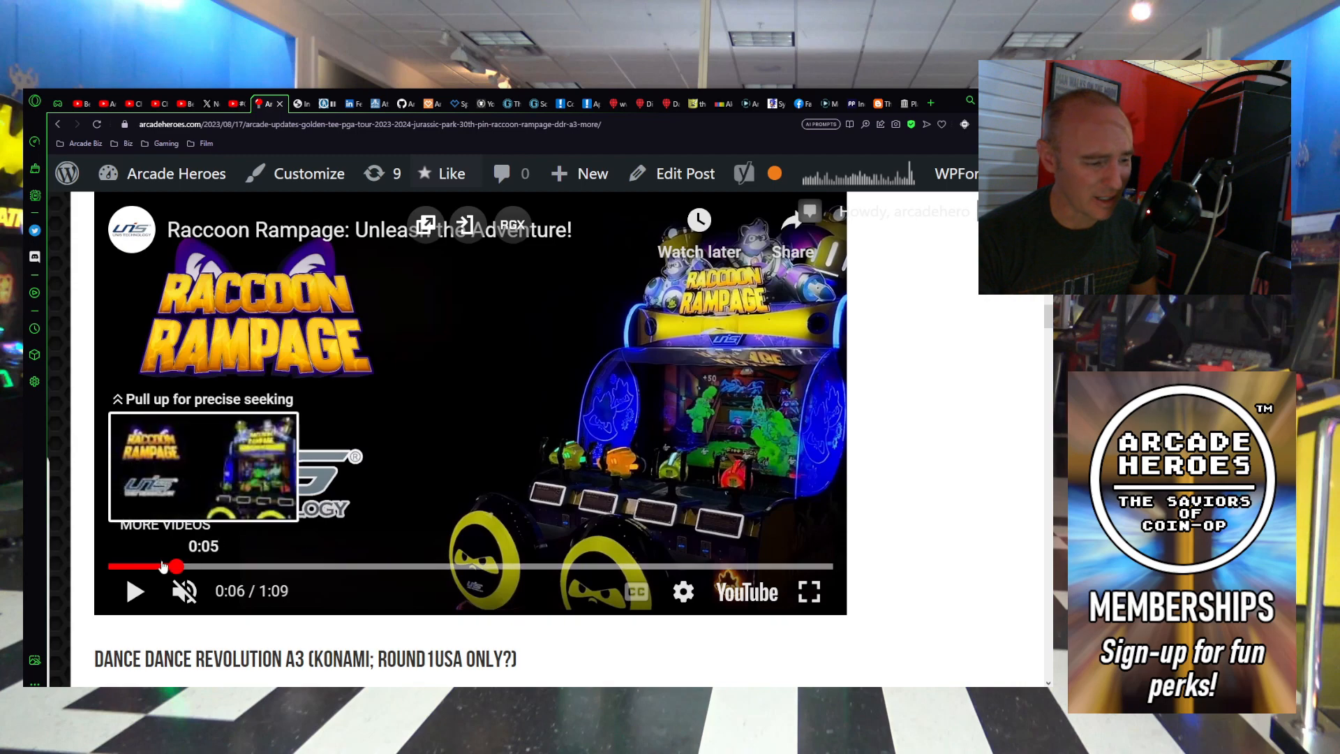
click(137, 591)
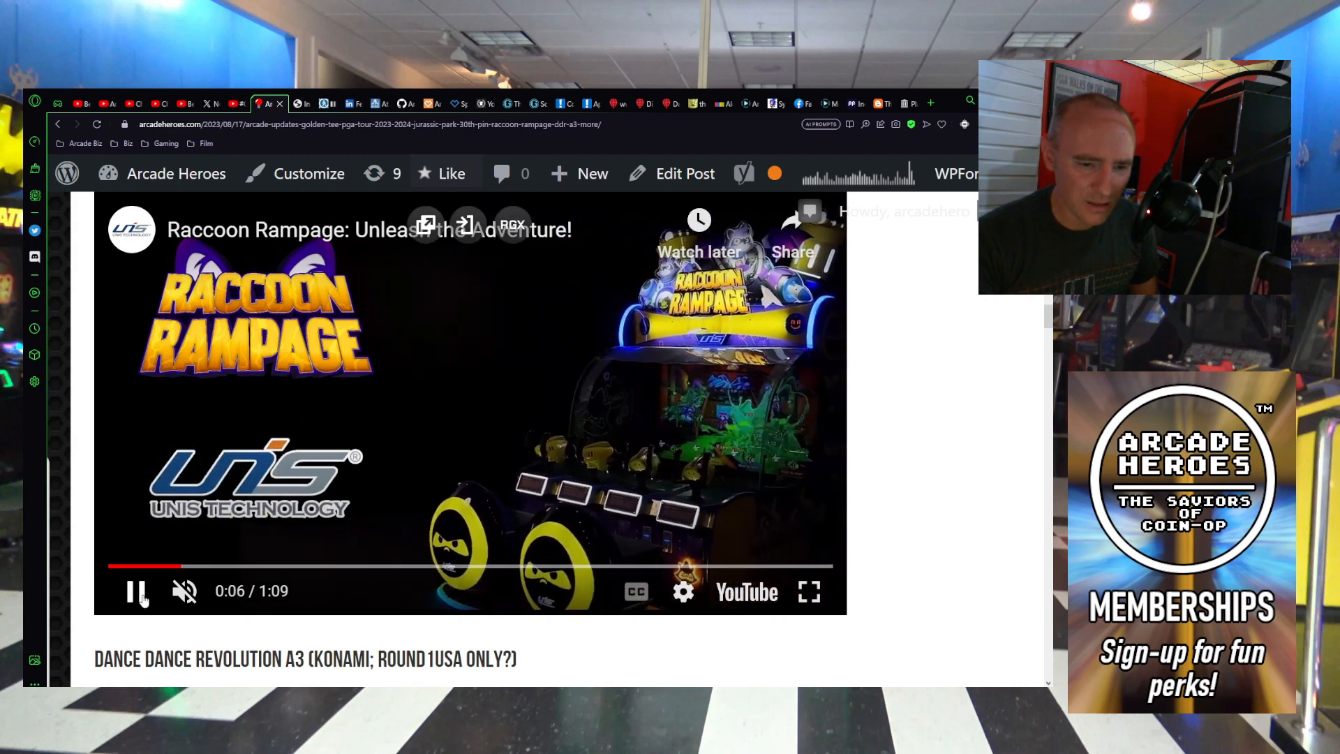
click(136, 590)
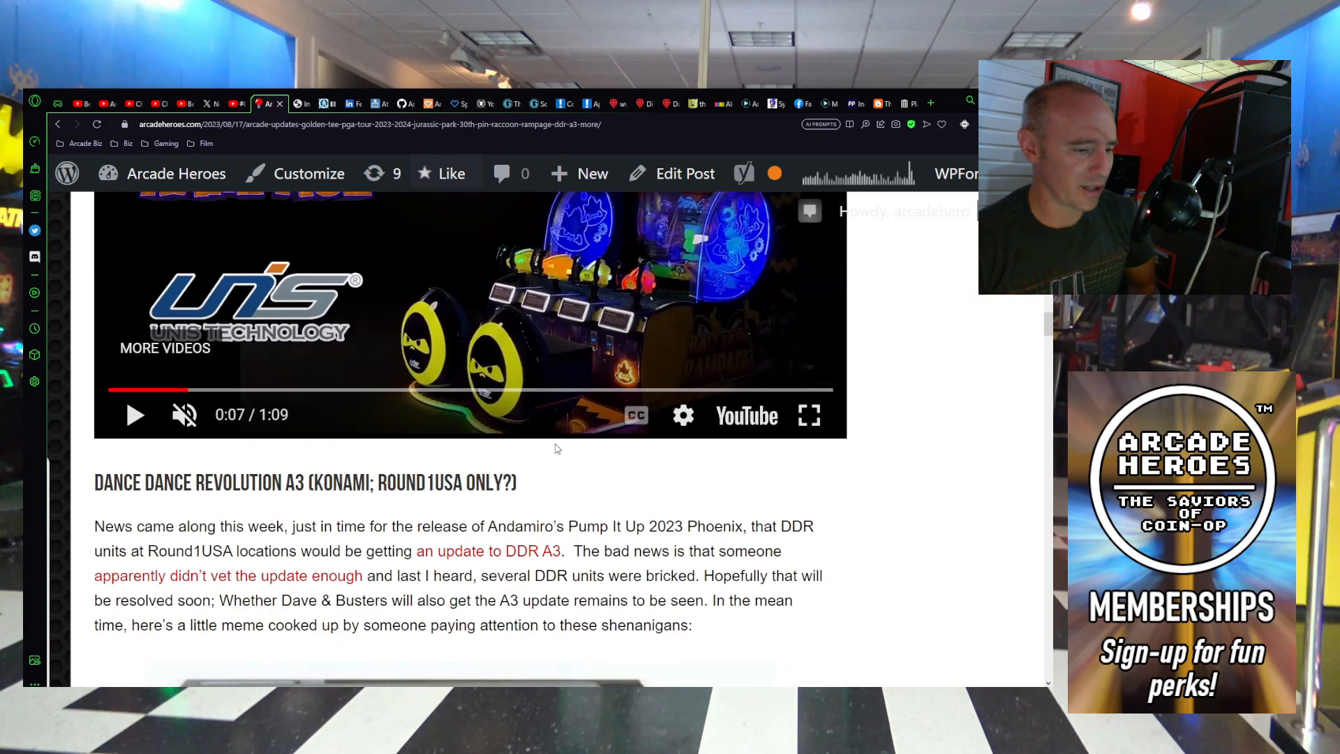
Step: Scroll past the DDR A3 zipbomb USB meme down to the Supercharged Shuffle heading
scroll(down, 3)
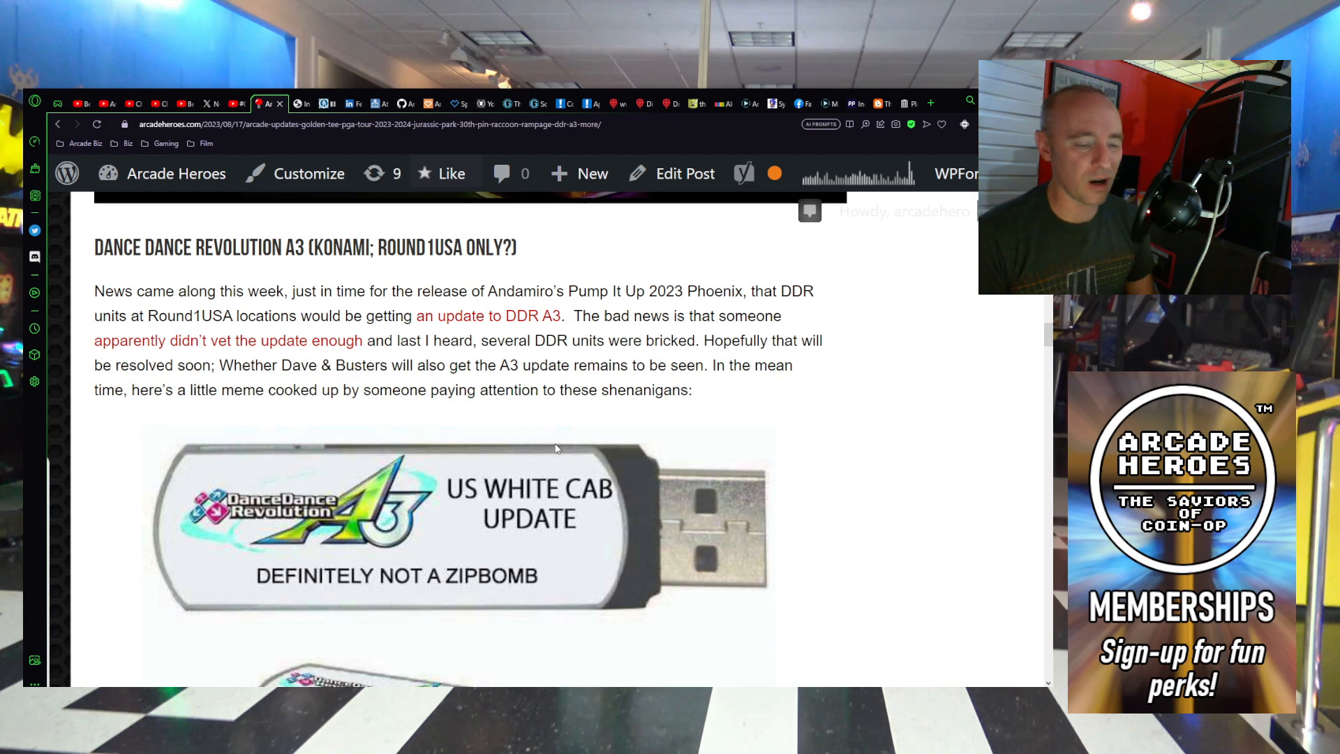
scroll(down, 3)
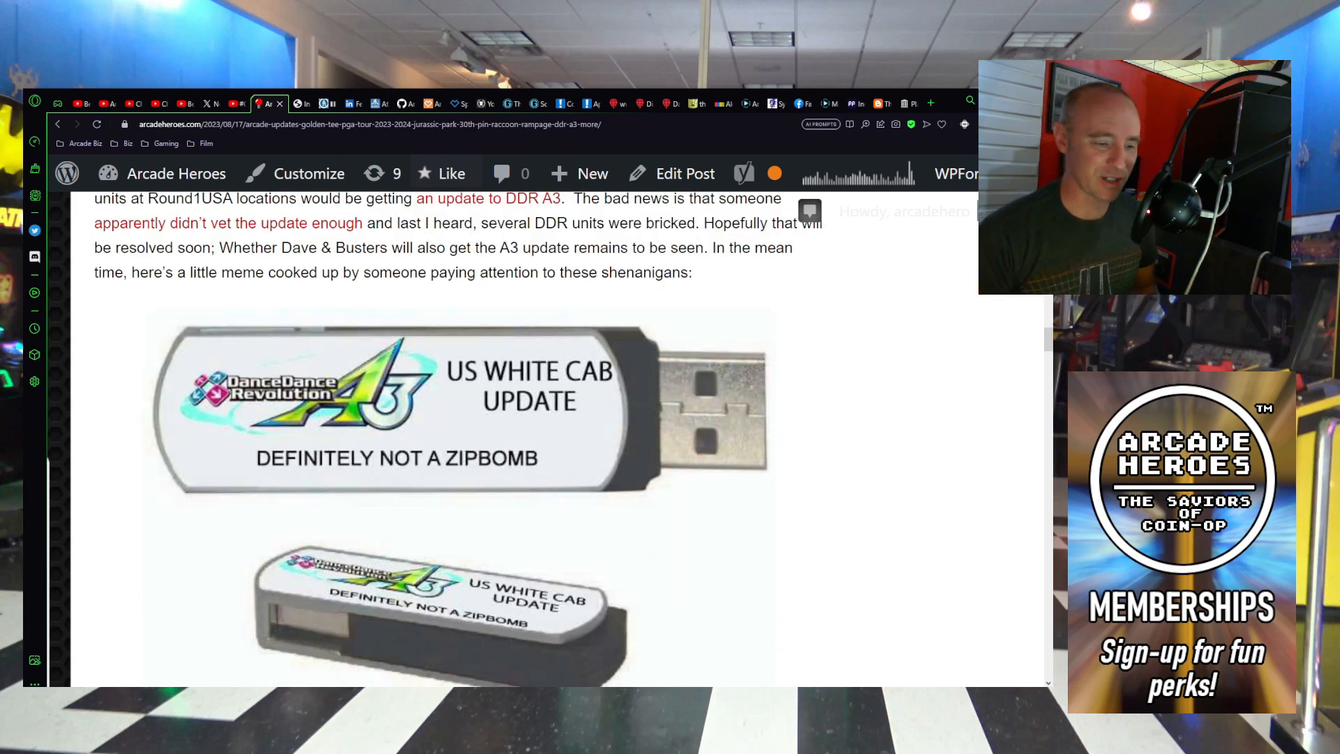
scroll(down, 3)
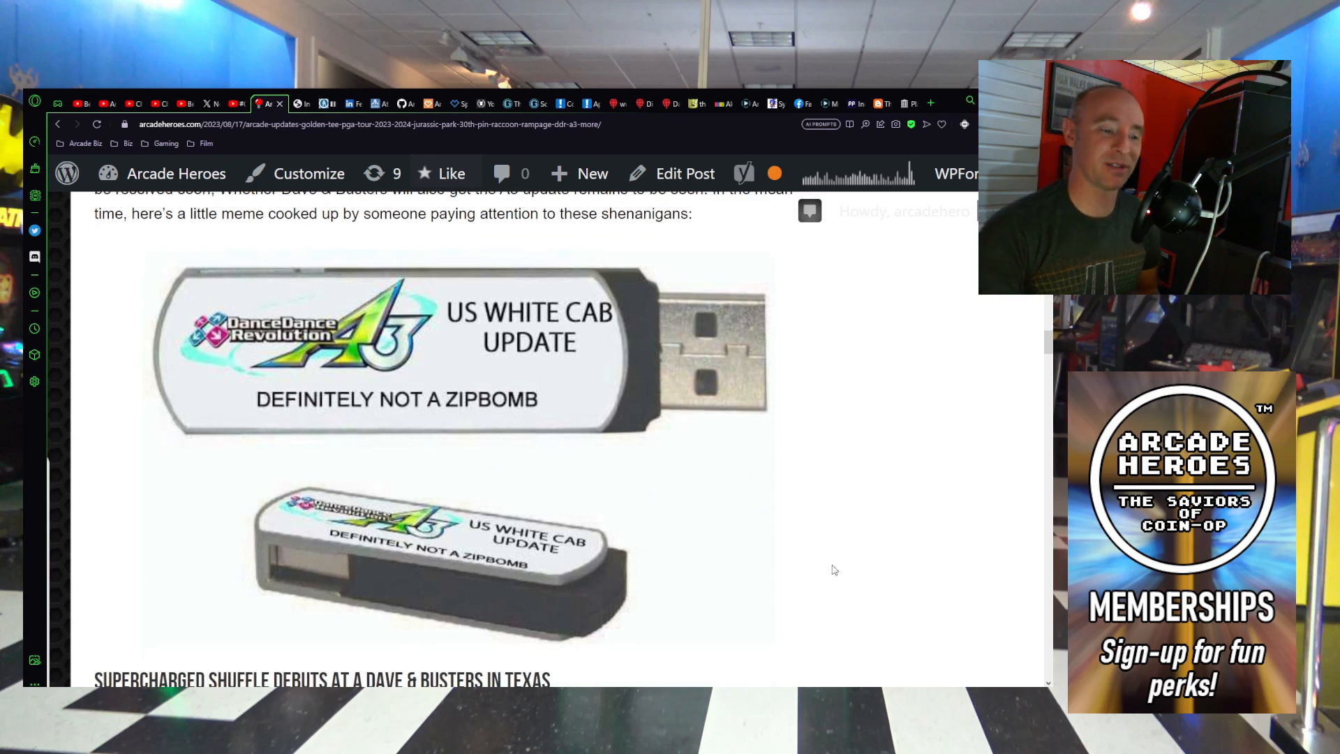
scroll(down, 3)
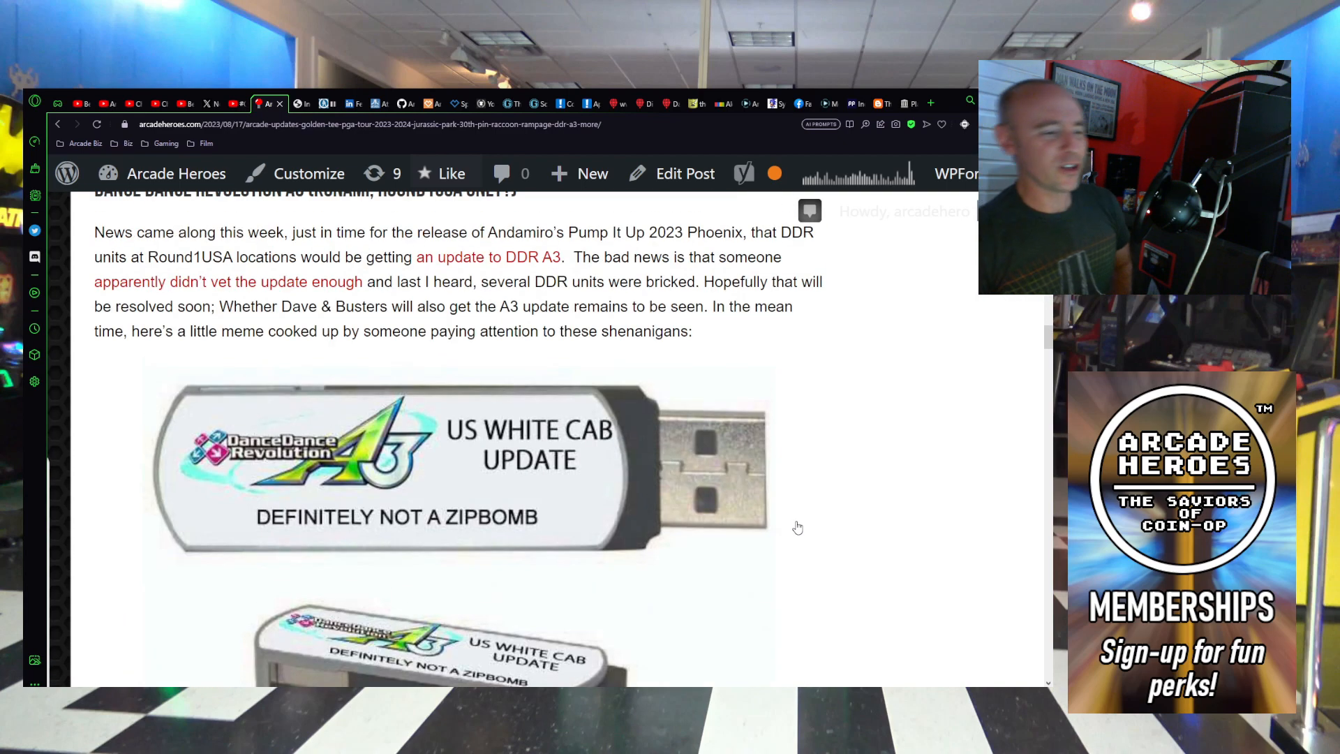
scroll(down, 3)
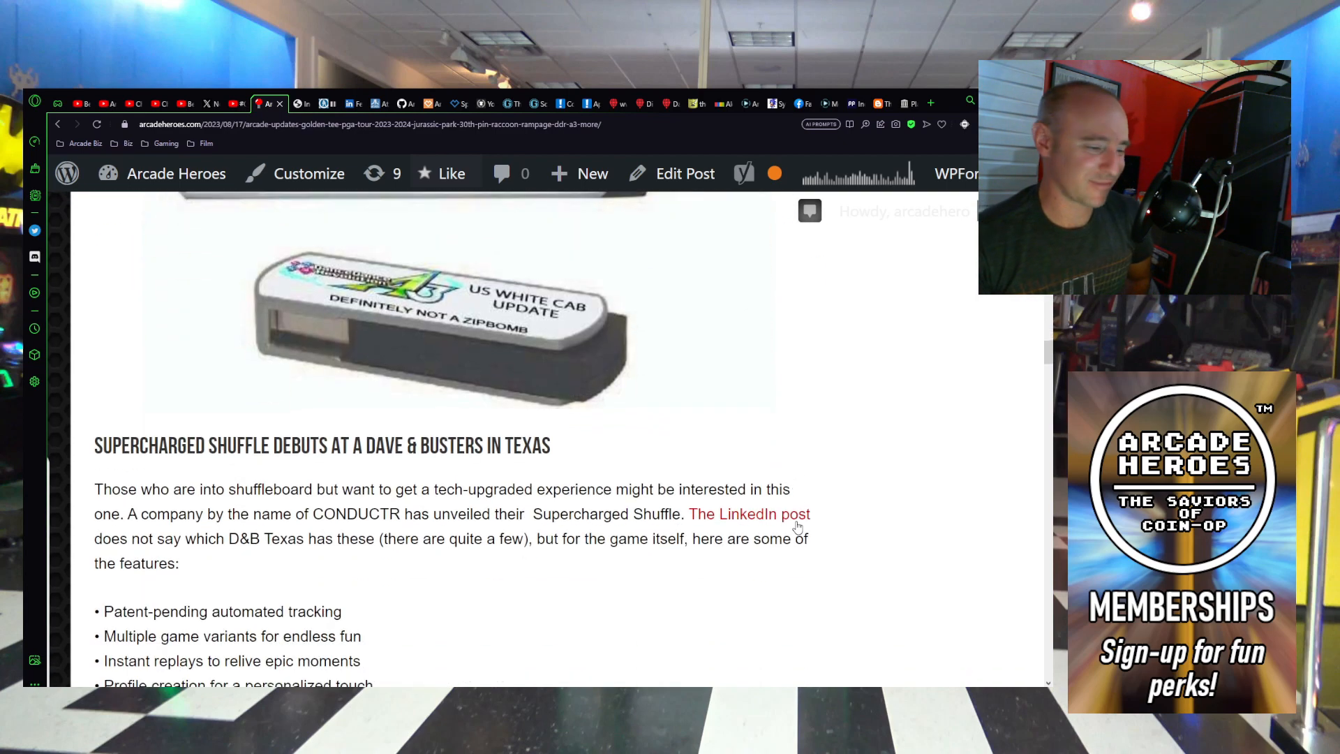
Step: Scroll through the Supercharged Shuffle feature list to the Dave & Busters shuffleboard photo
scroll(down, 3)
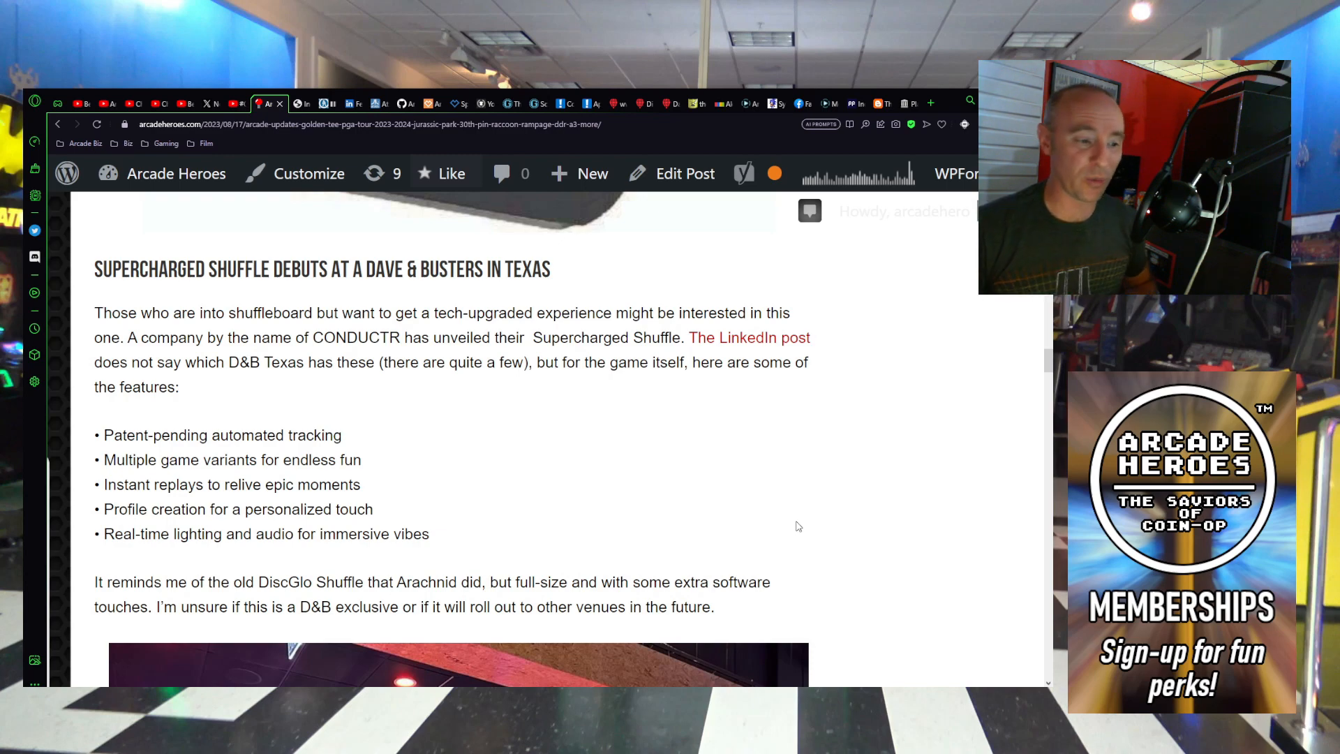
scroll(down, 3)
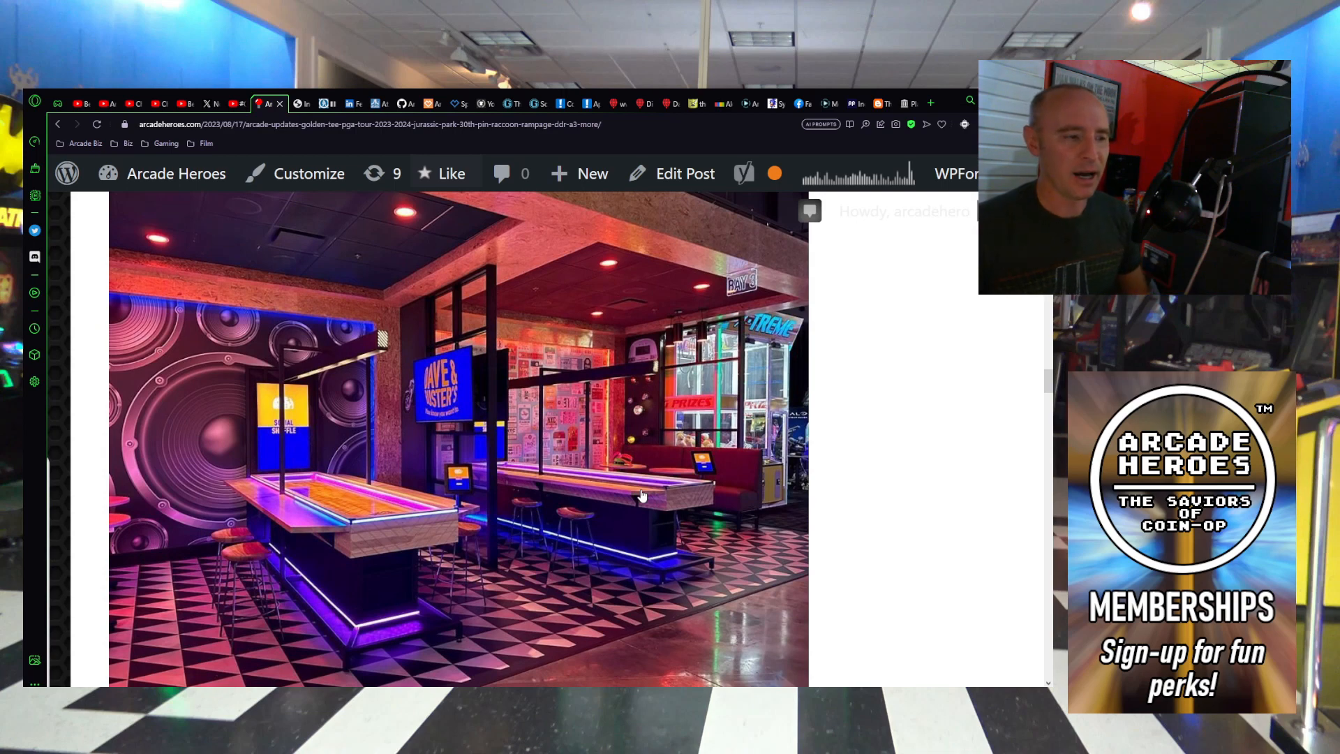
mouse_move(540, 166)
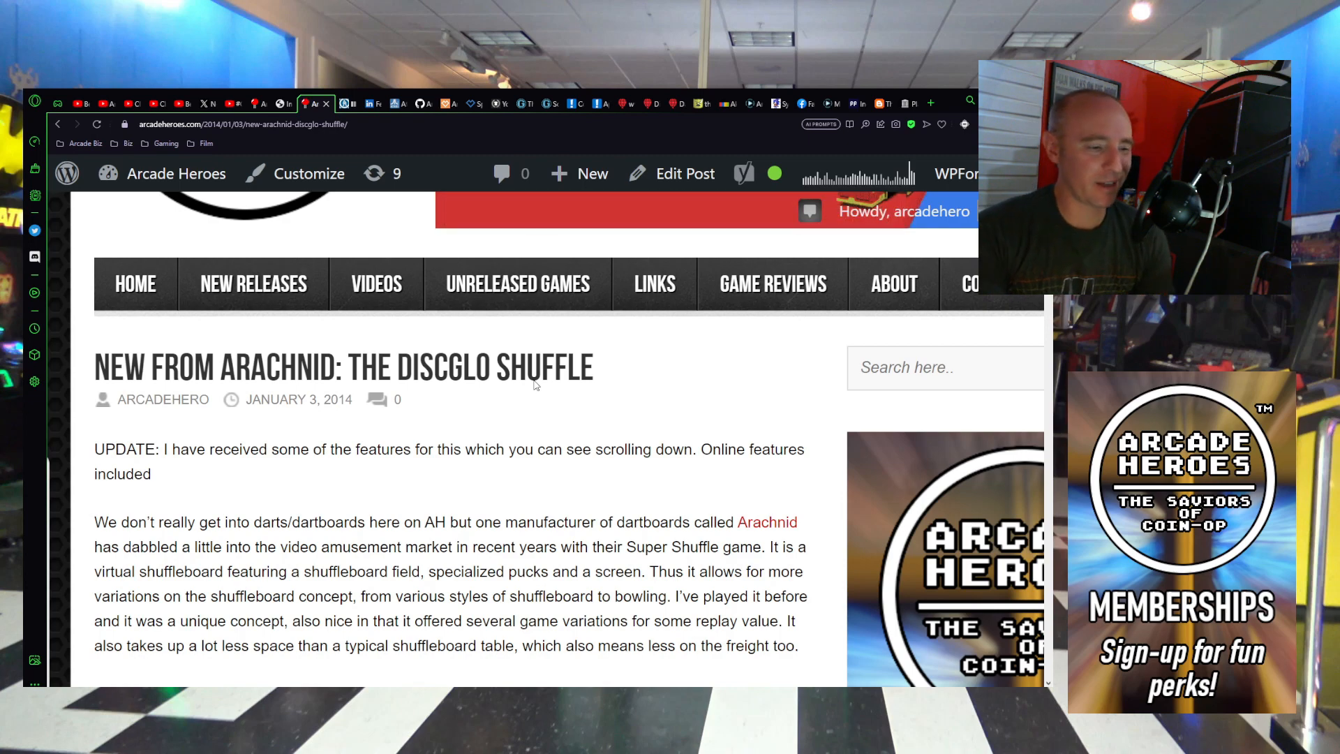
Step: Scroll the DiscGlo Shuffle post past its intro and cabinet photo to the game-modes flyer
scroll(down, 3)
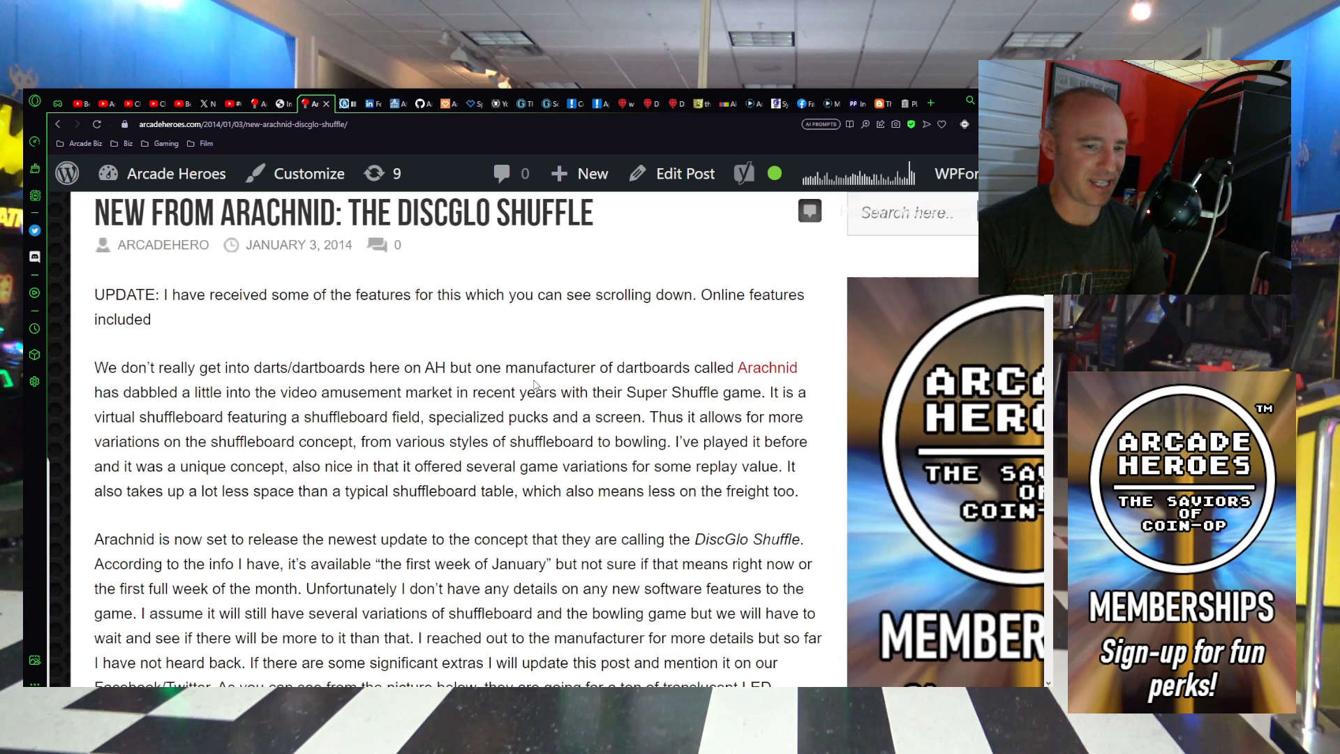
scroll(down, 3)
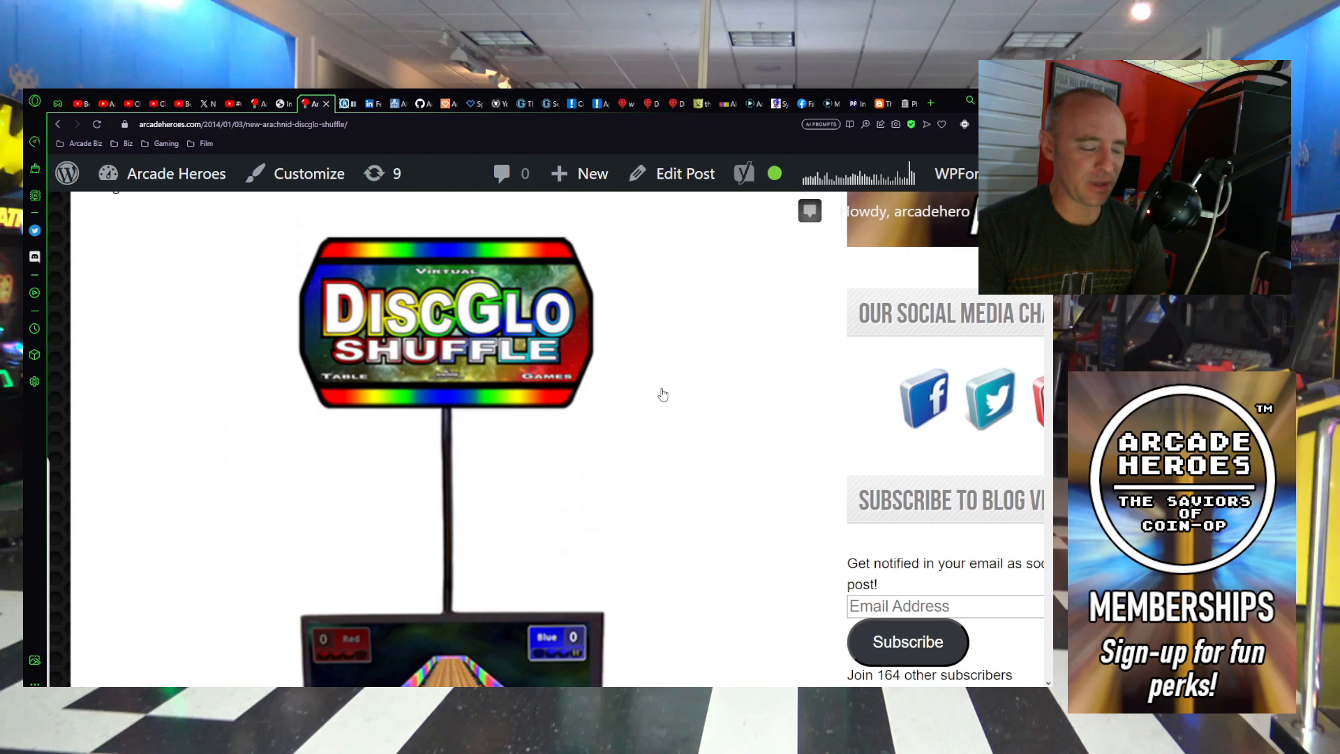
scroll(down, 3)
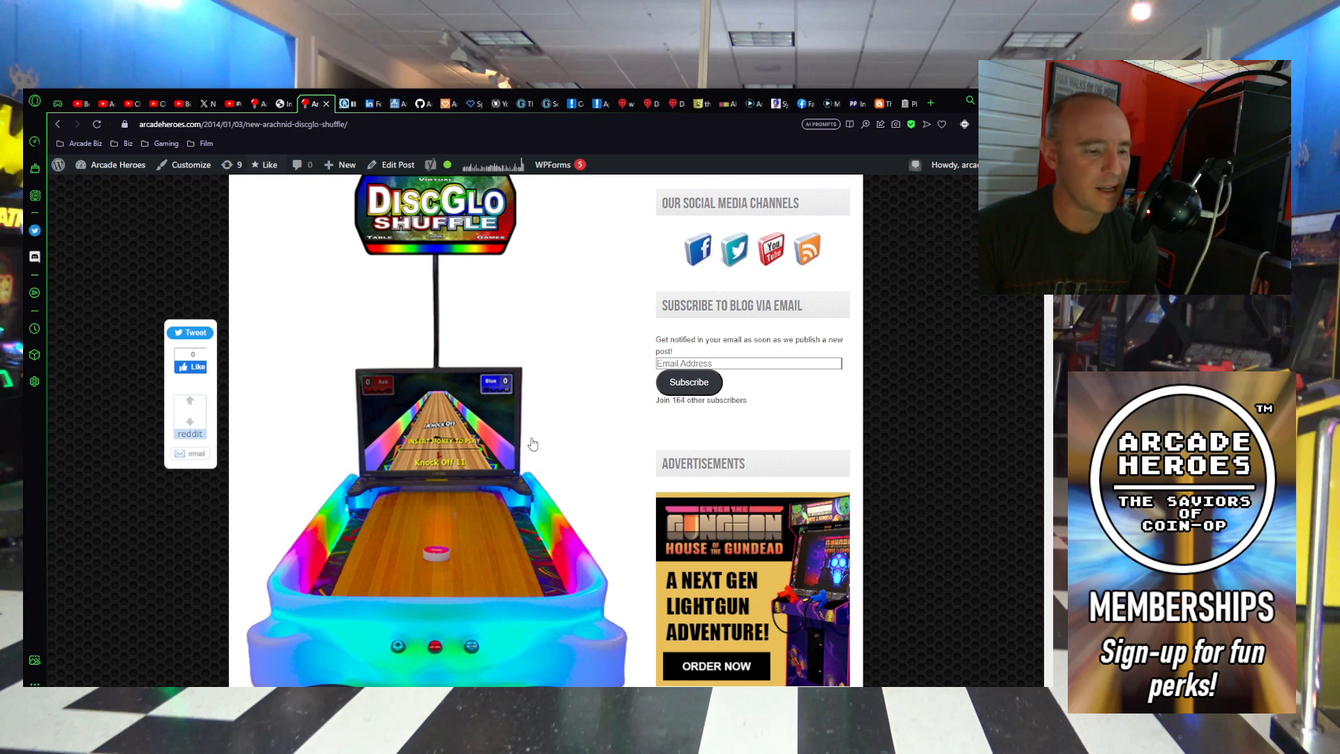
mouse_move(490, 561)
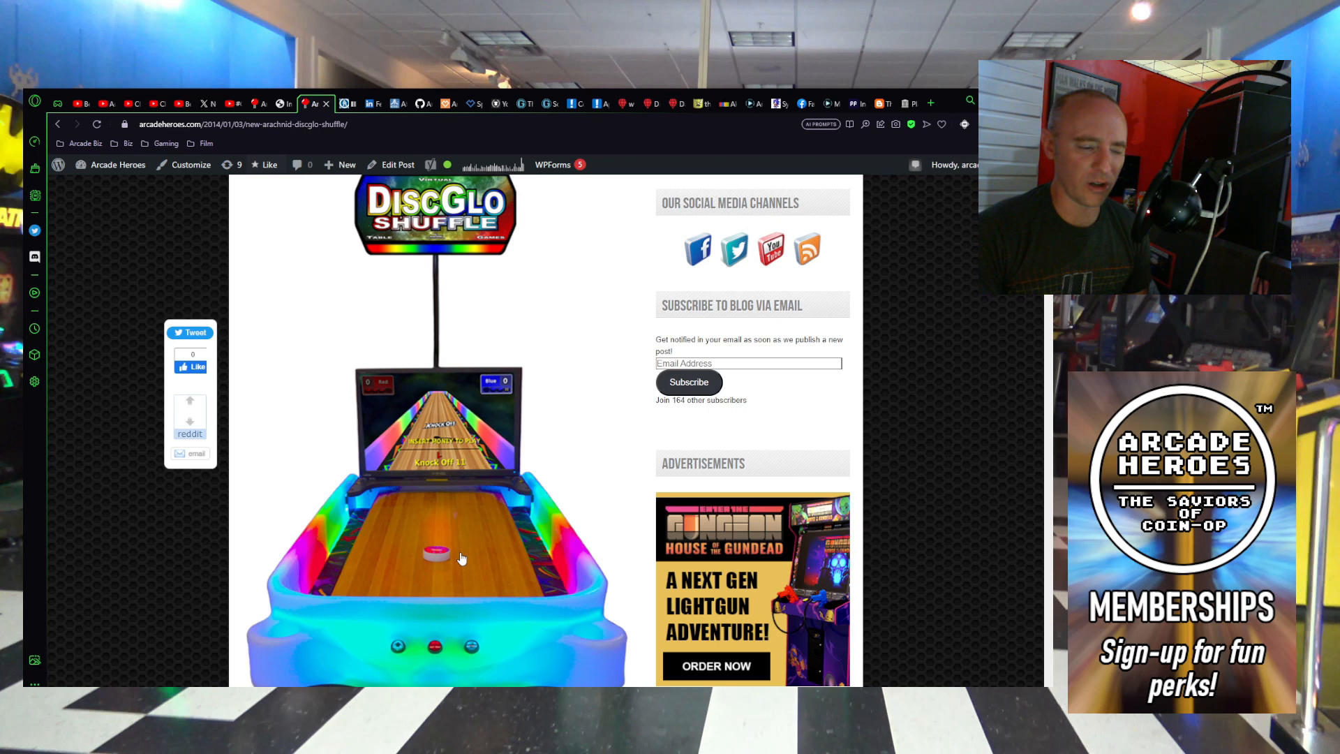
mouse_move(500, 563)
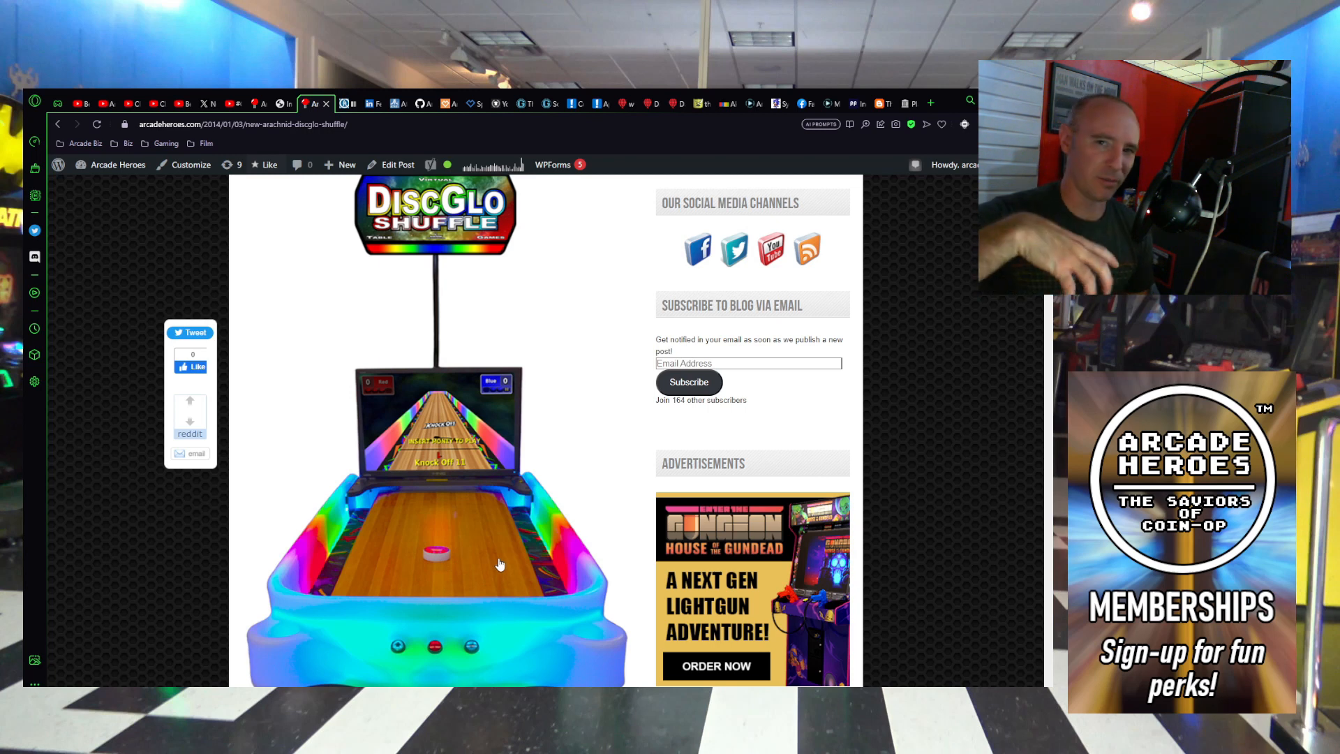
scroll(down, 3)
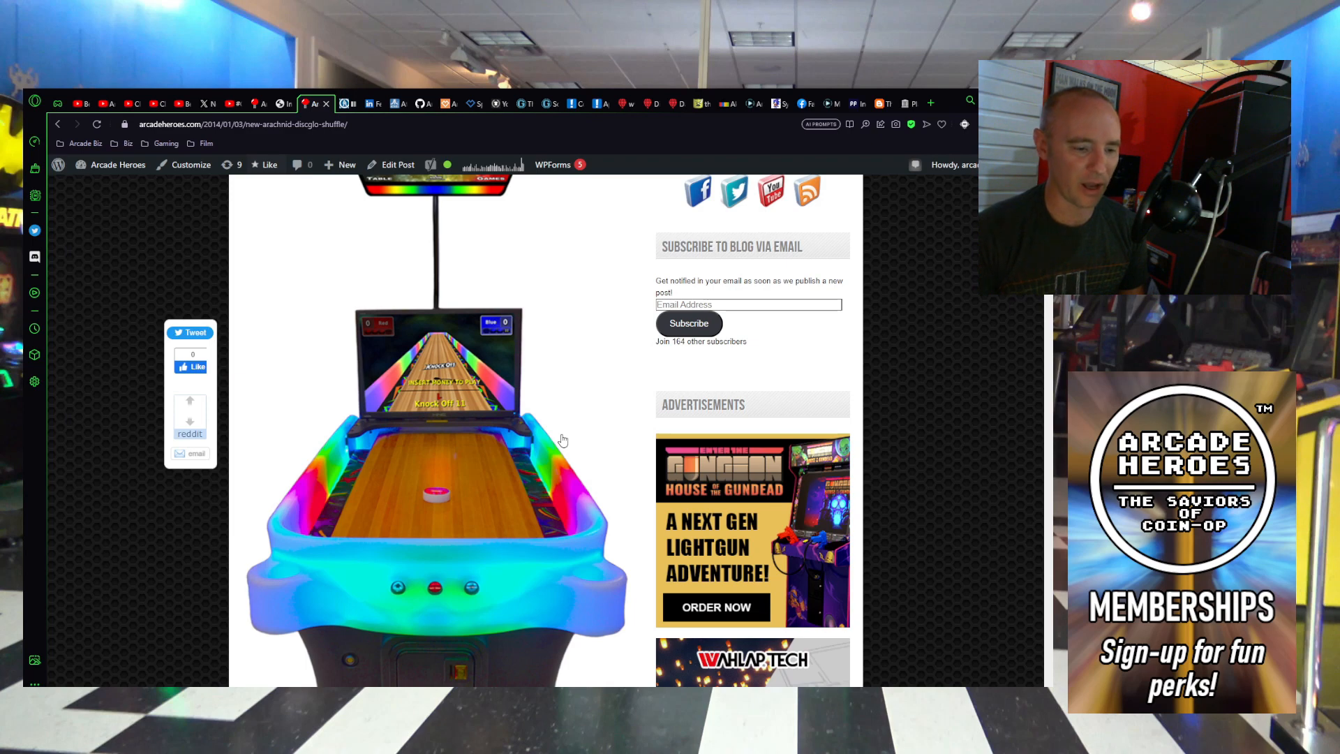
scroll(down, 3)
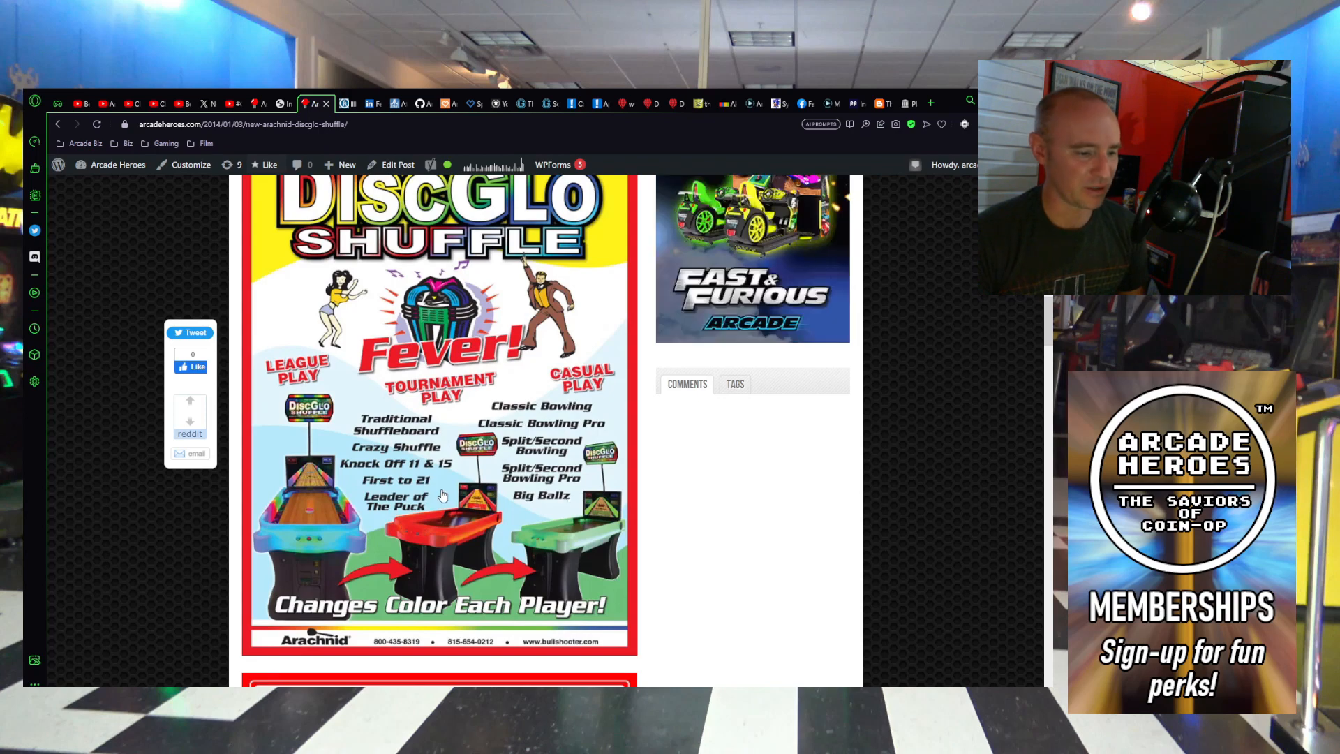
scroll(down, 3)
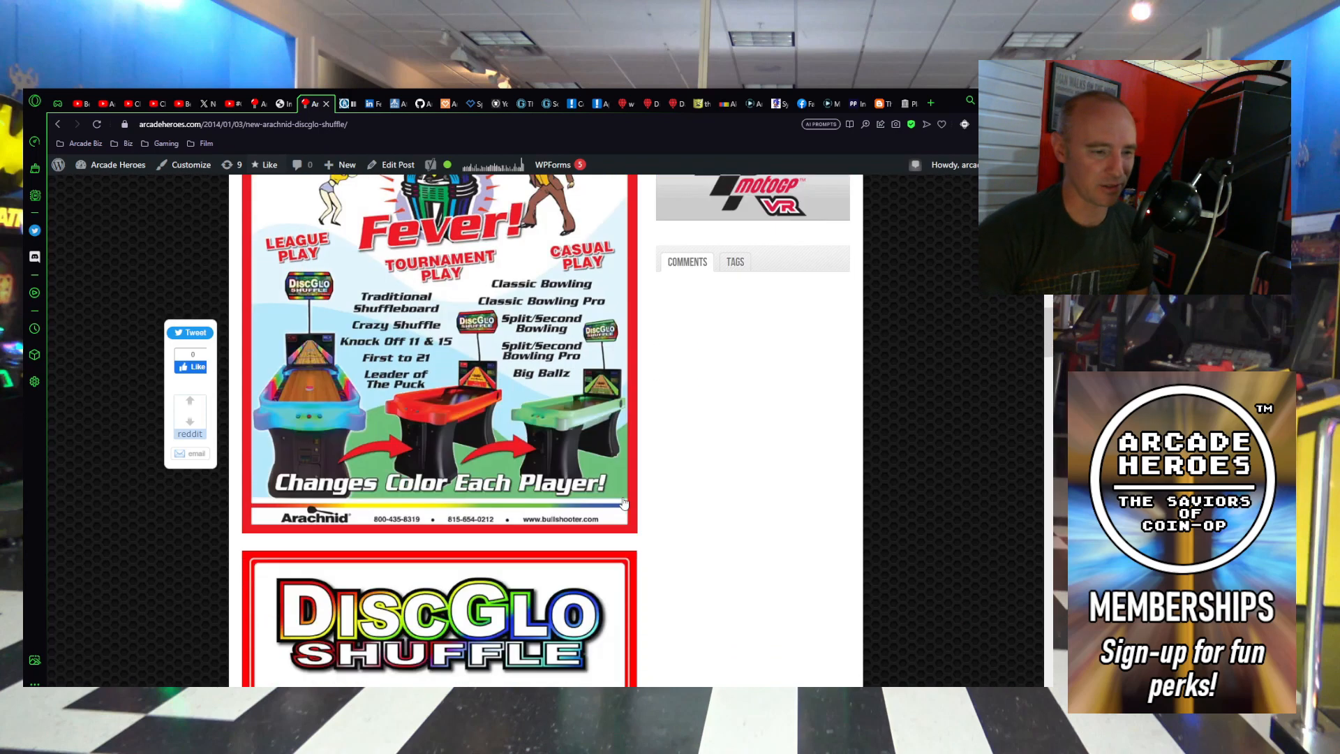
Step: Scroll the roundup post to the Supercharged Shuffle feature list heading toward its photo
scroll(down, 3)
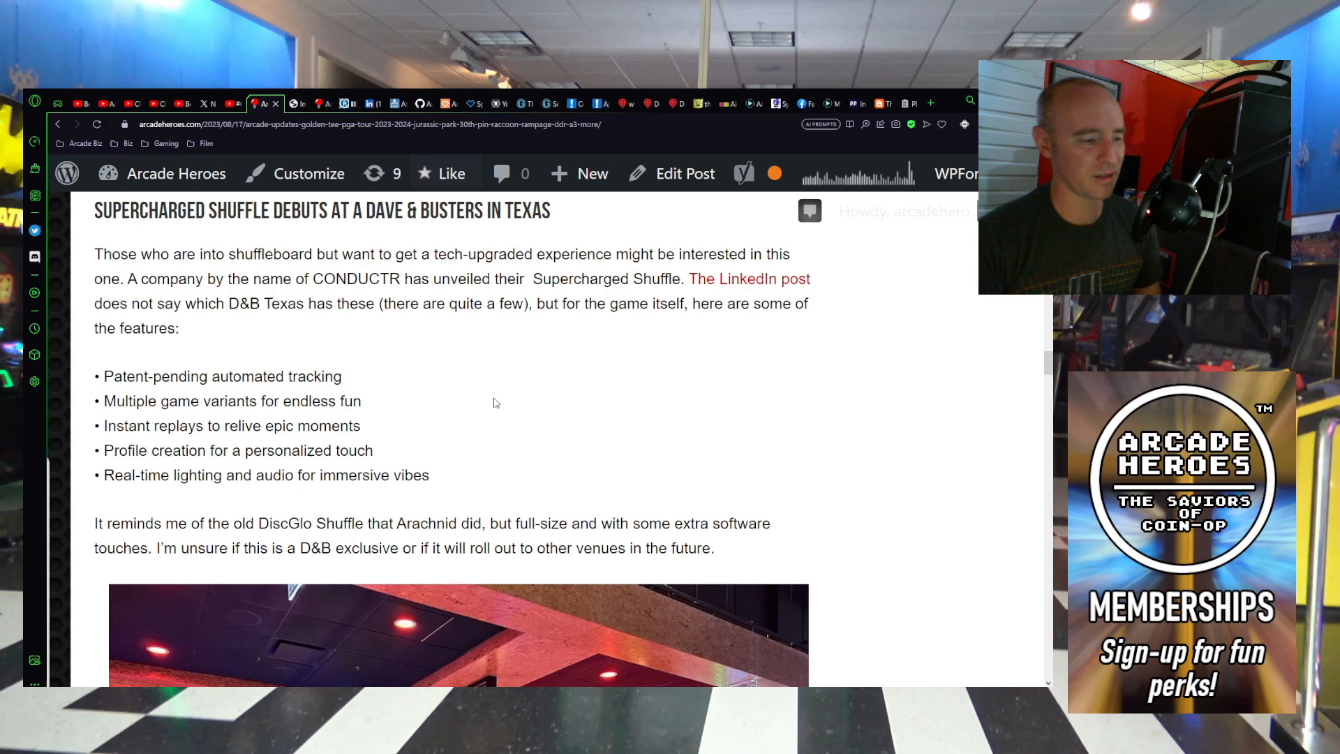
scroll(down, 3)
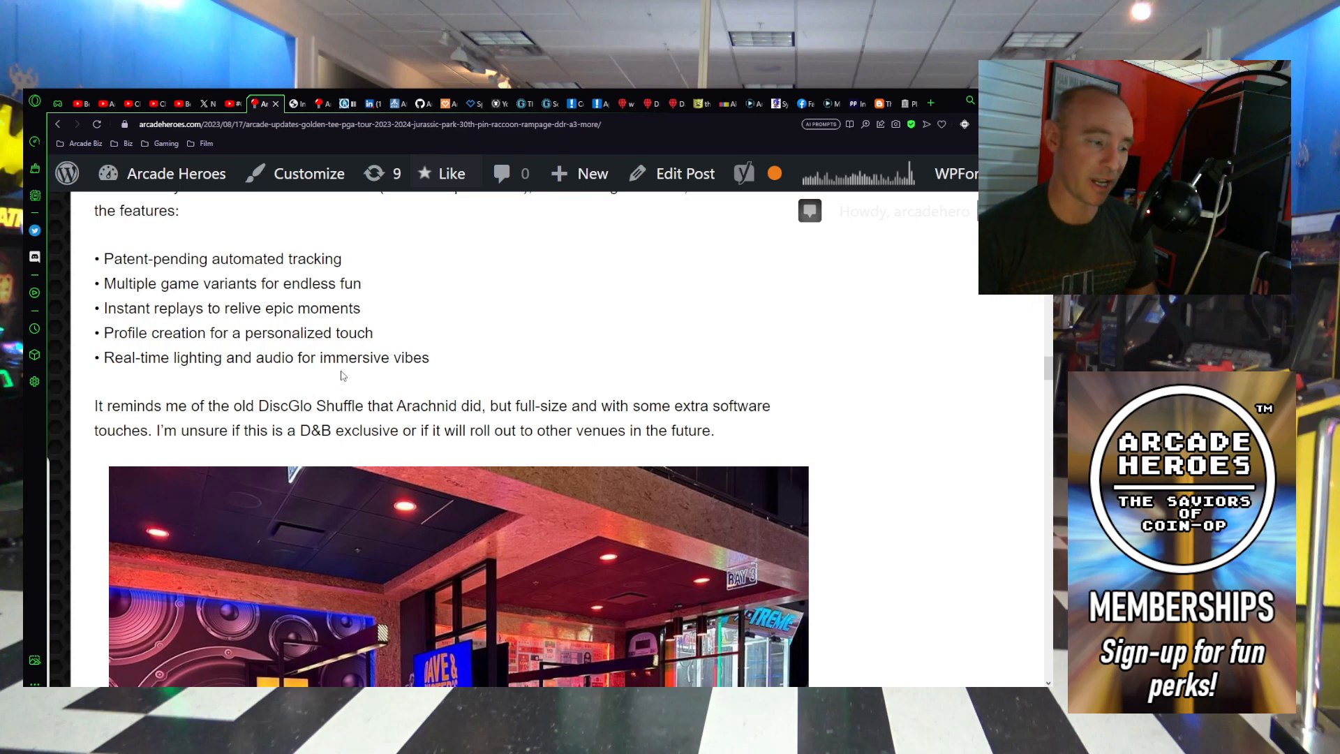
Step: Scroll past the shuffleboard photo to the Drone Racing Genesis section and its Sega YouTube video
scroll(down, 3)
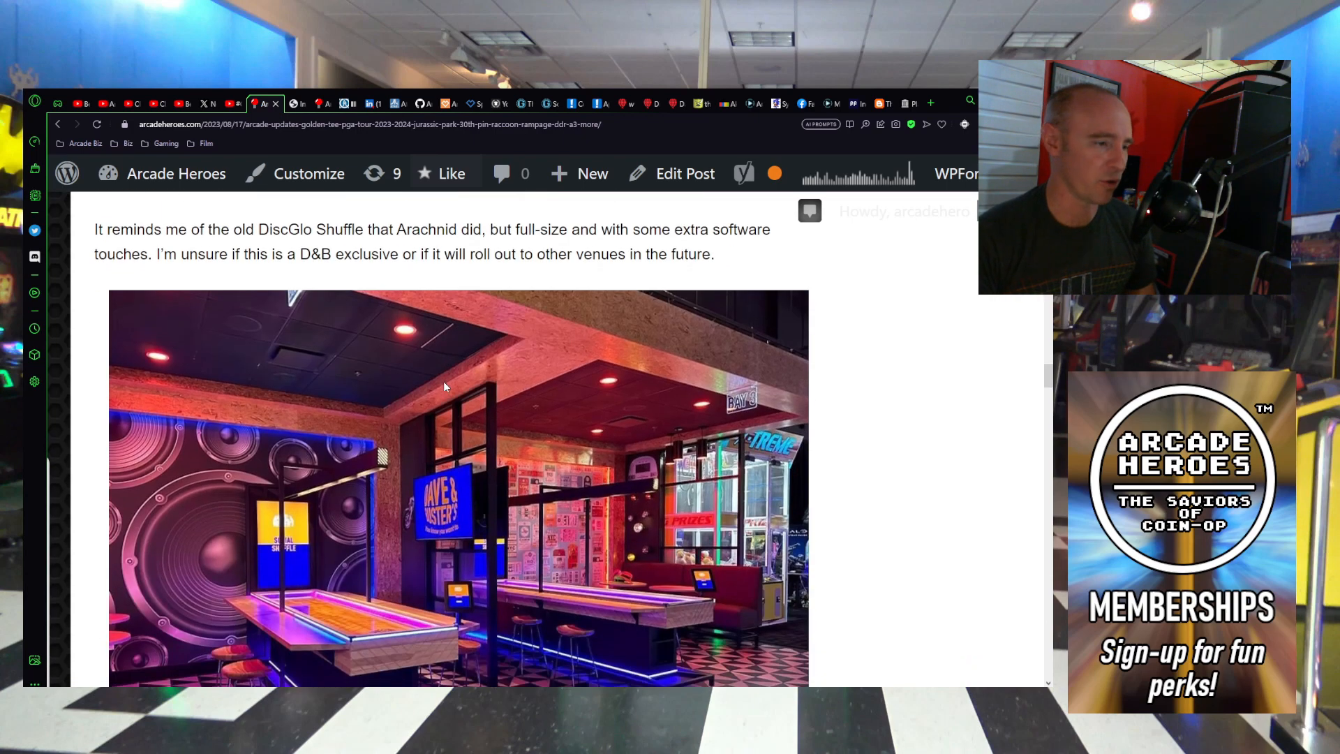
scroll(down, 3)
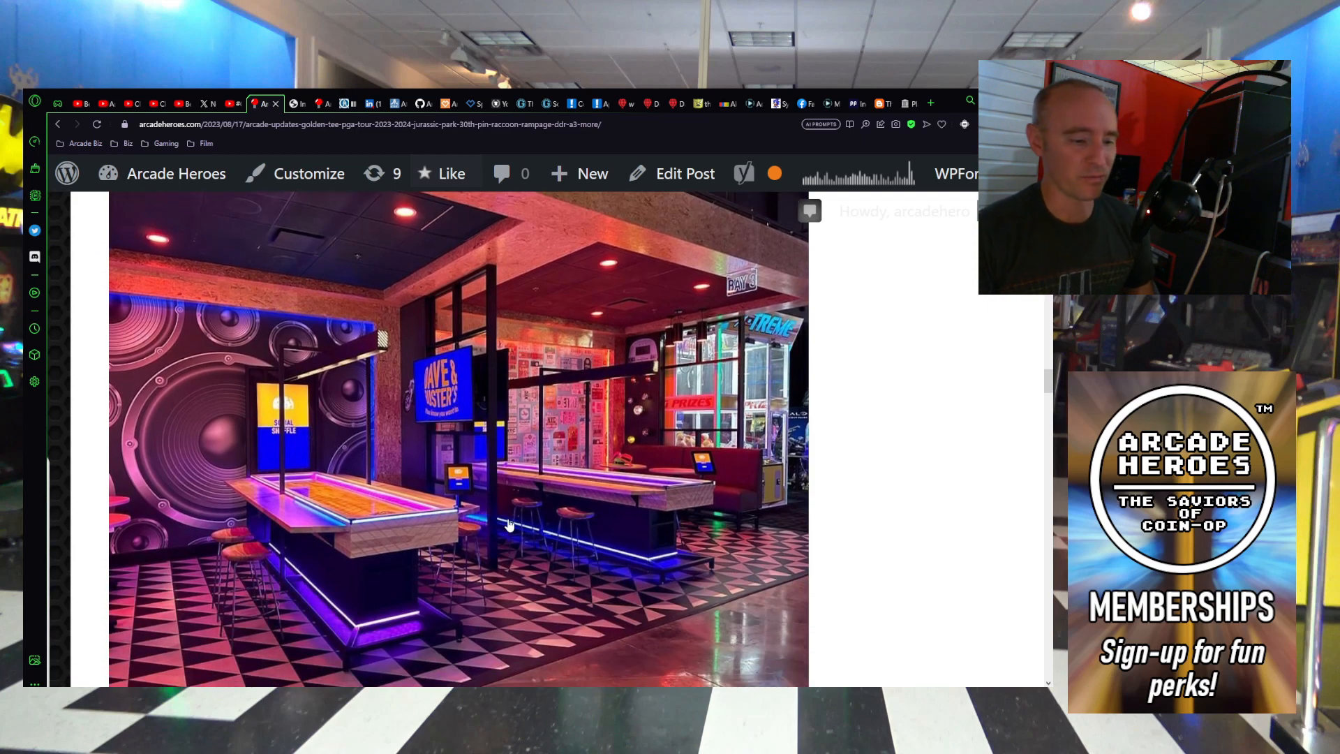
mouse_move(429, 475)
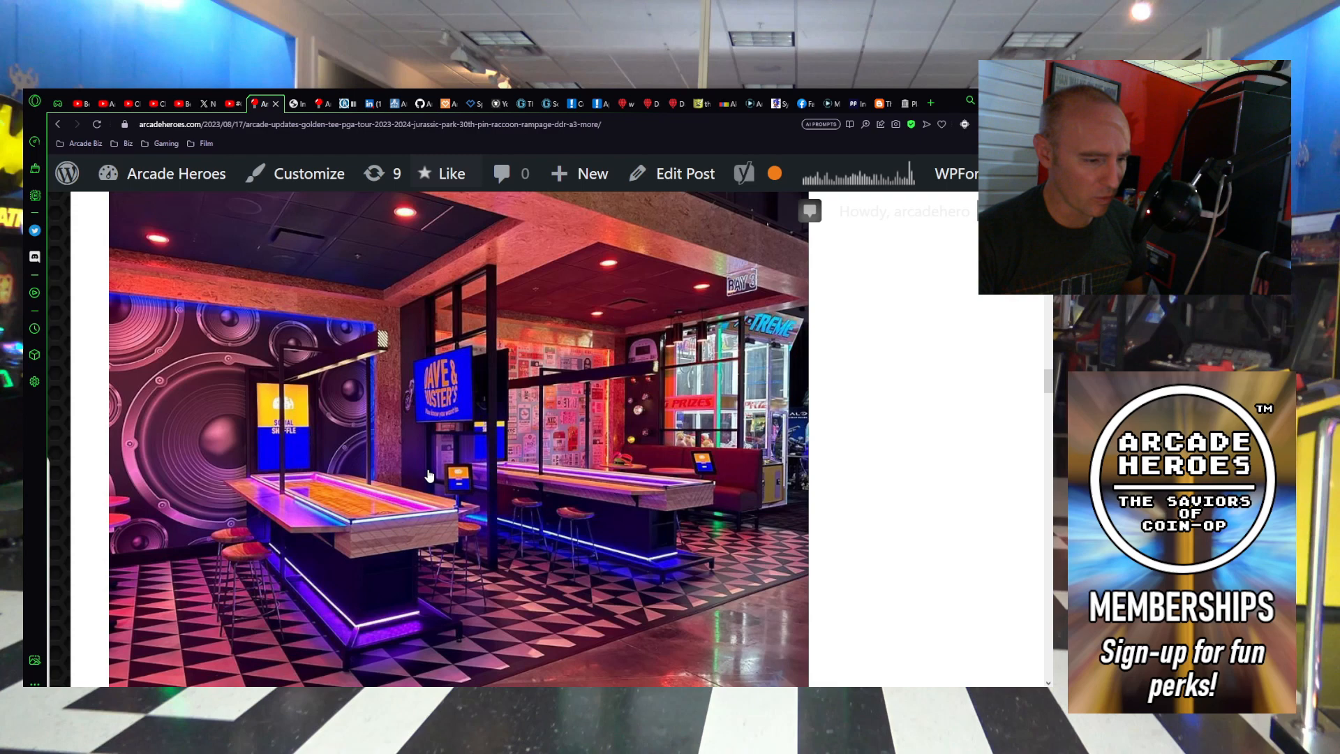
mouse_move(602, 482)
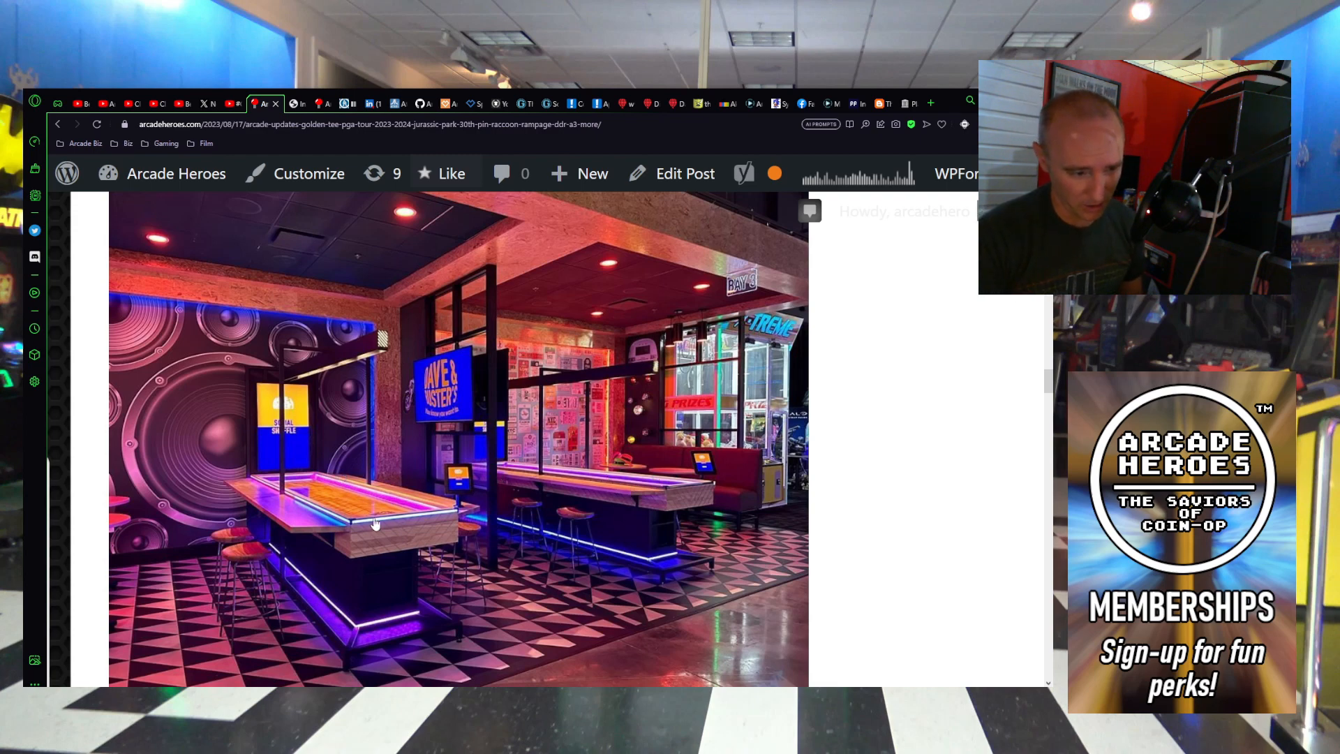
mouse_move(632, 576)
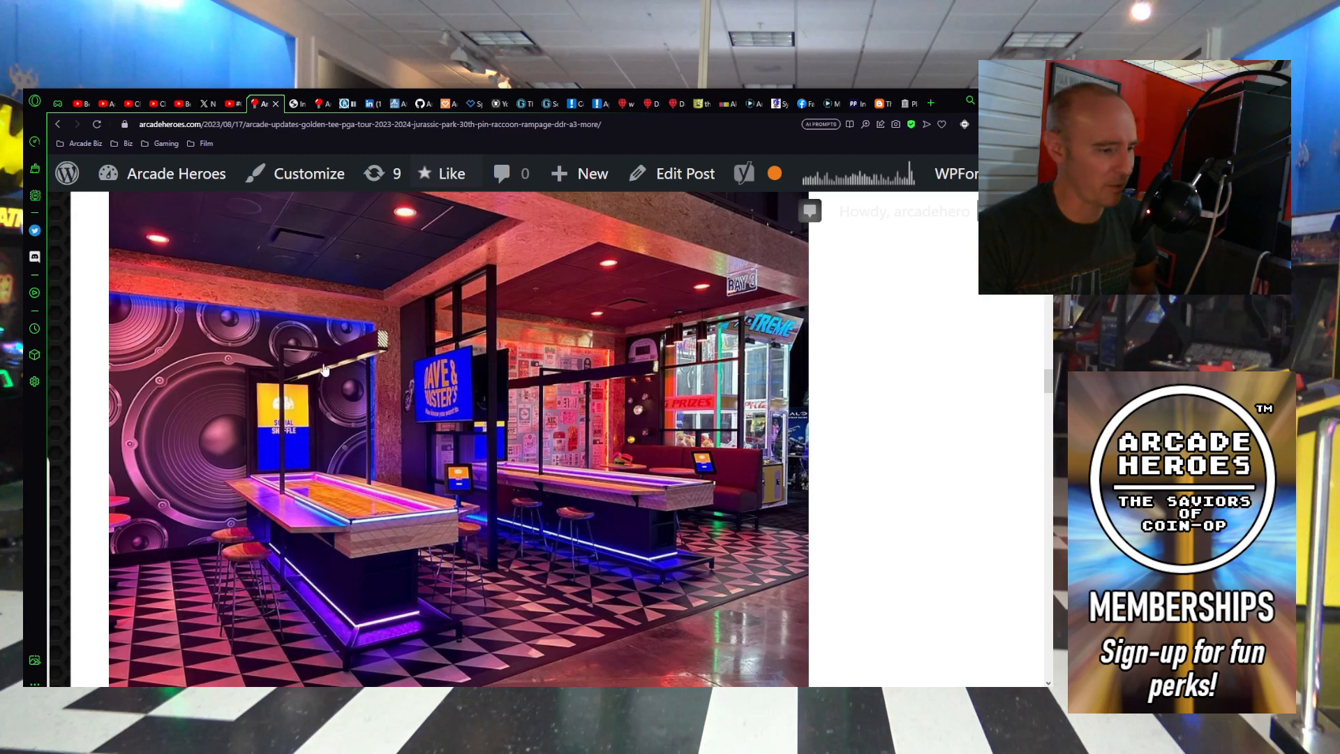
mouse_move(301, 382)
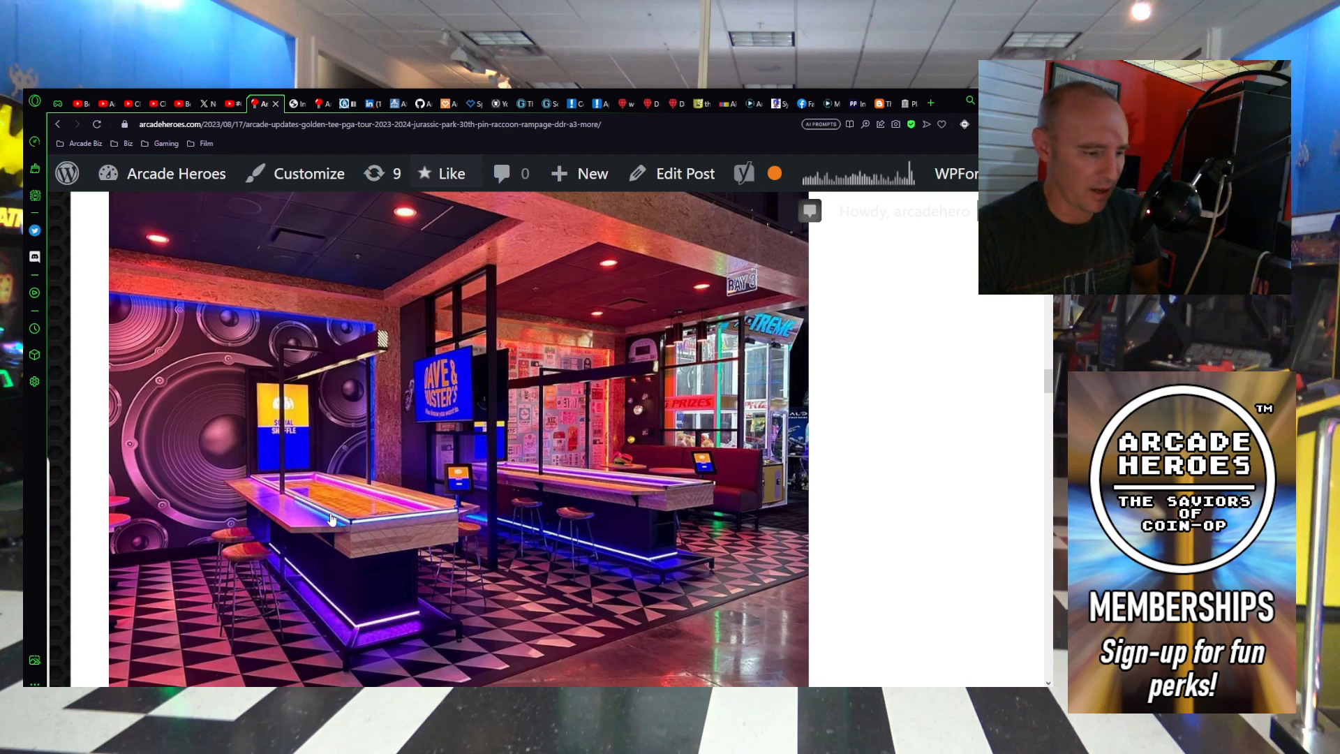
scroll(down, 3)
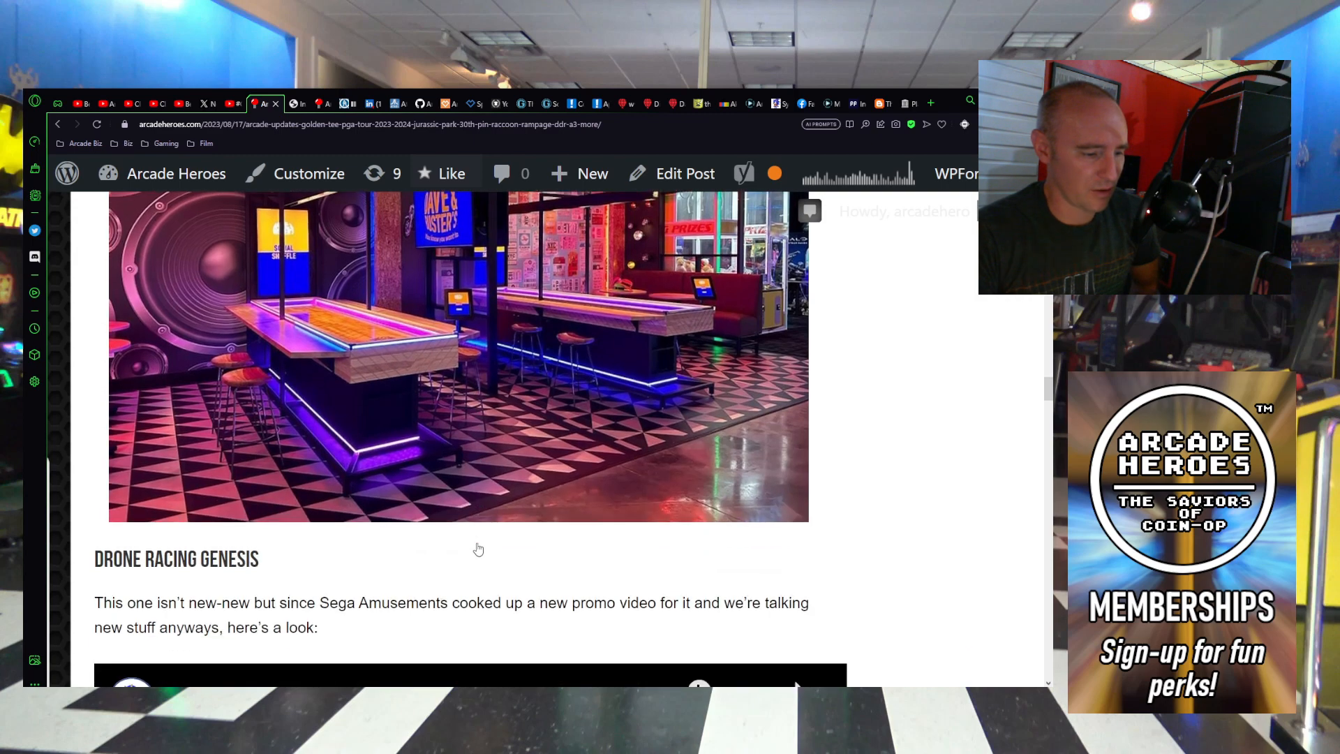
scroll(up, 3)
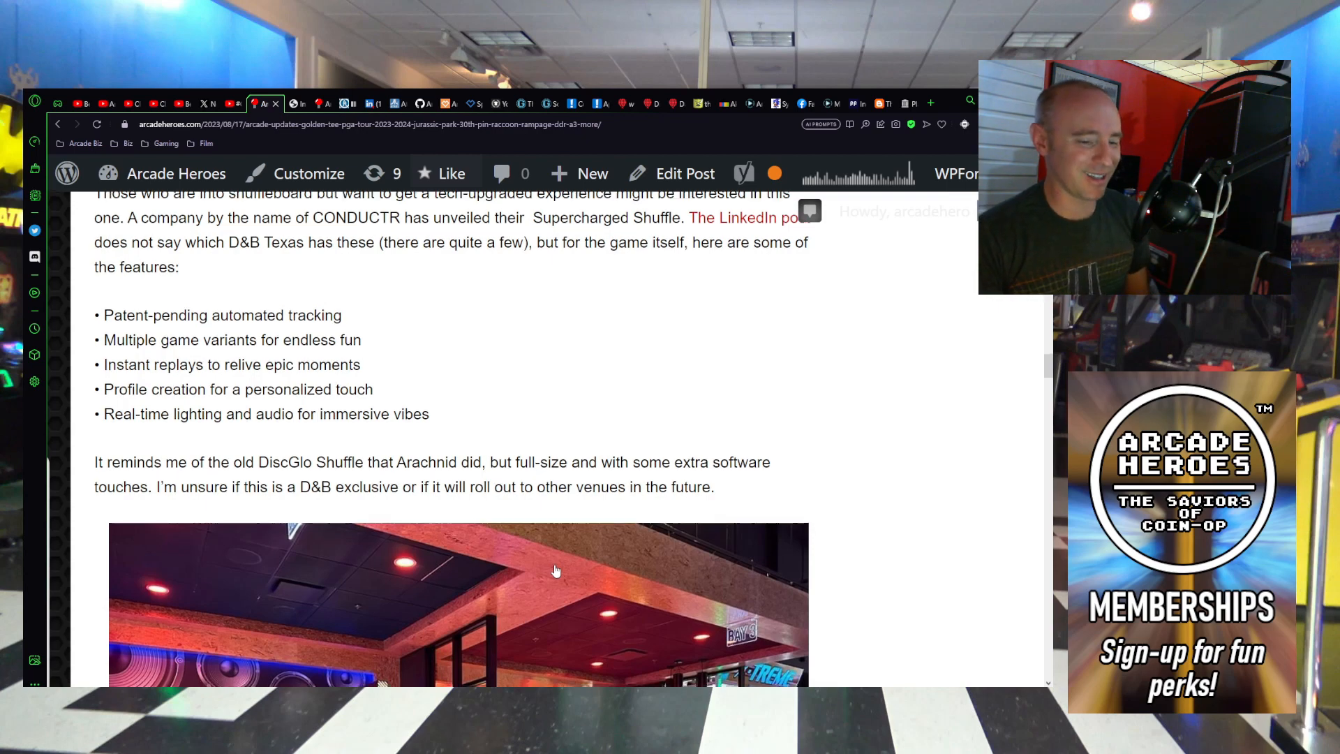
scroll(down, 3)
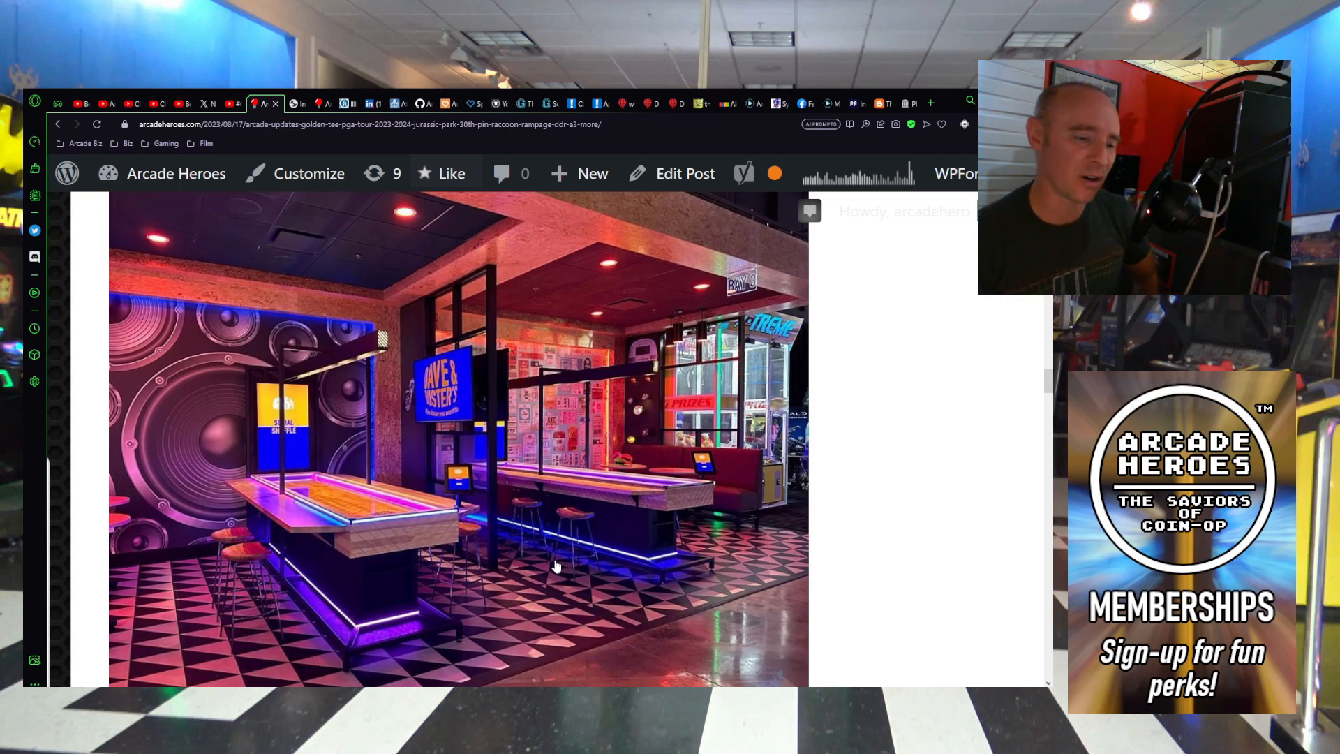
mouse_move(538, 519)
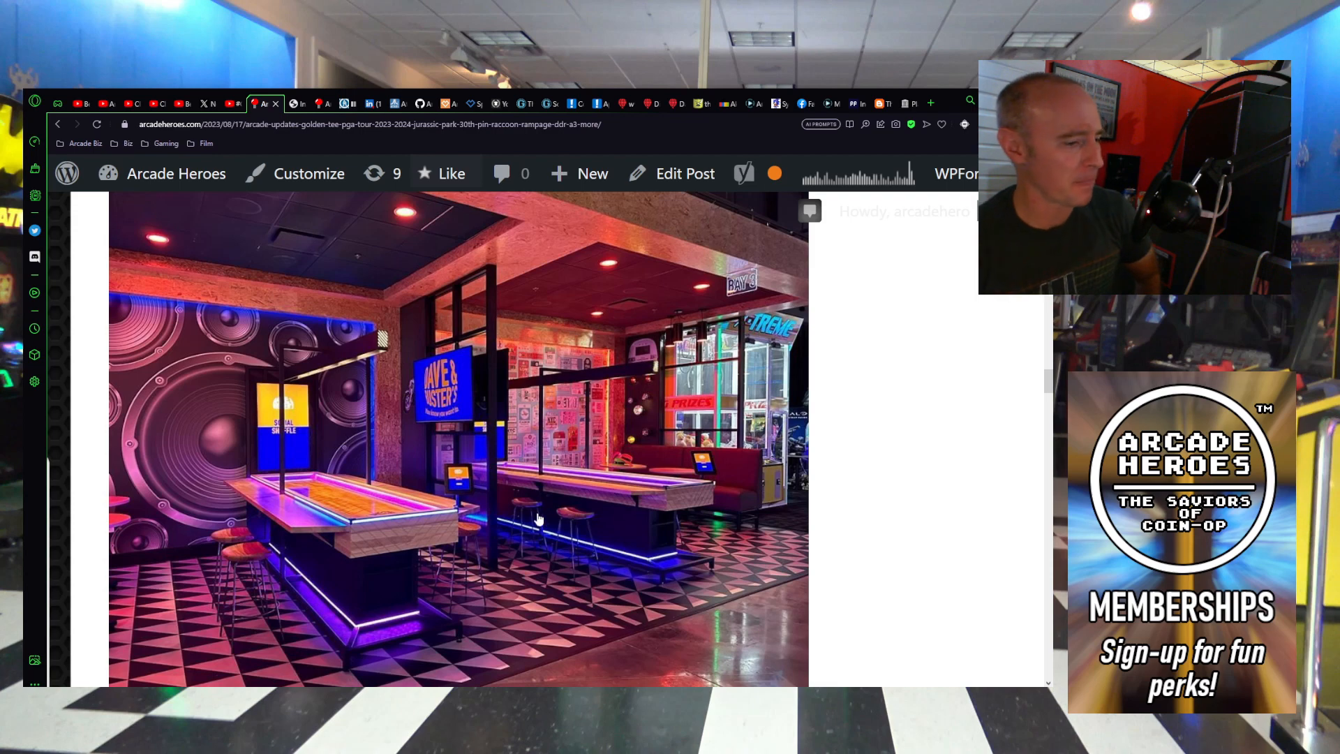
scroll(down, 3)
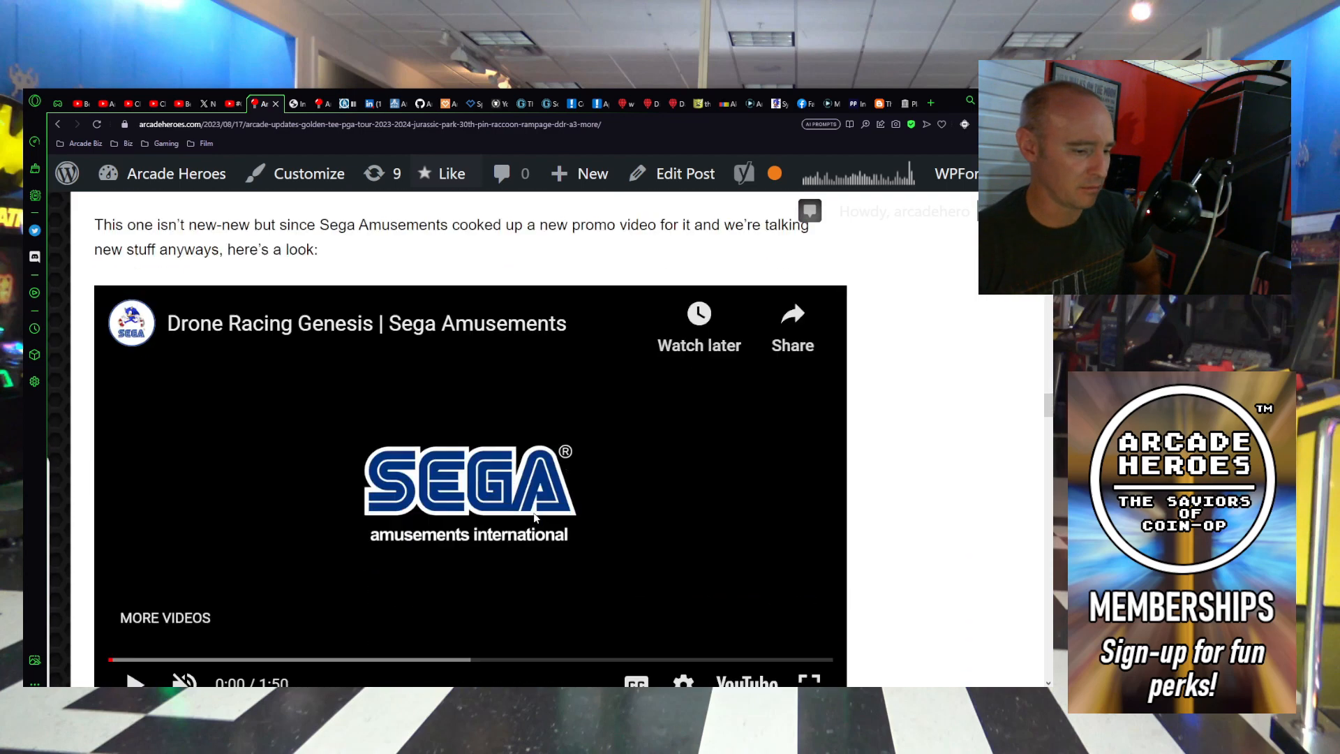
Step: Play the Drone Racing Genesis trailer to about 1:41, pause it, then scroll back to the post title
scroll(down, 3)
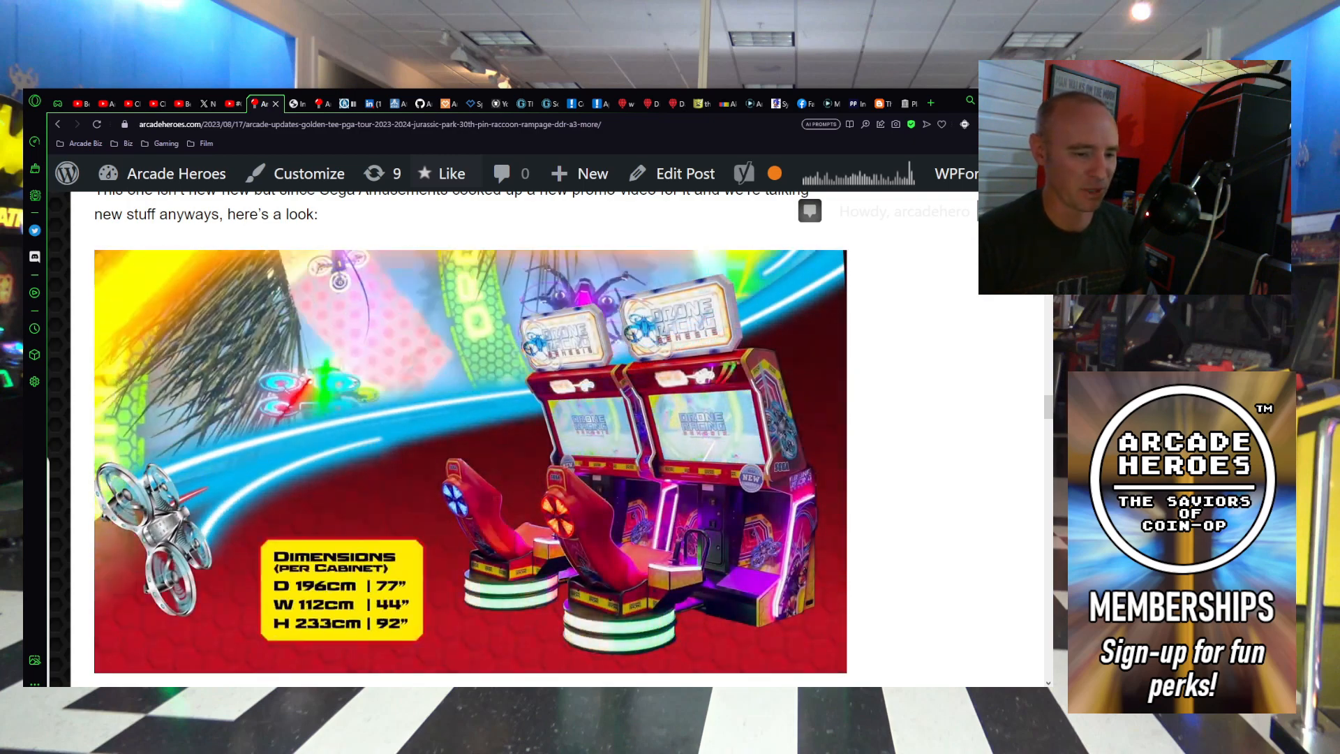
click(470, 462)
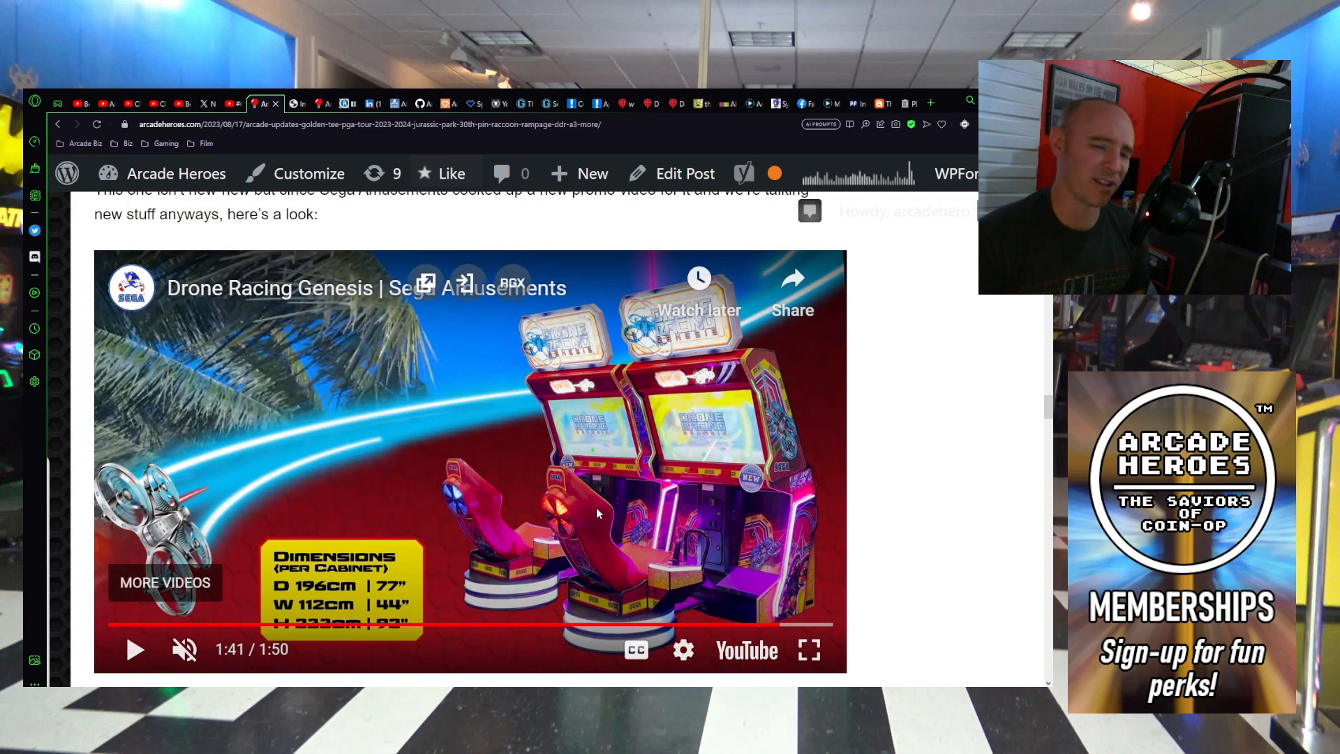
mouse_move(587, 516)
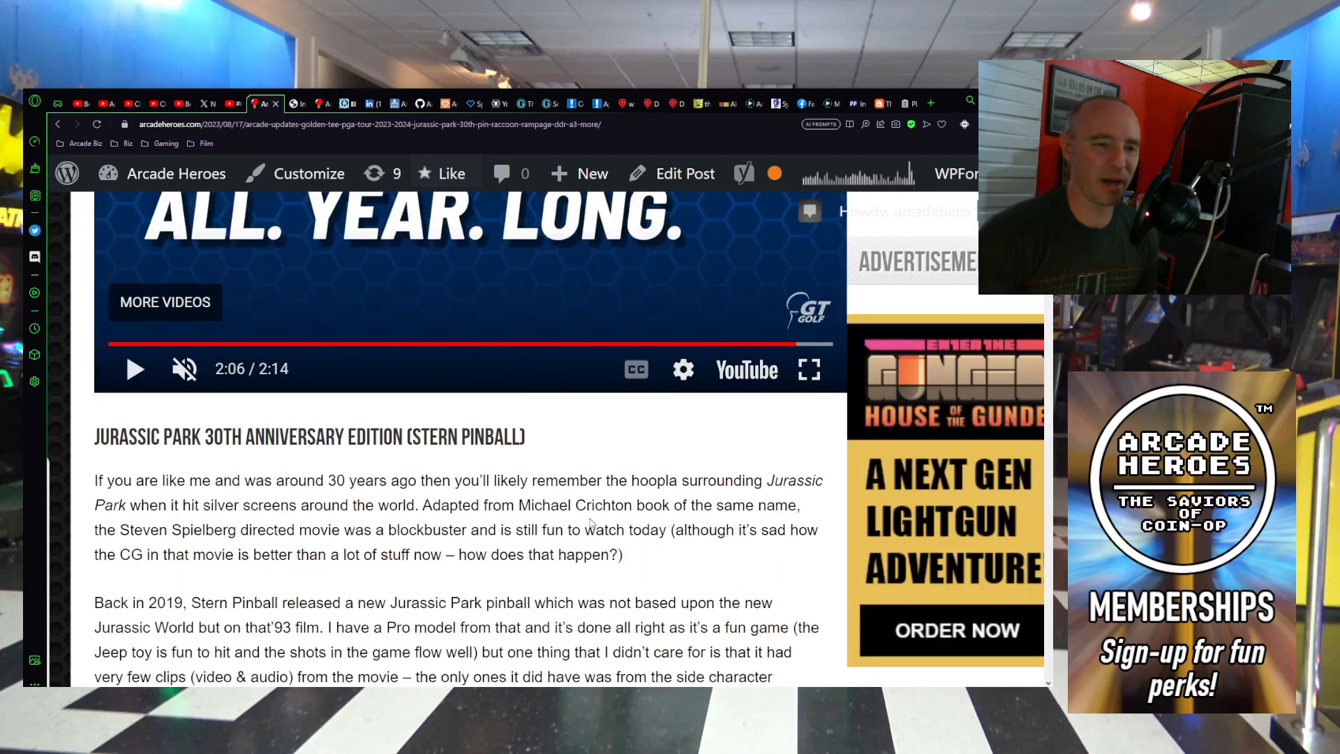
scroll(up, 3)
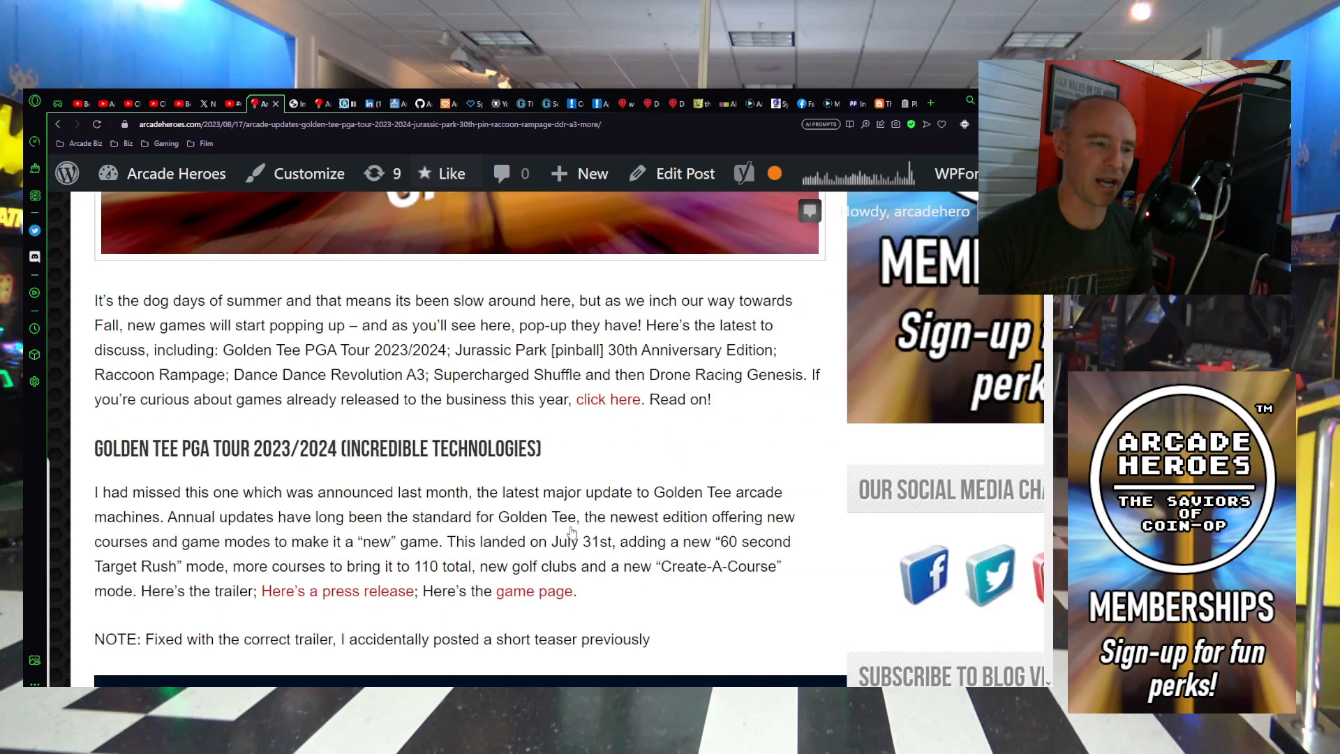
scroll(up, 3)
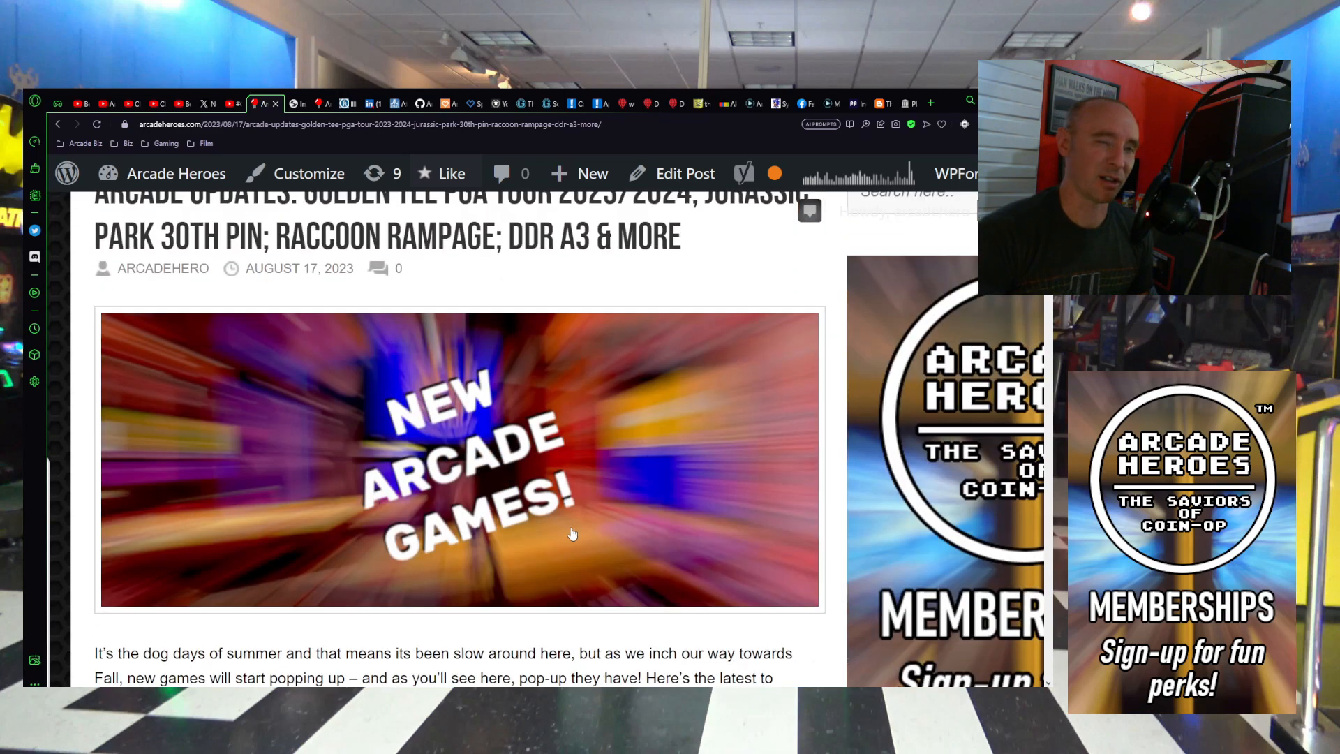